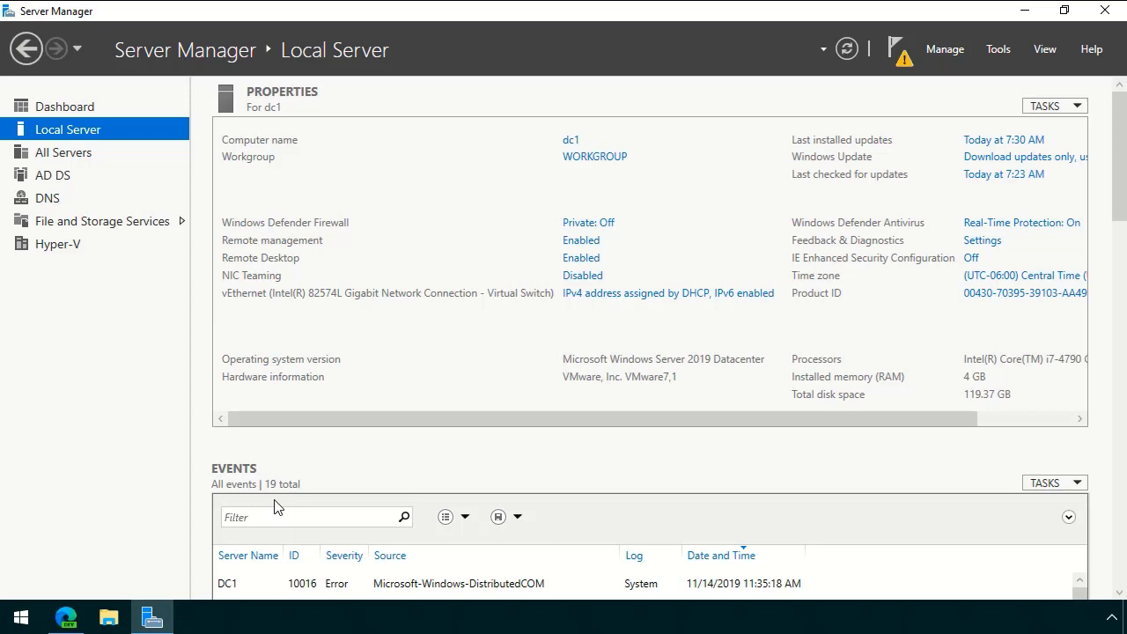
{"action": "mouse_move", "coordinate": [572, 144]}
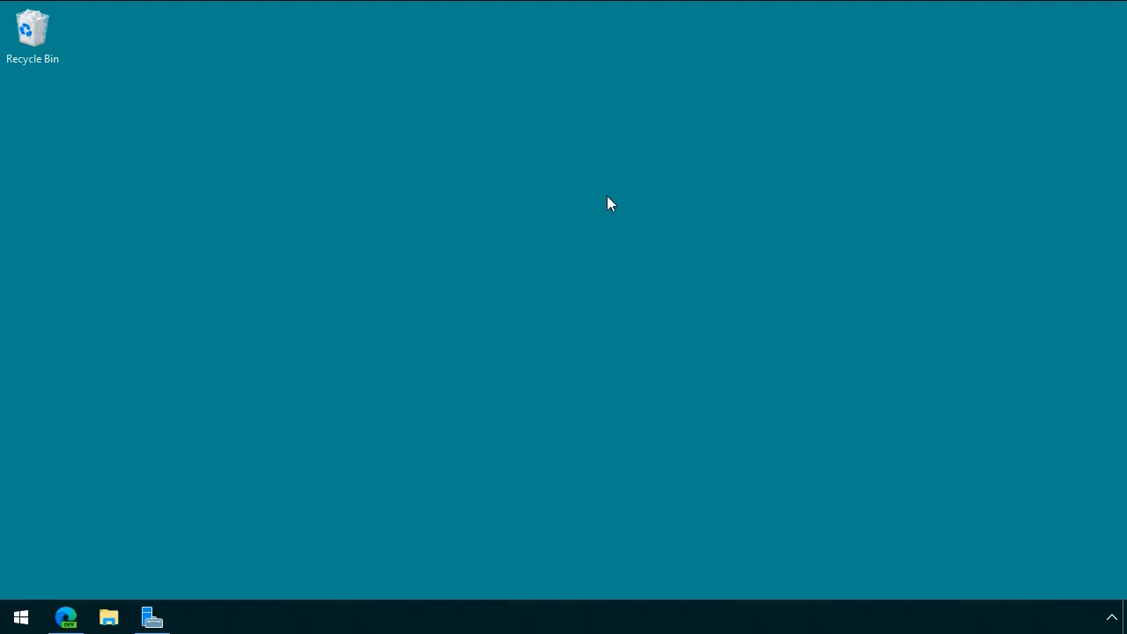
{"action": "mouse_move", "coordinate": [495, 367]}
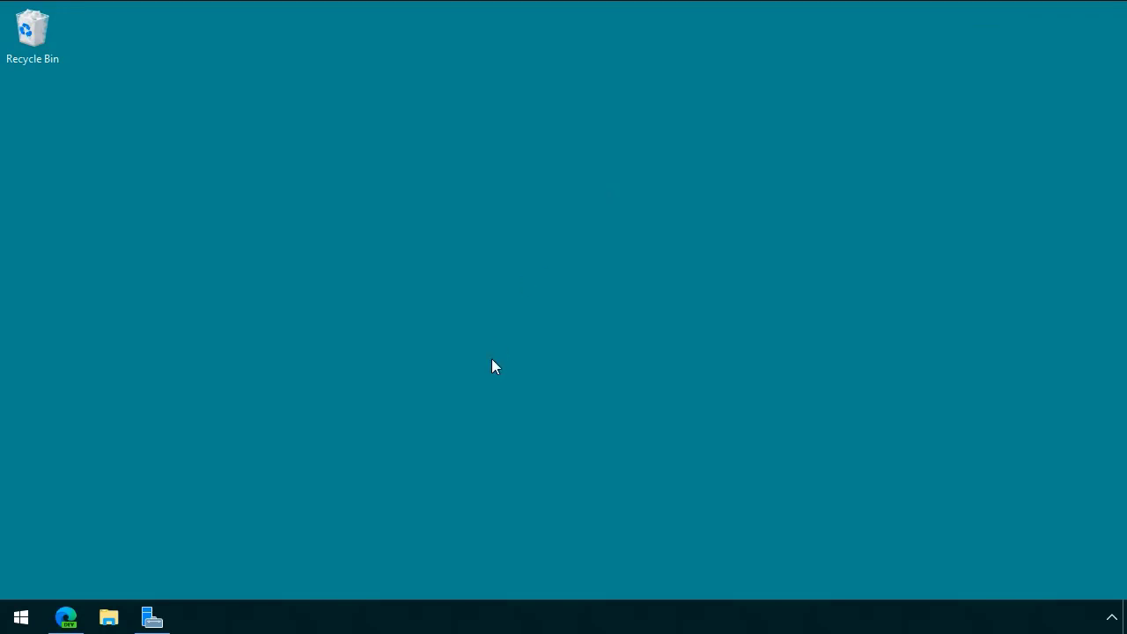
{"action": "mouse_move", "coordinate": [495, 370]}
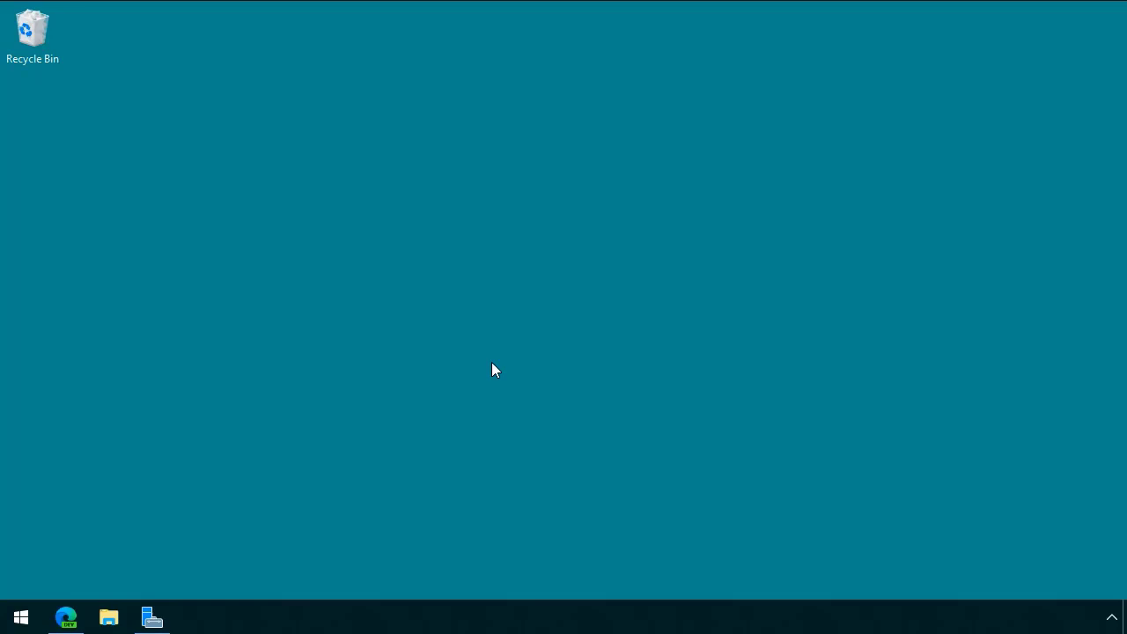
Leave Server Manager and bring up the browser showing the Azure portal dashboard.
{"action": "left_click", "coordinate": [66, 617]}
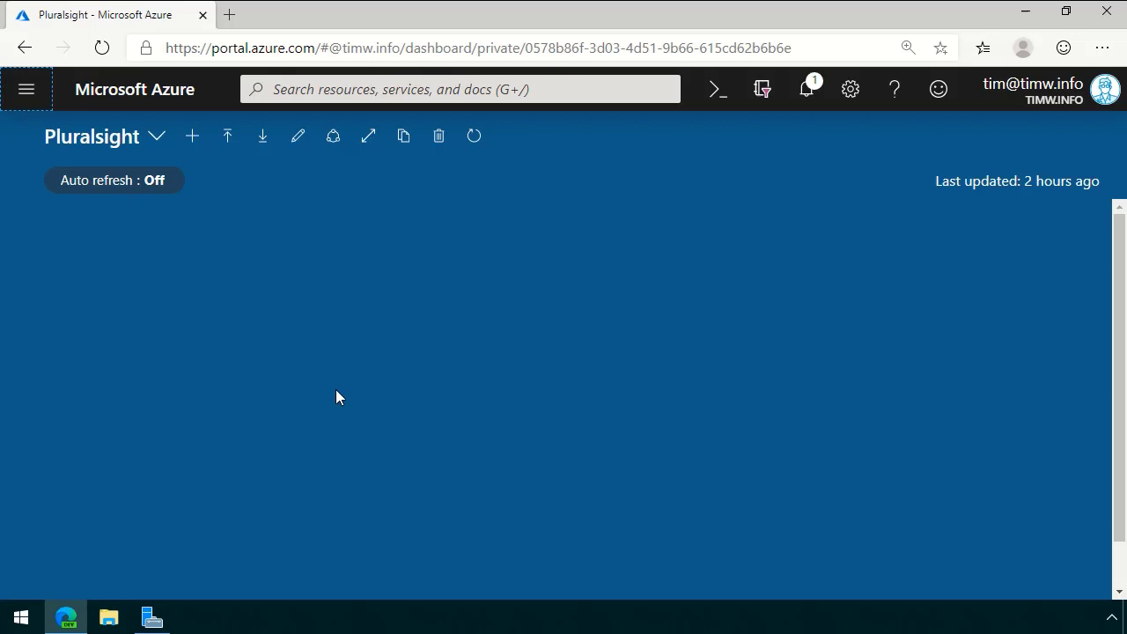
{"action": "mouse_move", "coordinate": [424, 60]}
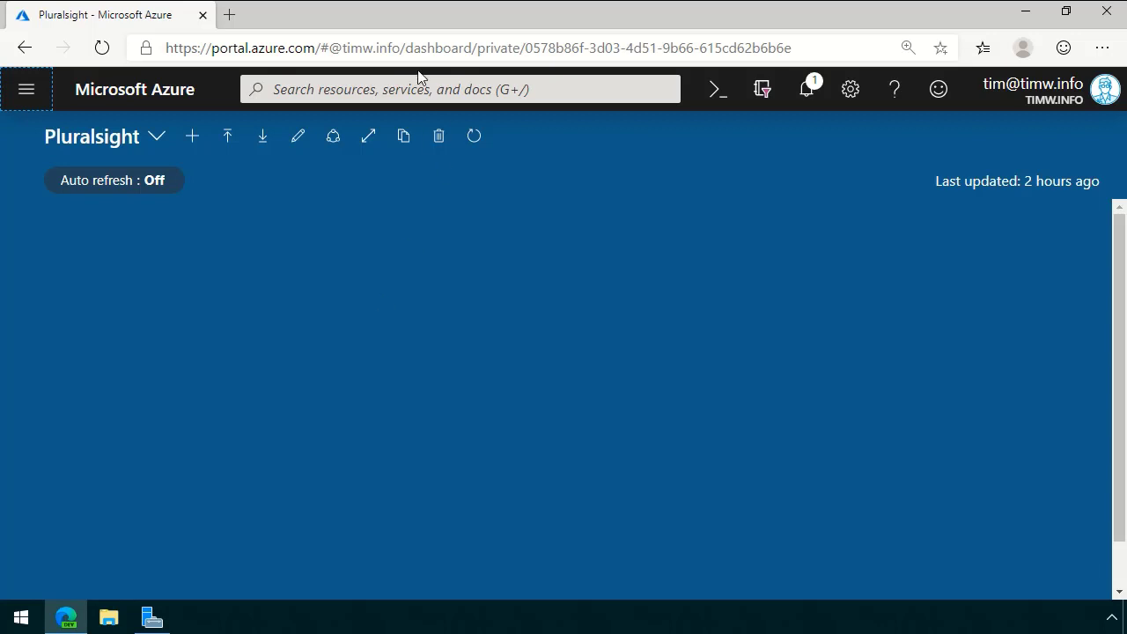
Search the portal for 'arc' to list Azure Arc services and offers.
{"action": "left_click", "coordinate": [400, 89]}
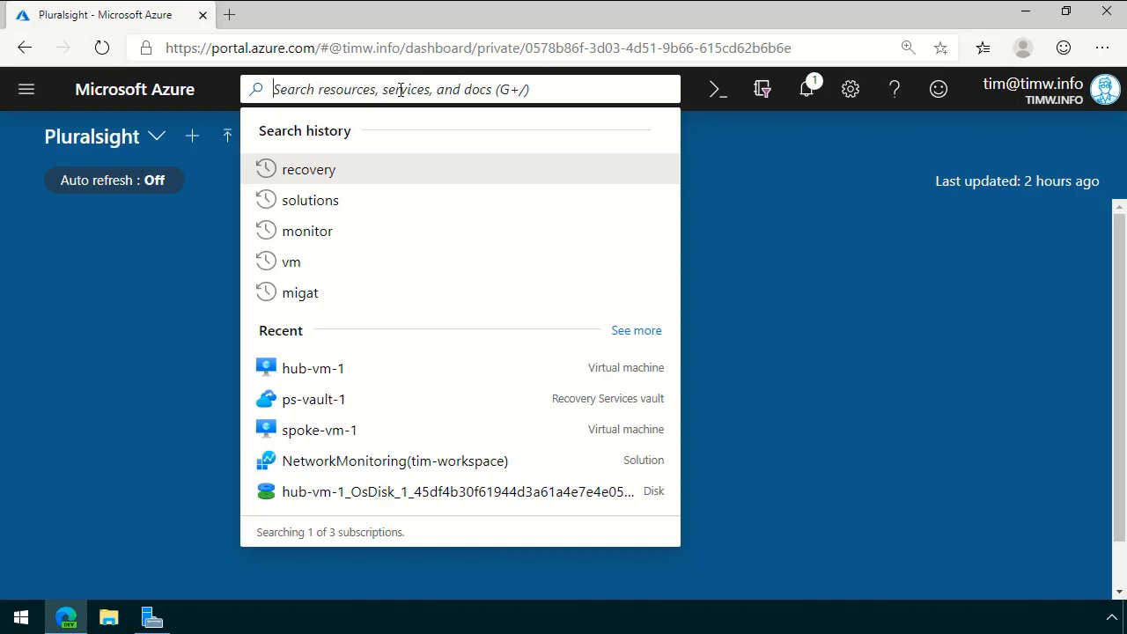
{"action": "type", "text": "arc"}
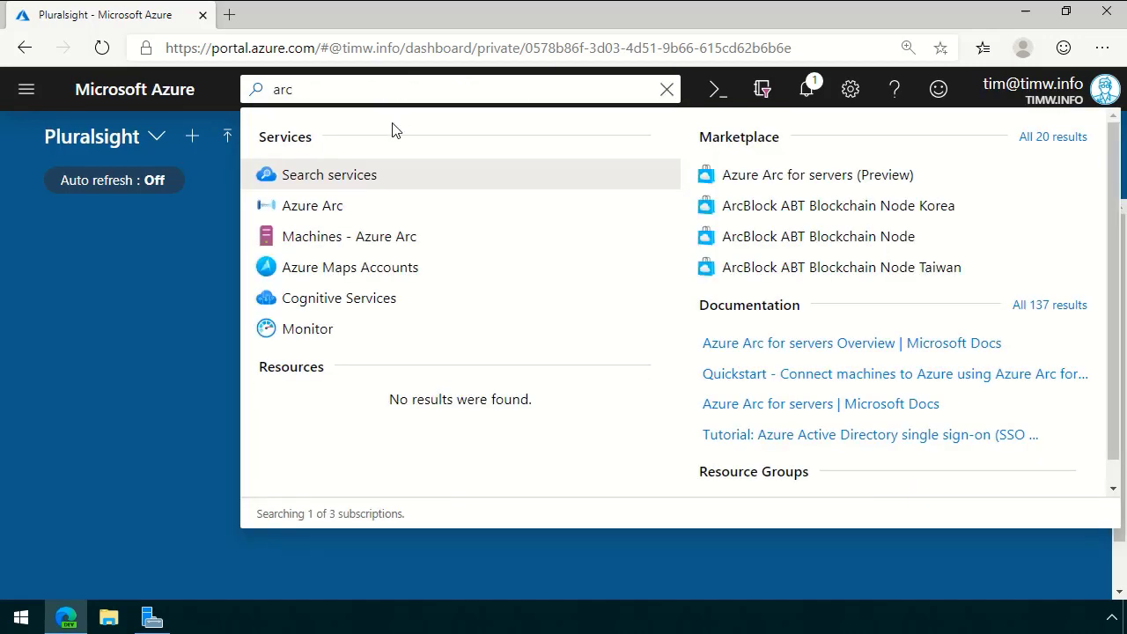
{"action": "mouse_move", "coordinate": [332, 211]}
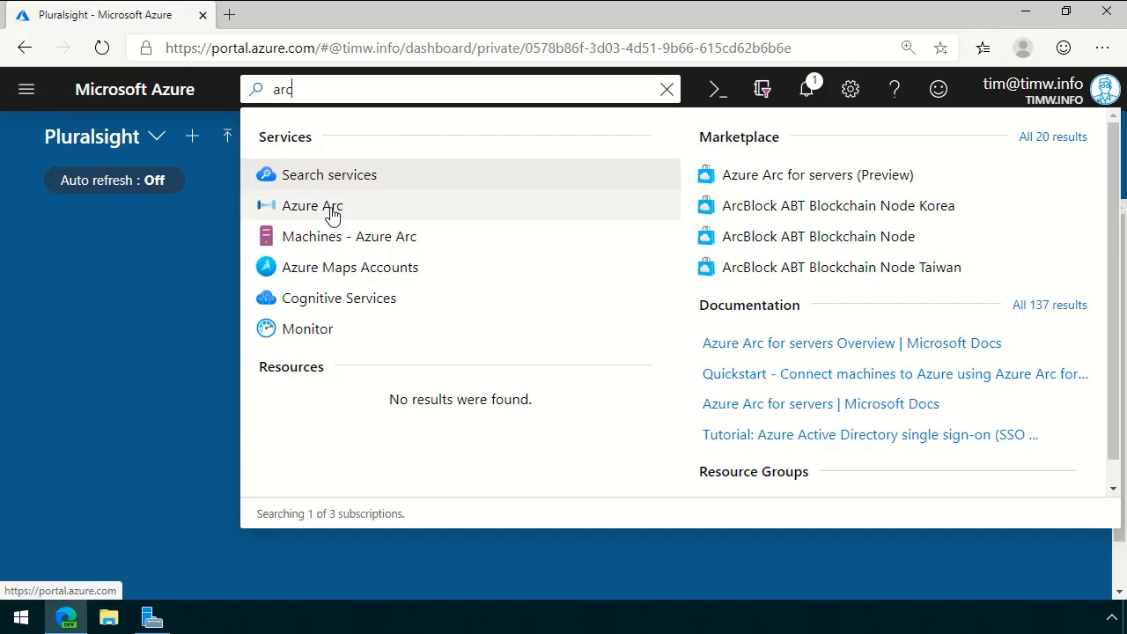
Open Azure Arc from the results, reset browser zoom, and scroll its overview.
{"action": "left_click", "coordinate": [312, 205]}
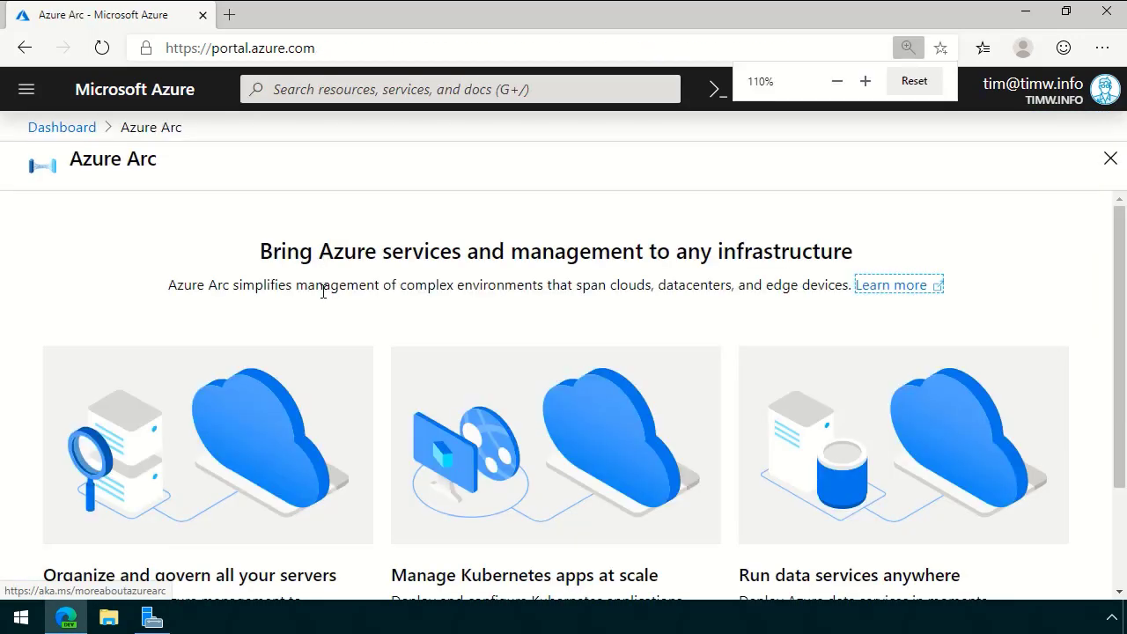
{"action": "left_click", "coordinate": [914, 80]}
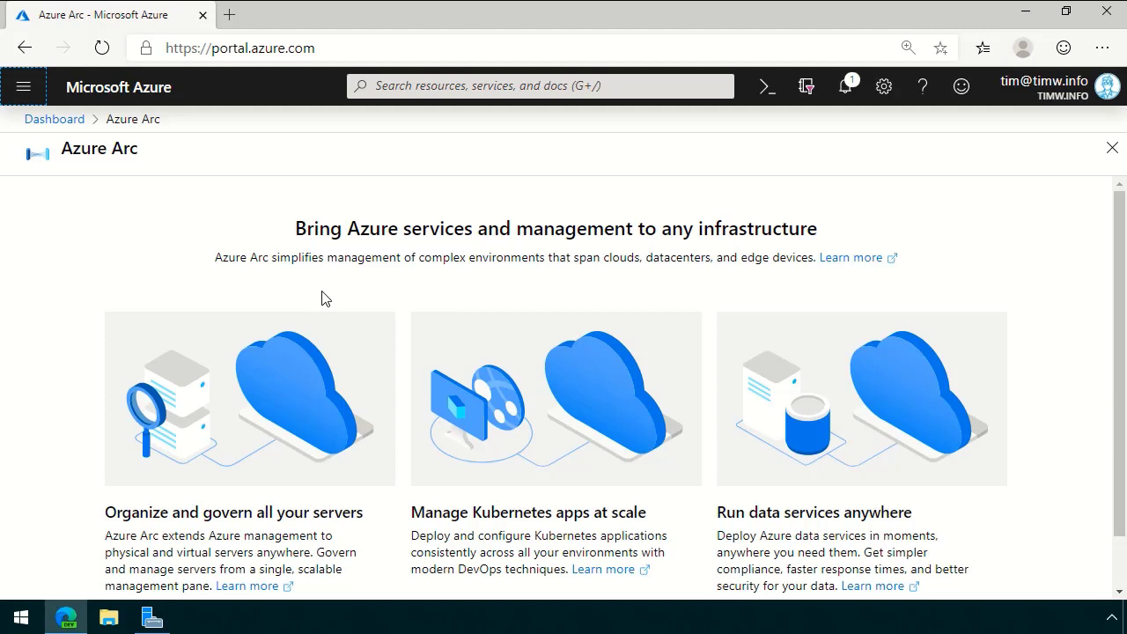
{"action": "mouse_move", "coordinate": [441, 232]}
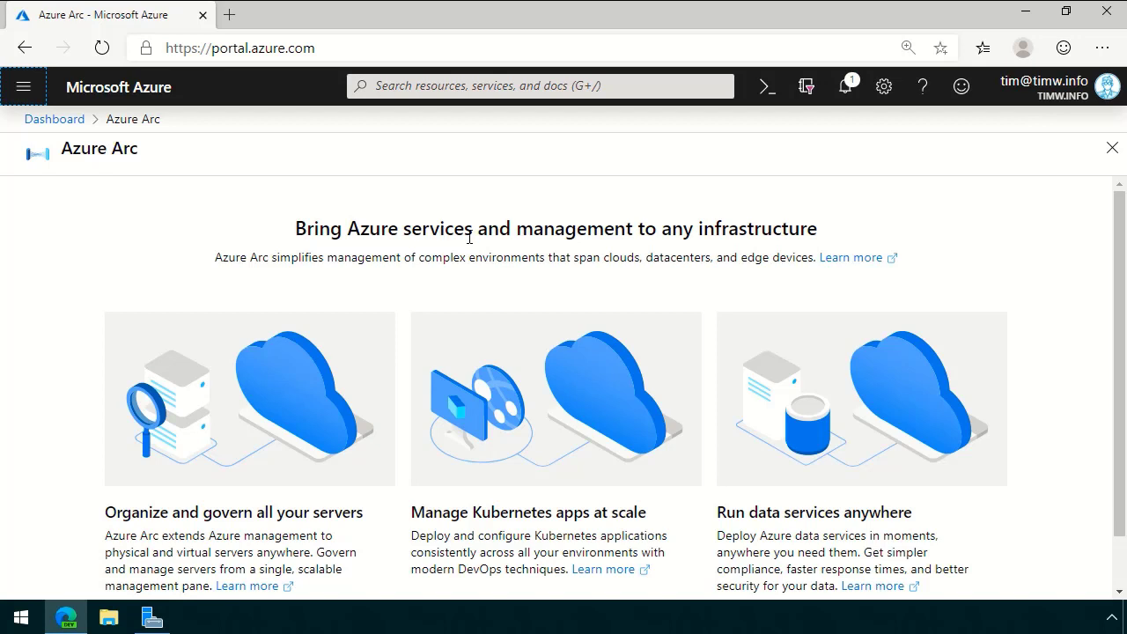
{"action": "mouse_move", "coordinate": [516, 229]}
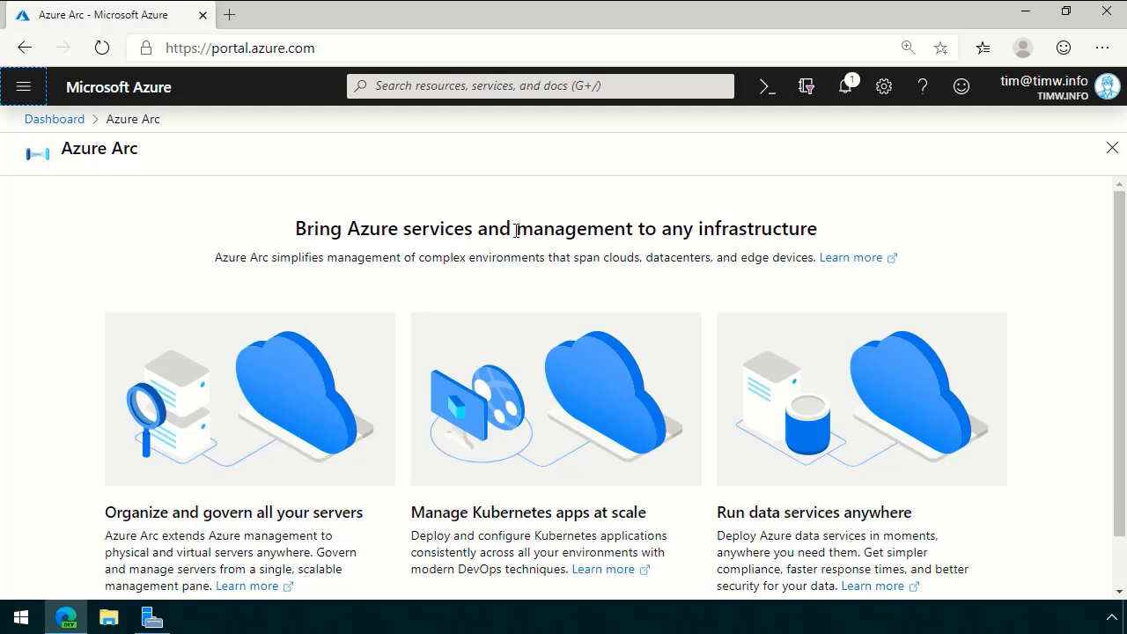
{"action": "scroll", "scroll_direction": "down", "scroll_amount": 3}
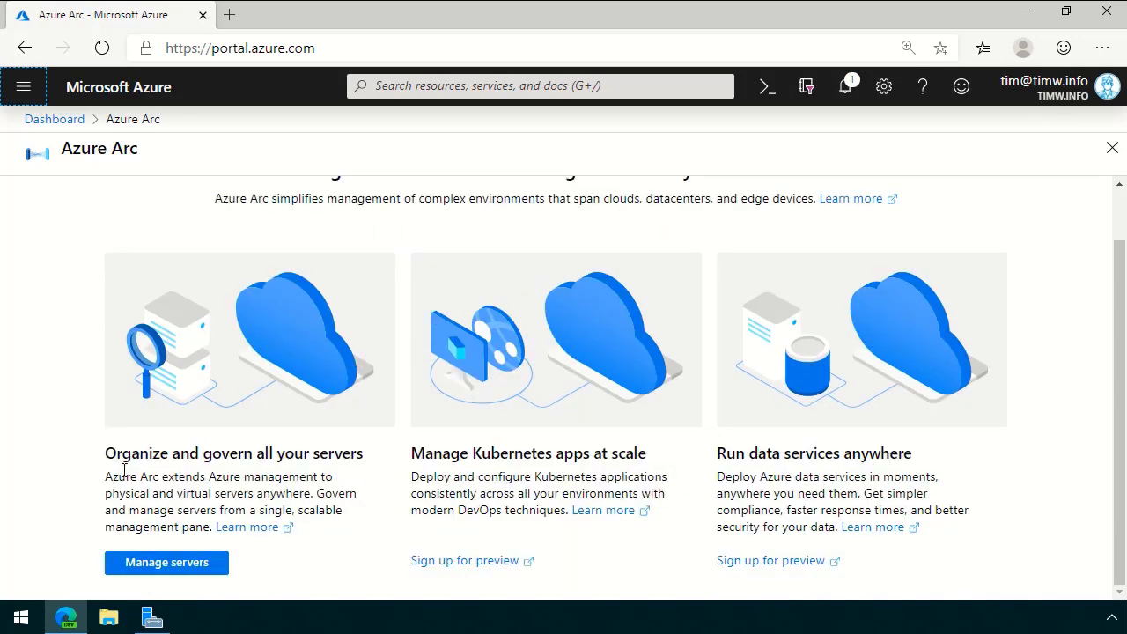
{"action": "mouse_move", "coordinate": [166, 564]}
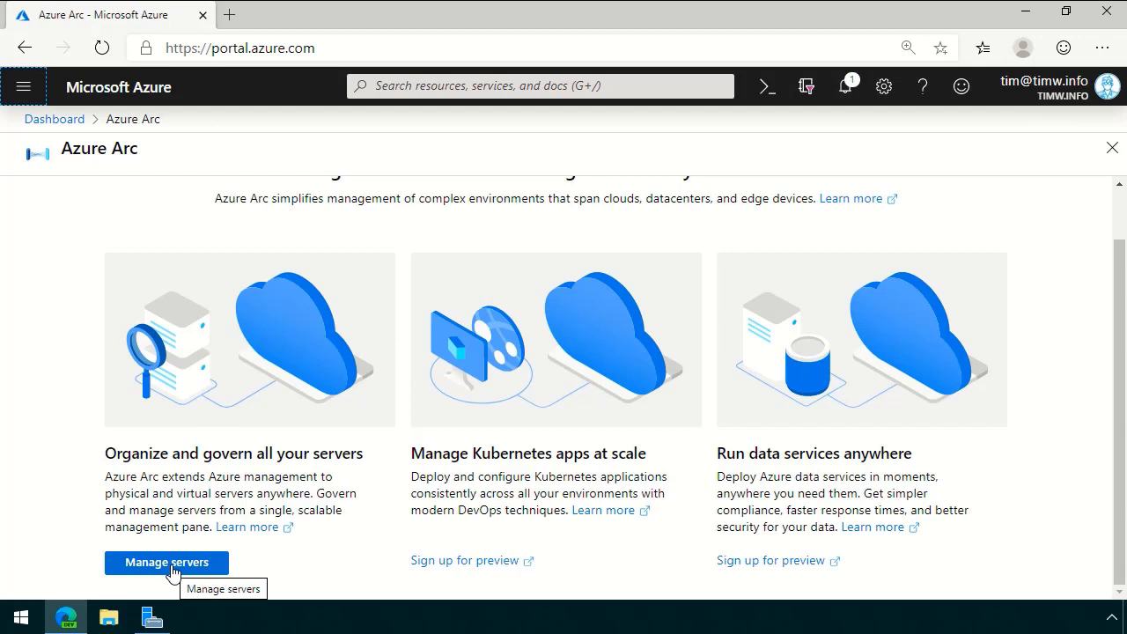
{"action": "mouse_move", "coordinate": [438, 572]}
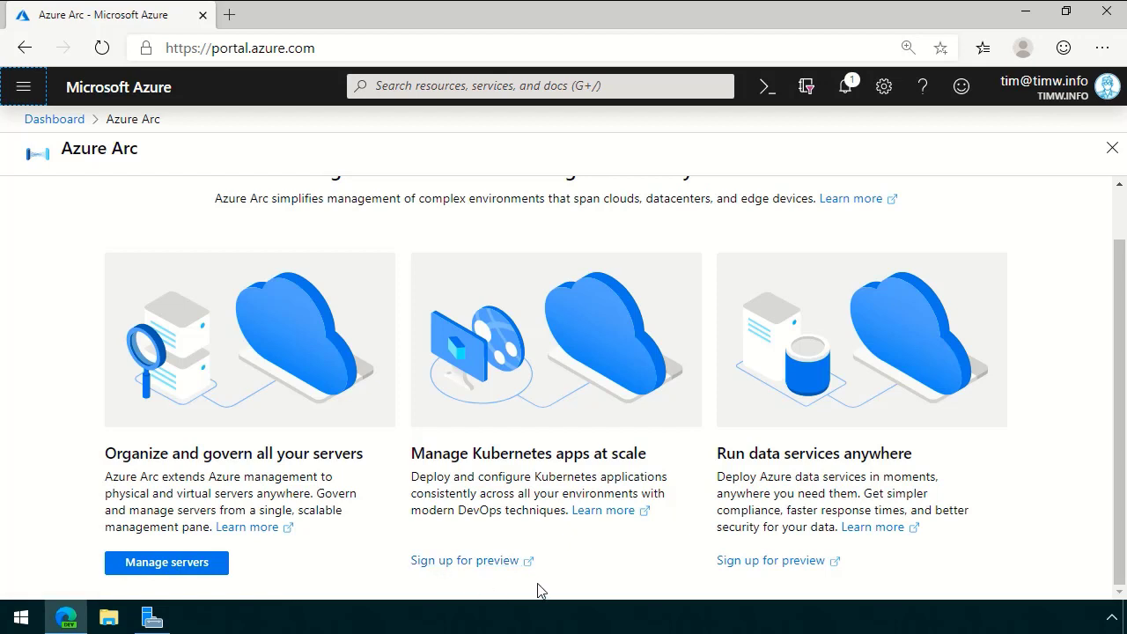
{"action": "mouse_move", "coordinate": [738, 562]}
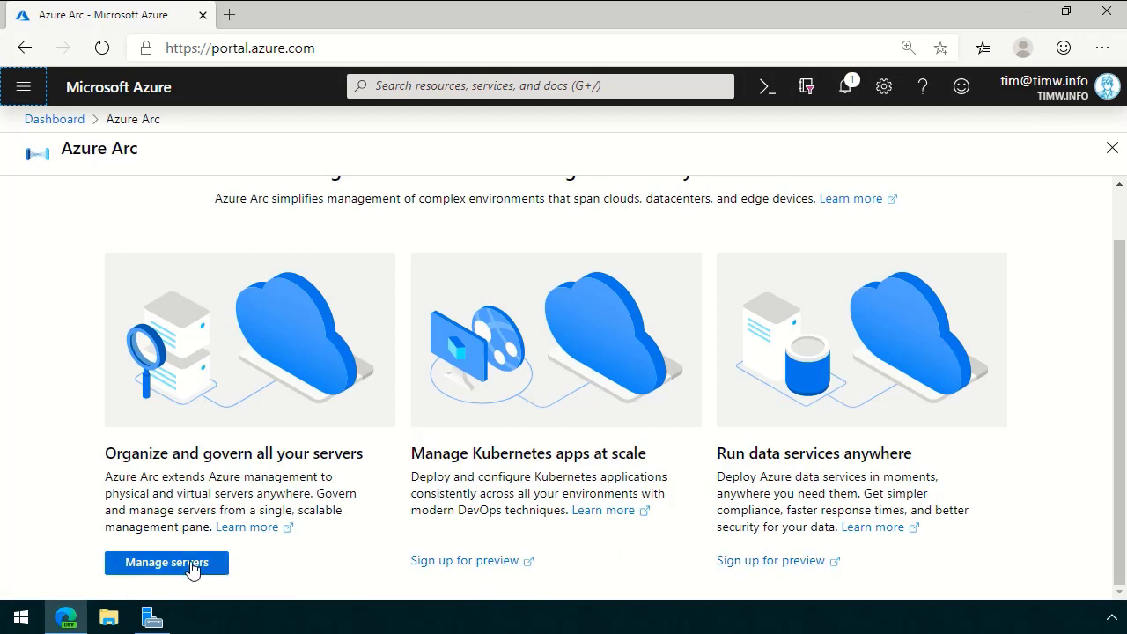
Open Manage servers to view the still-empty Azure Arc Machines list.
{"action": "left_click", "coordinate": [167, 562]}
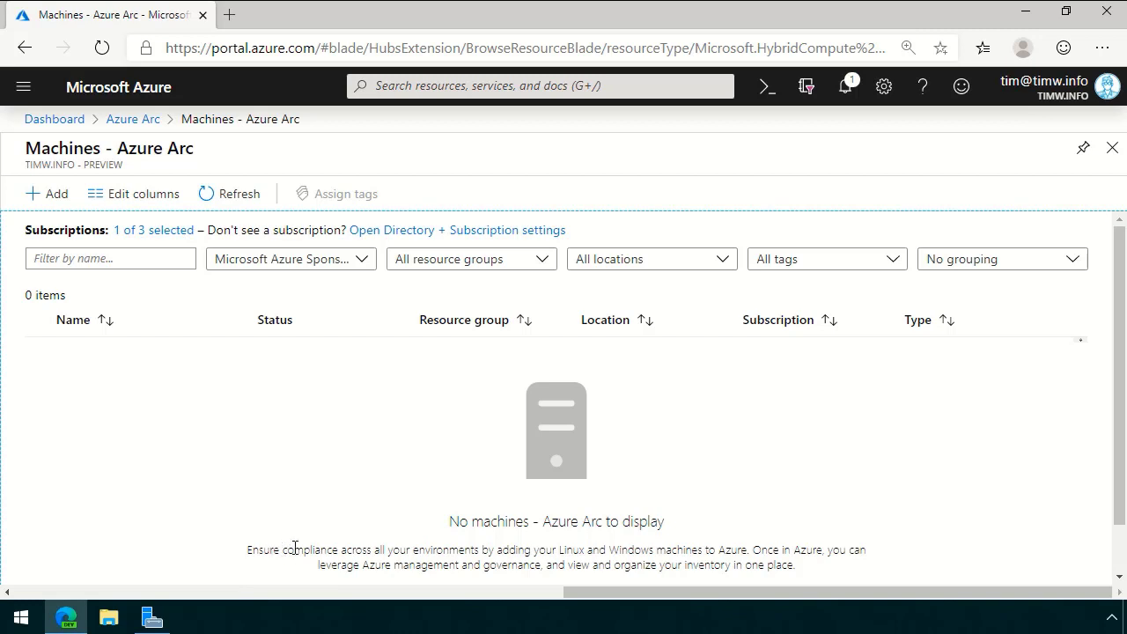
{"action": "mouse_move", "coordinate": [259, 545]}
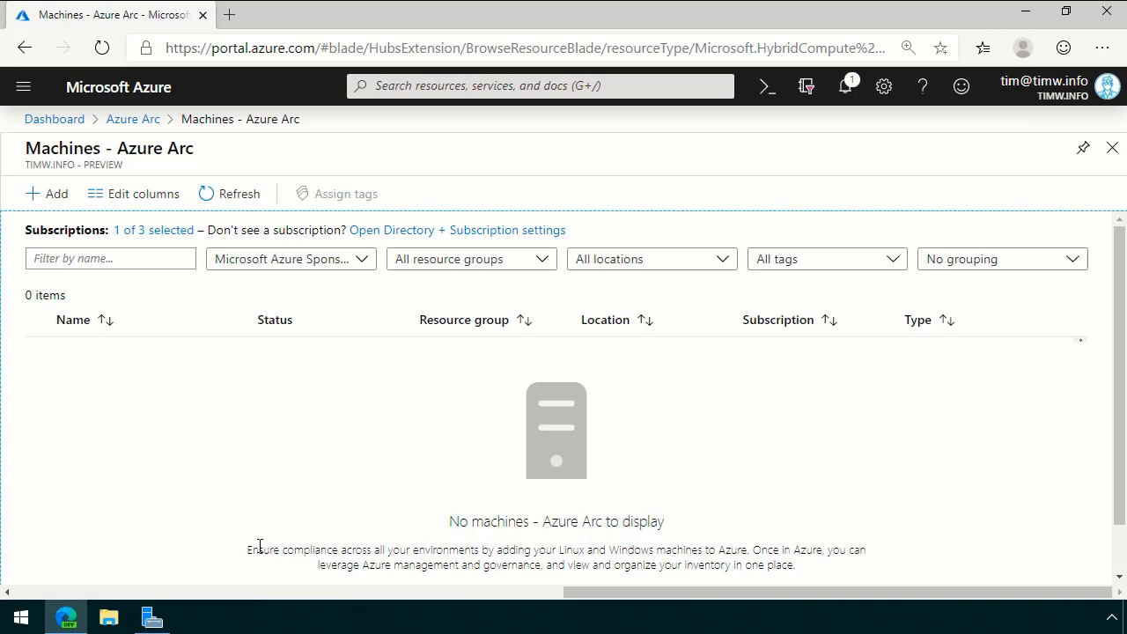
{"action": "mouse_move", "coordinate": [260, 513]}
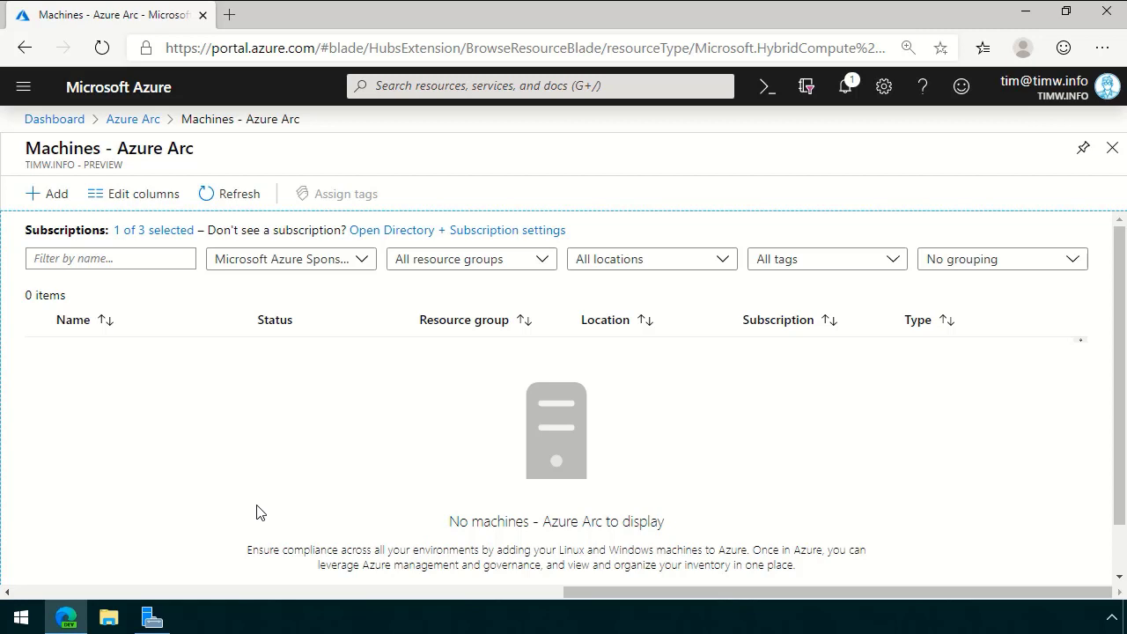
{"action": "mouse_move", "coordinate": [362, 509]}
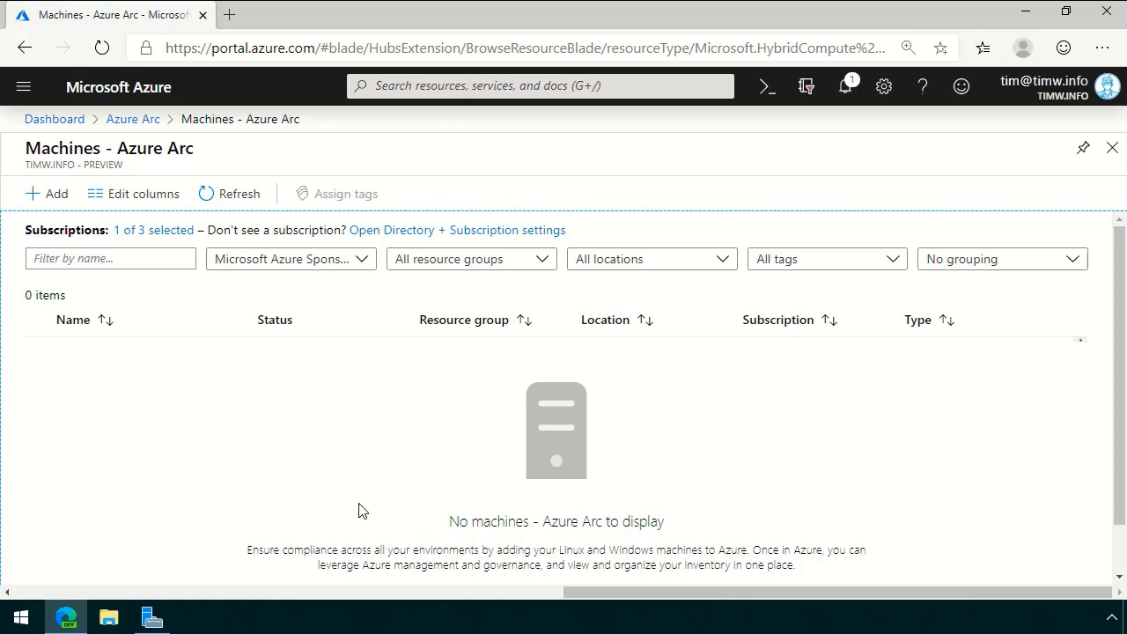
{"action": "mouse_move", "coordinate": [47, 193]}
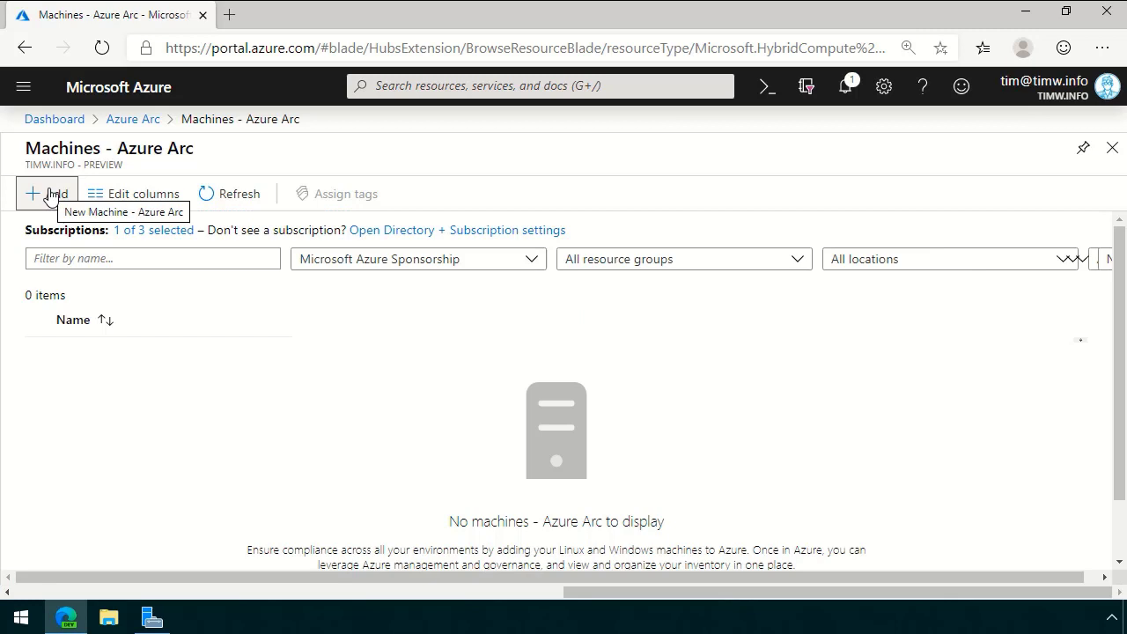
Start adding a machine with + Add to reach the onboarding method choices.
{"action": "left_click", "coordinate": [46, 194]}
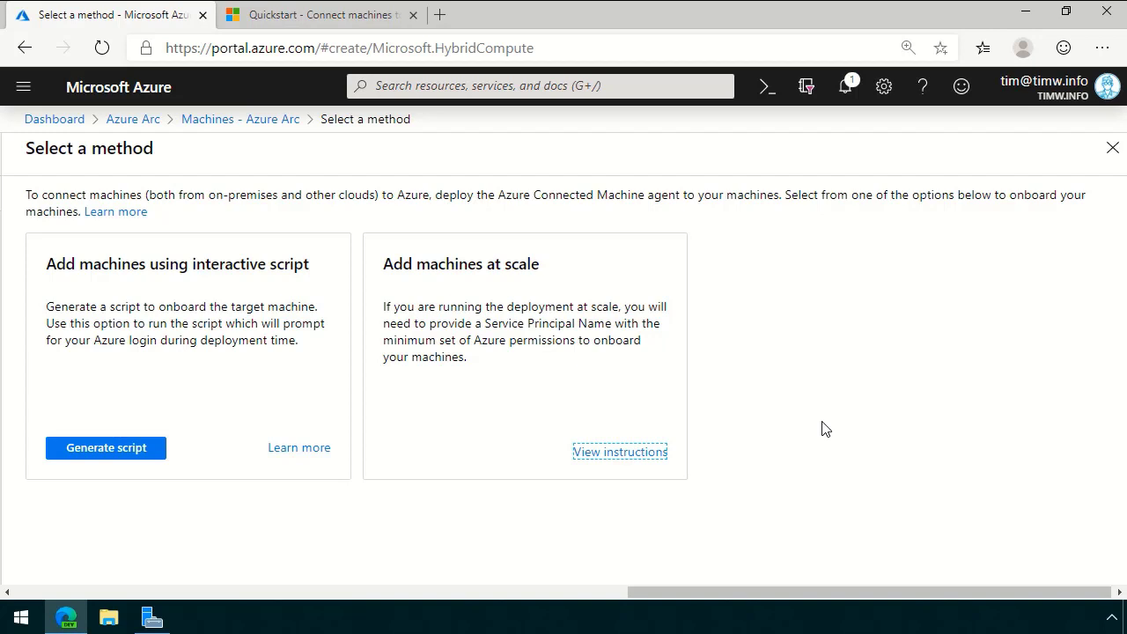
{"action": "mouse_move", "coordinate": [546, 447]}
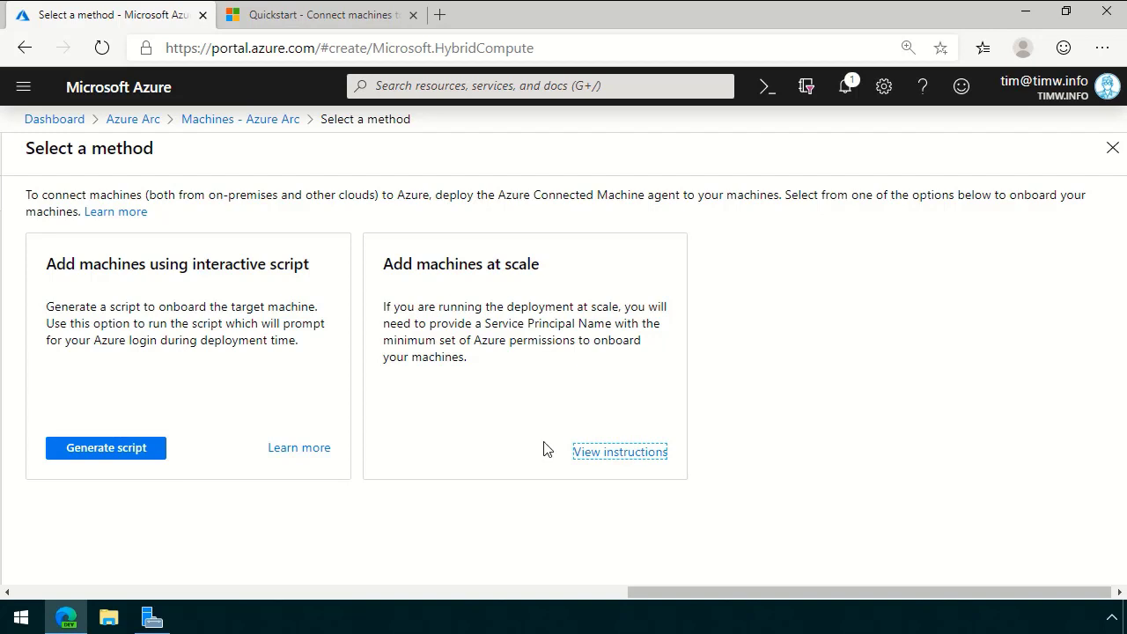
{"action": "mouse_move", "coordinate": [418, 356]}
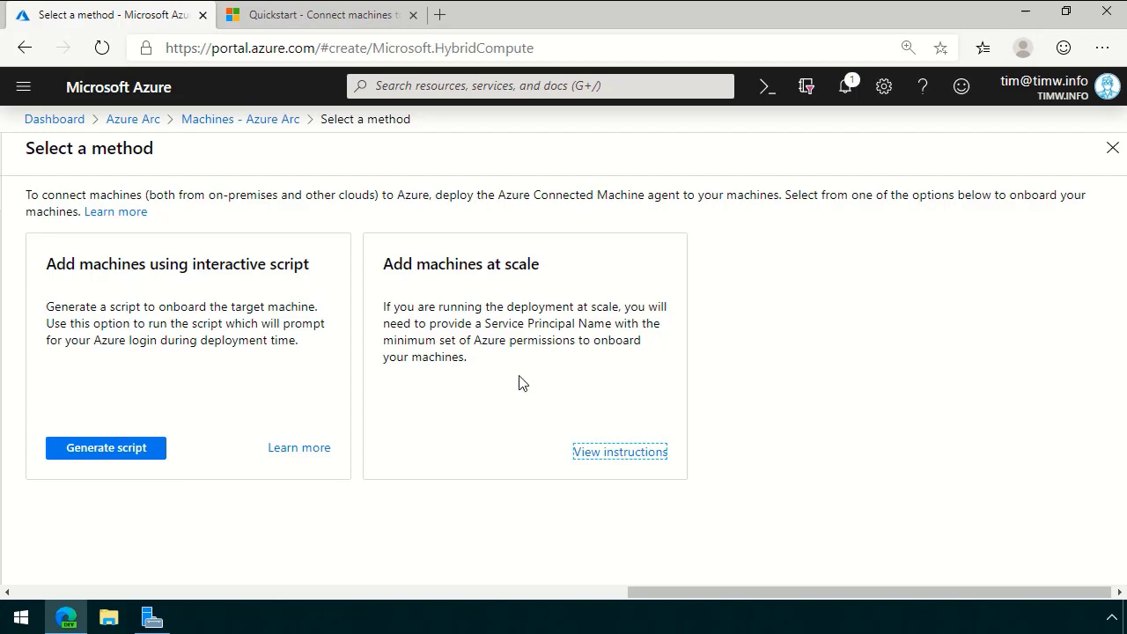
Review the PowerShell onboarding quickstart in Docs, then return to the method-selection tab.
{"action": "left_click", "coordinate": [321, 15]}
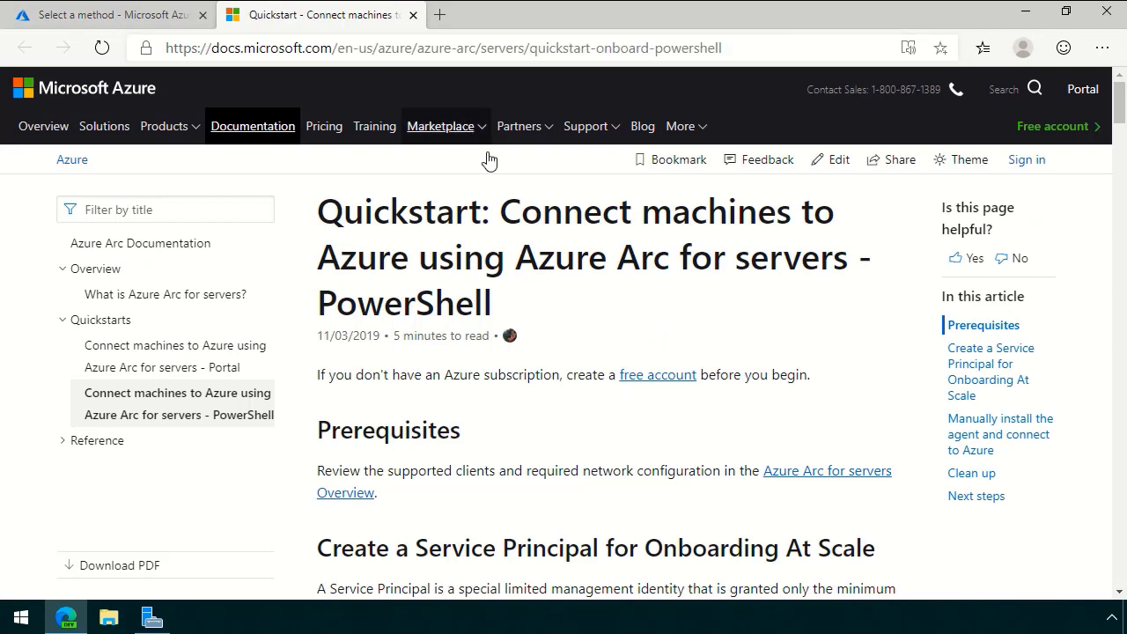
{"action": "mouse_move", "coordinate": [531, 343]}
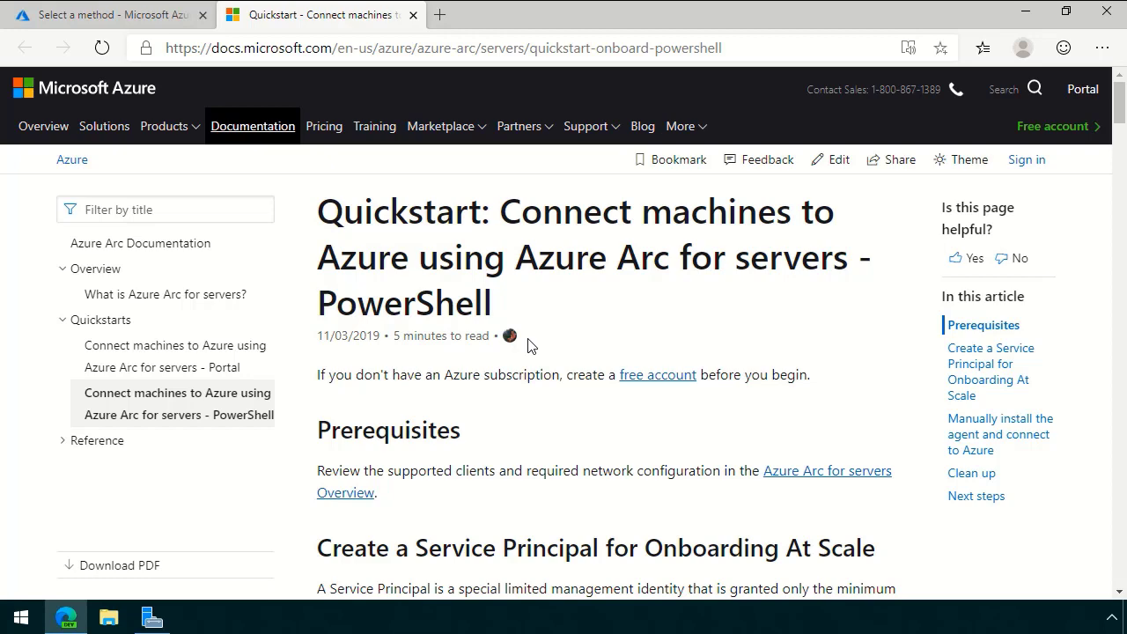
{"action": "mouse_move", "coordinate": [337, 196]}
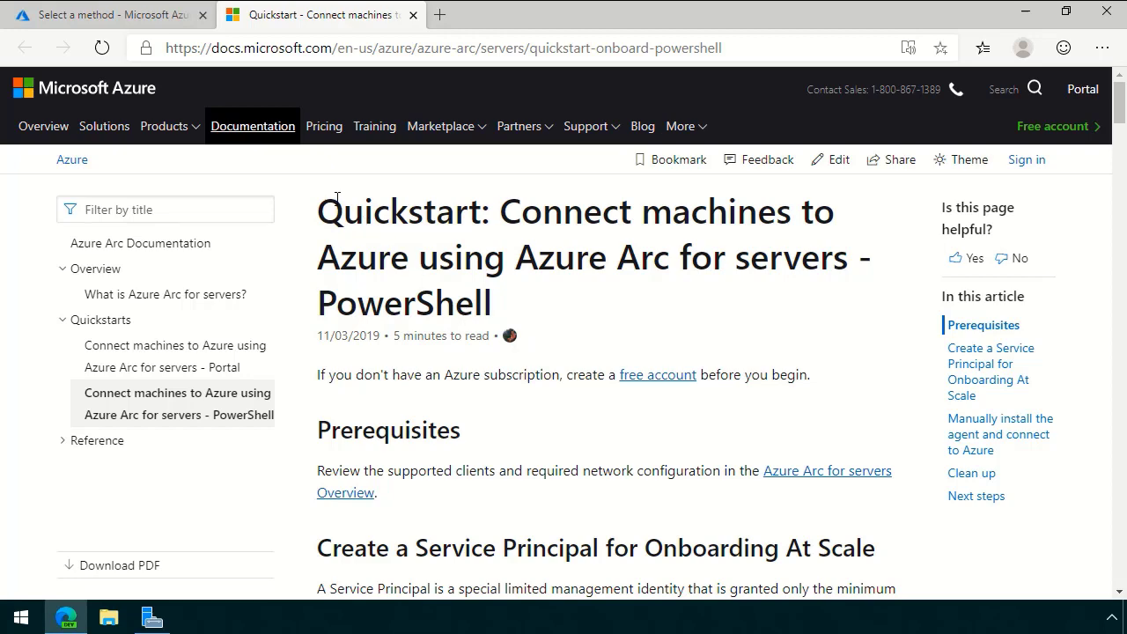
{"action": "left_click", "coordinate": [106, 15]}
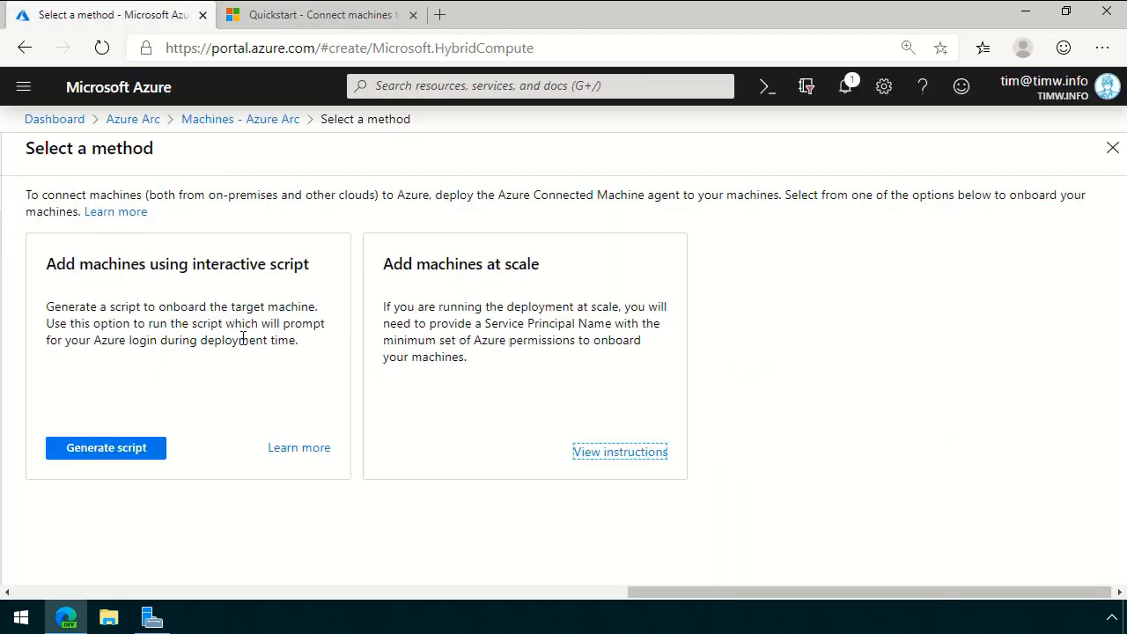
{"action": "mouse_move", "coordinate": [151, 428]}
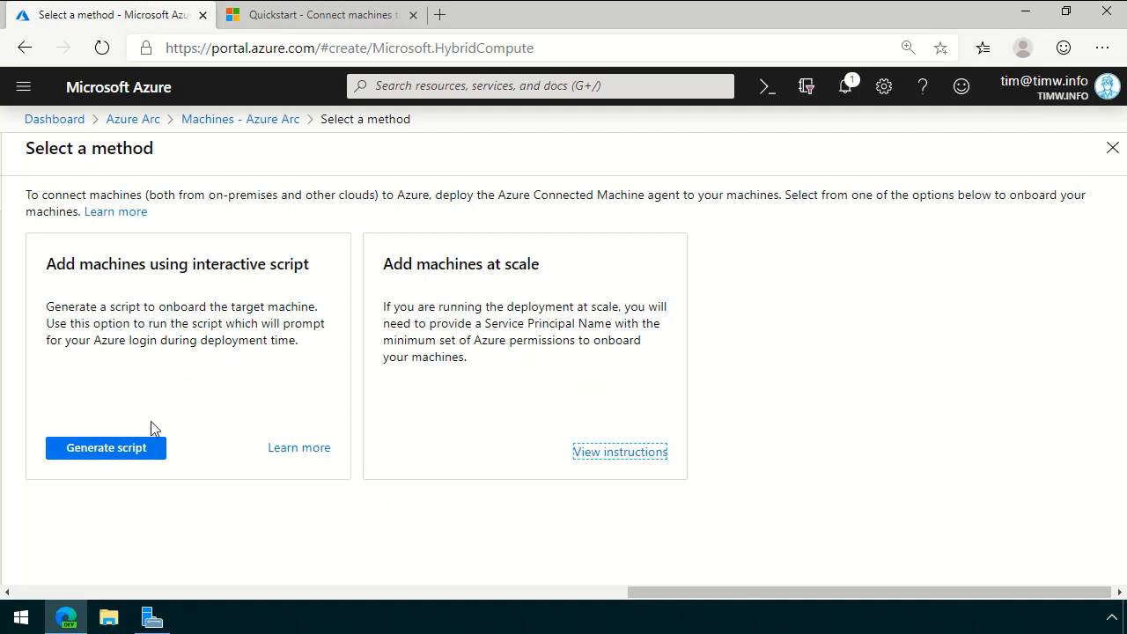
Start an interactive script for resource group Pluralsight, region West US 2, Windows.
{"action": "left_click", "coordinate": [106, 447]}
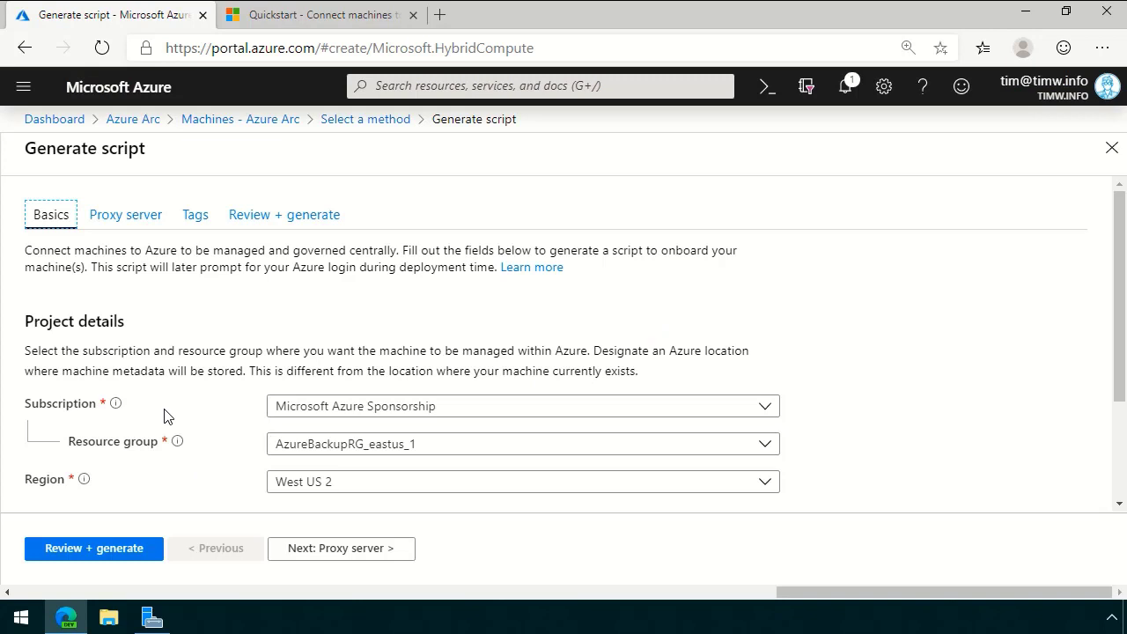
{"action": "scroll", "scroll_direction": "down", "scroll_amount": 3}
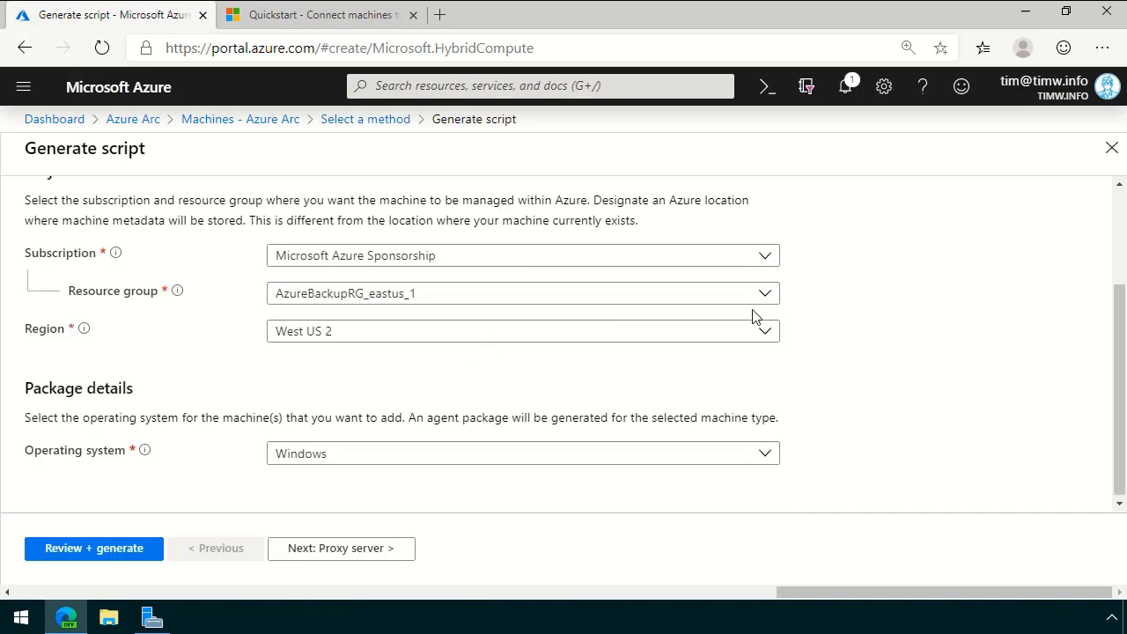
{"action": "left_click", "coordinate": [521, 293]}
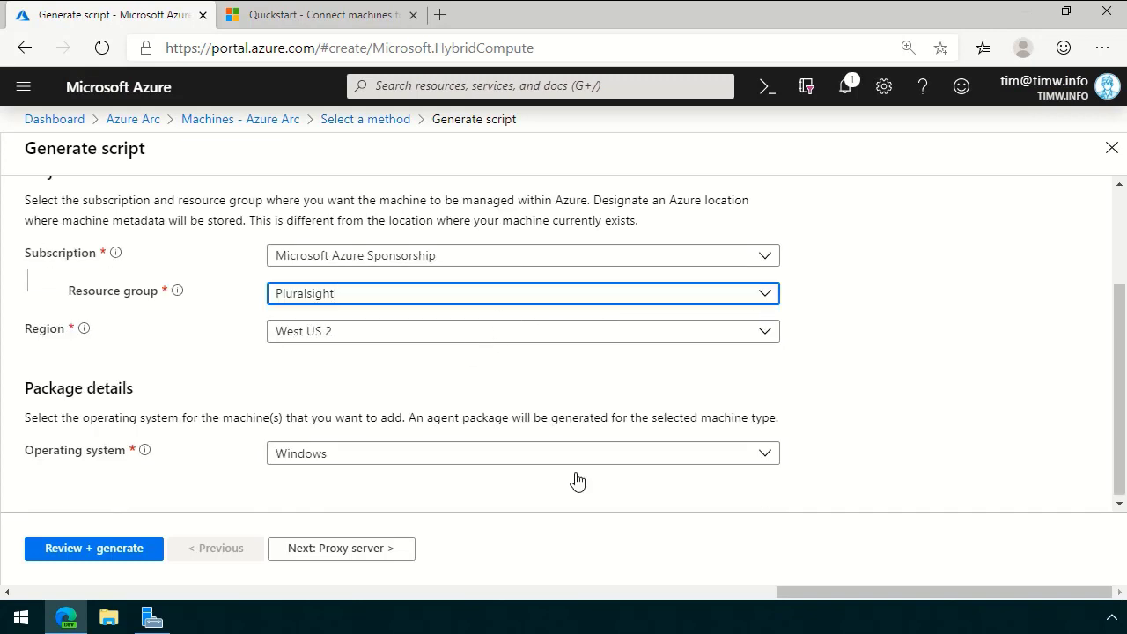
{"action": "left_click", "coordinate": [522, 331]}
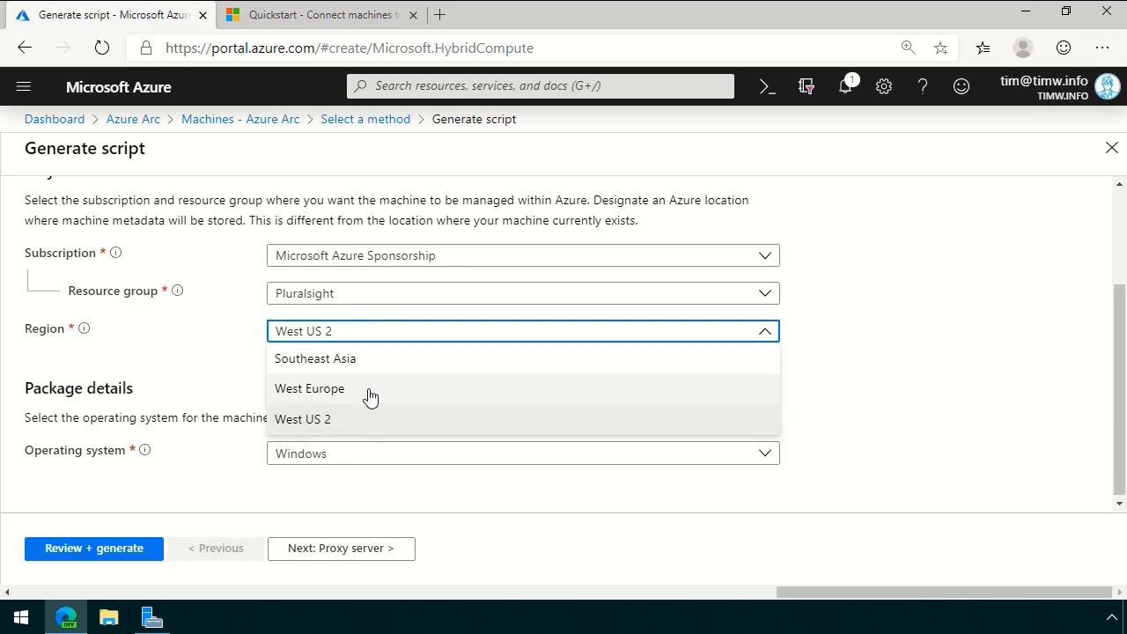
{"action": "mouse_move", "coordinate": [367, 370]}
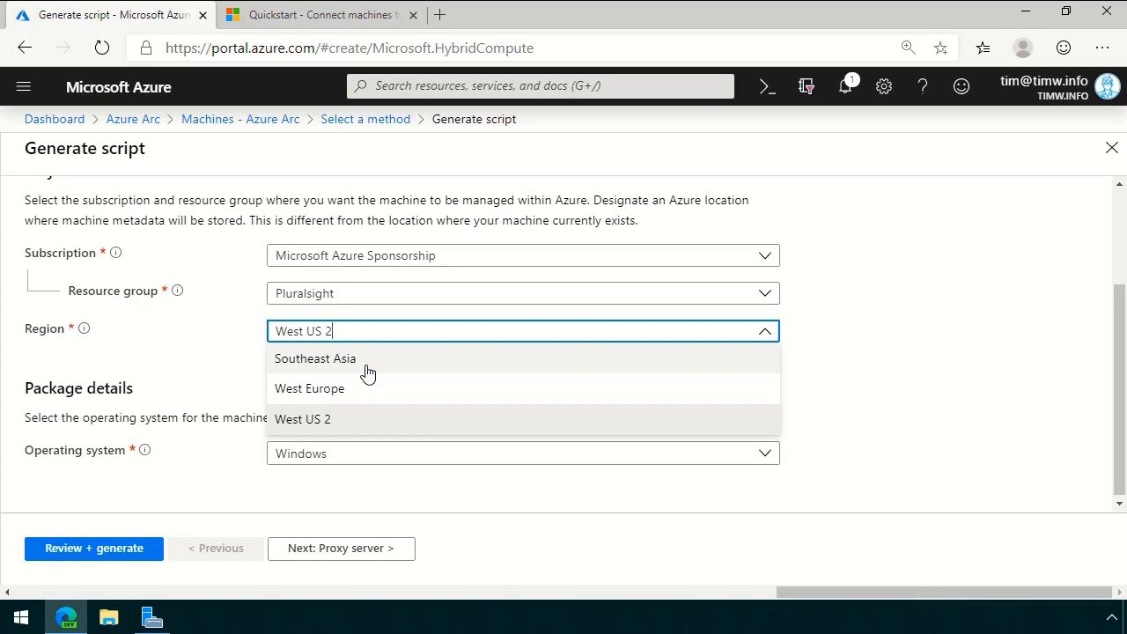
{"action": "mouse_move", "coordinate": [344, 364]}
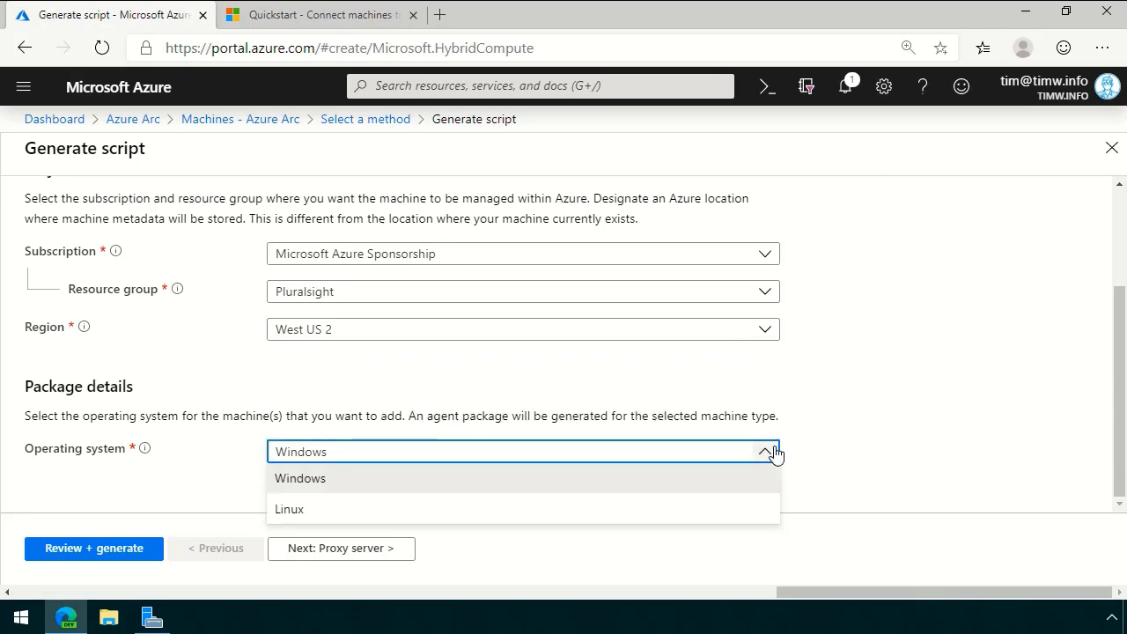
{"action": "left_click", "coordinate": [300, 478]}
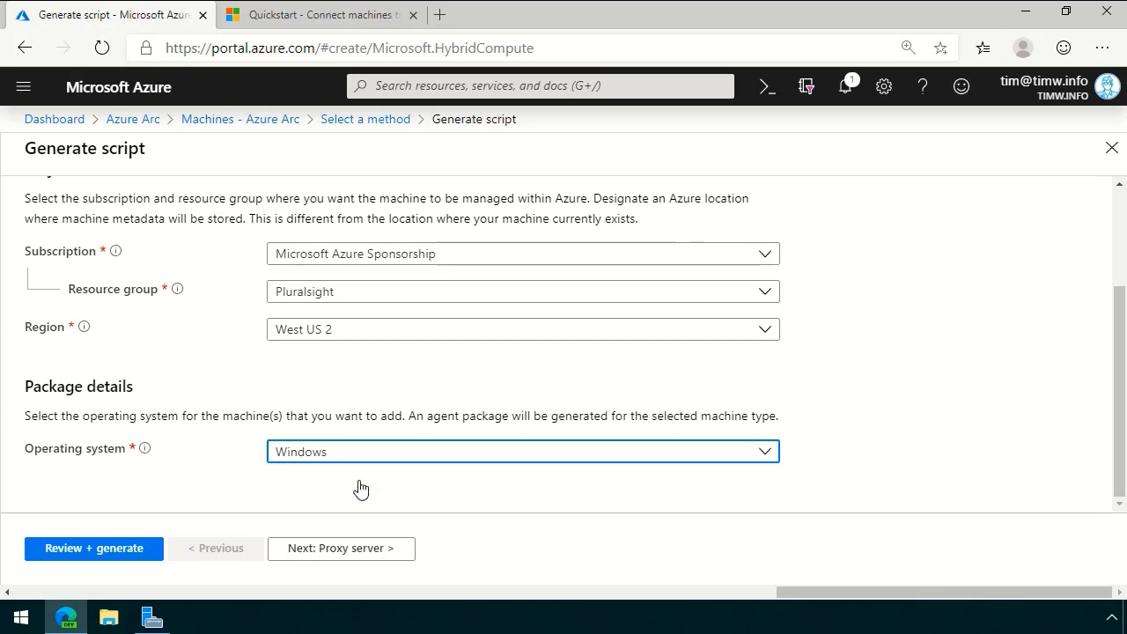
{"action": "left_click", "coordinate": [341, 549]}
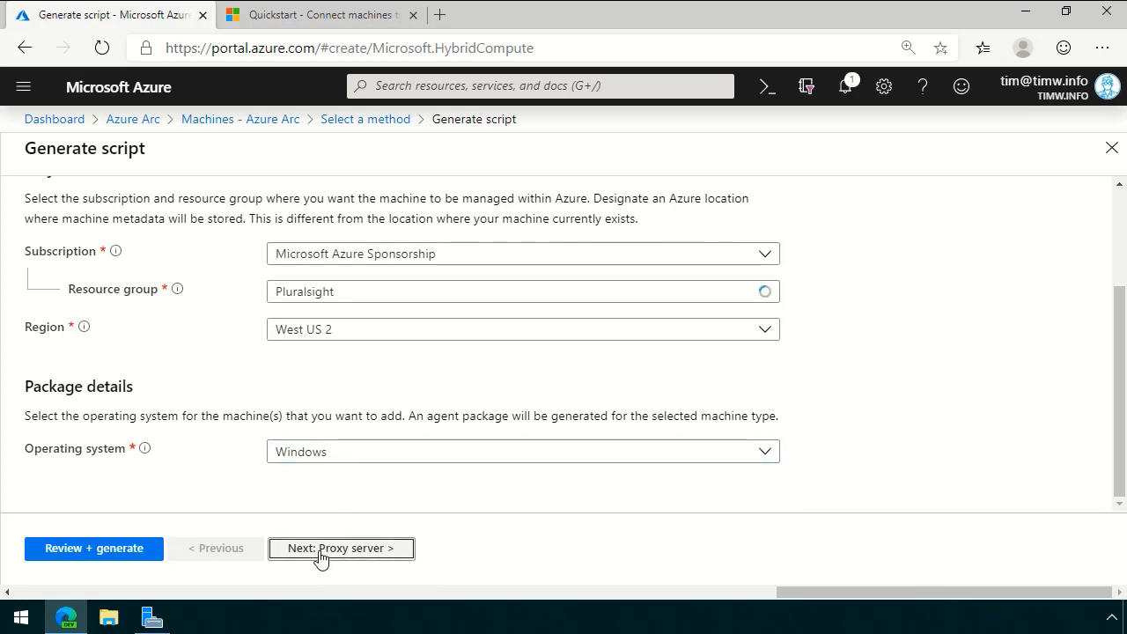
Skip the proxy and tag settings and review the generated onboarding script.
{"action": "left_click", "coordinate": [341, 549]}
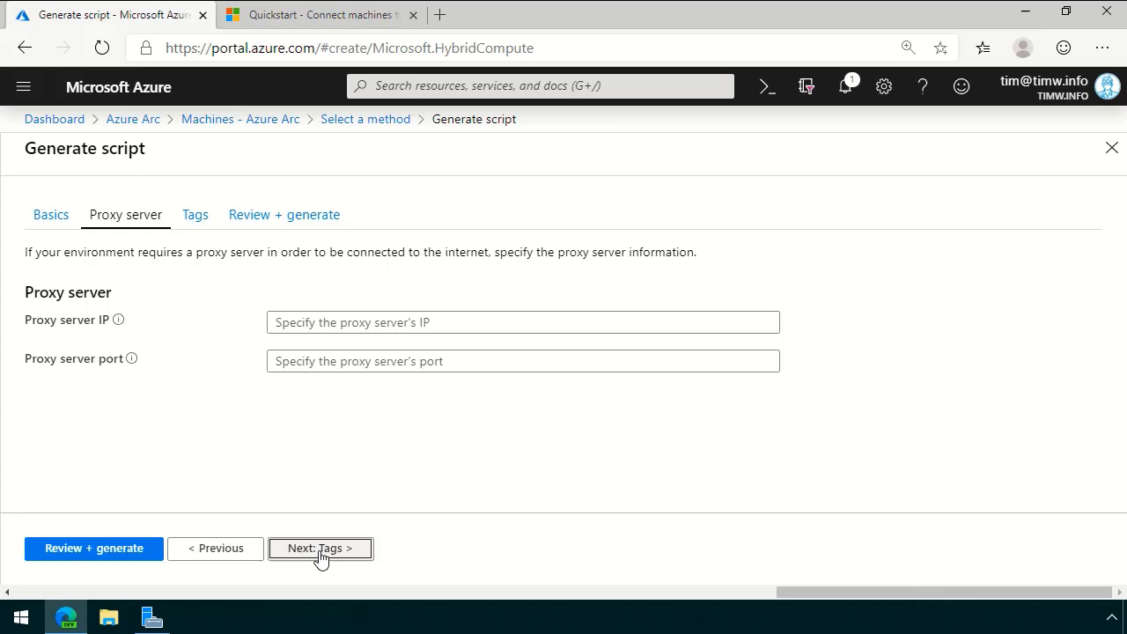
{"action": "left_click", "coordinate": [319, 548]}
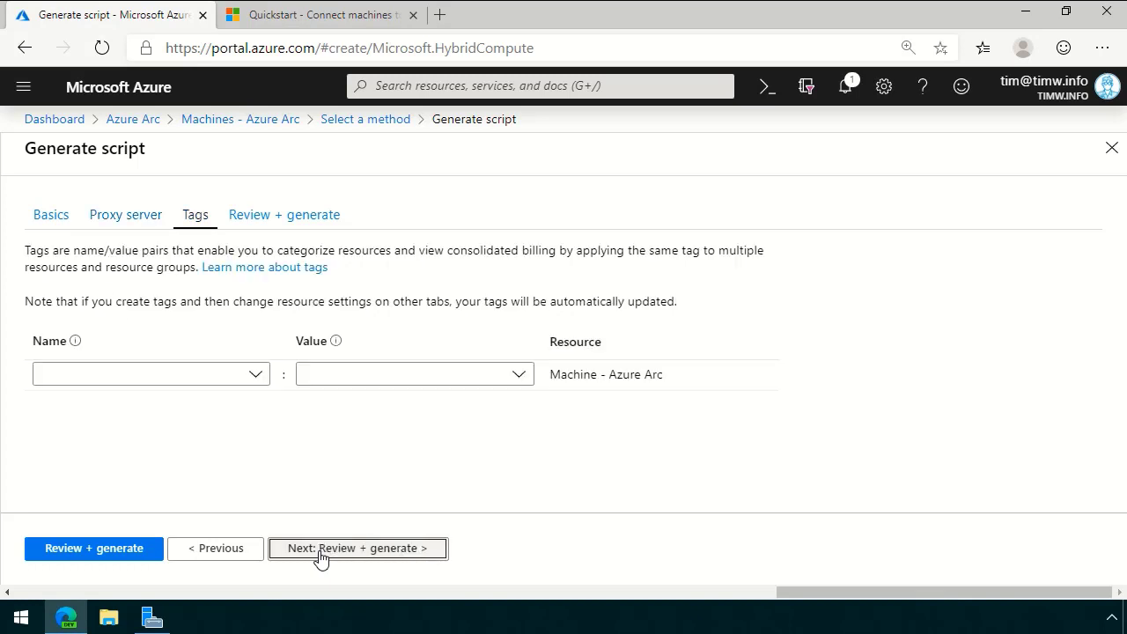
{"action": "left_click", "coordinate": [357, 549]}
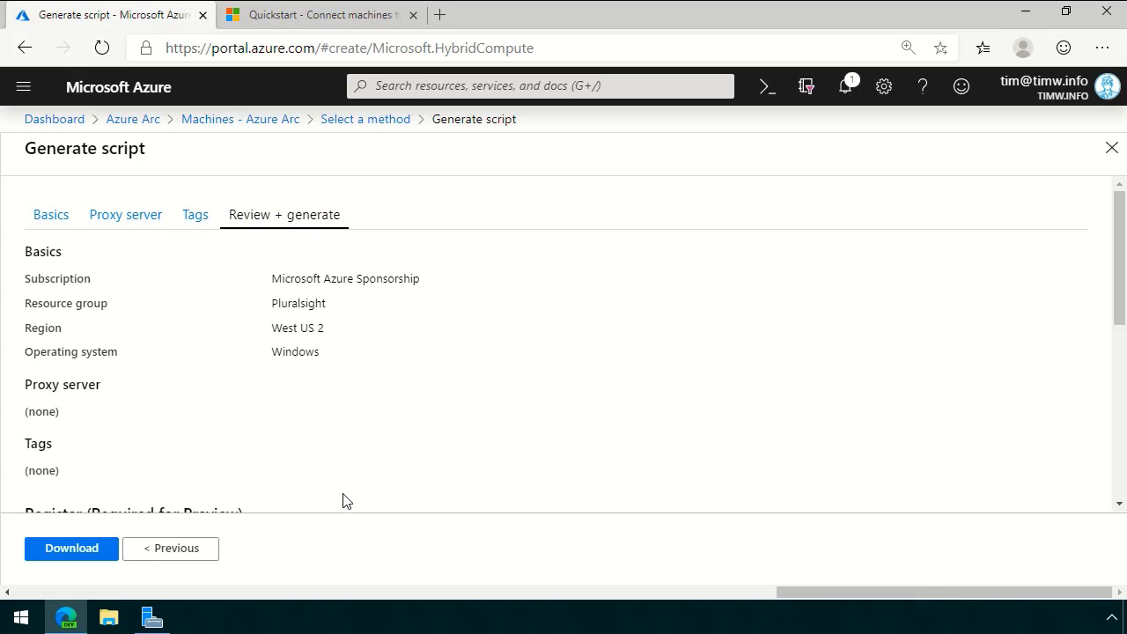
{"action": "scroll", "scroll_direction": "down", "scroll_amount": 3}
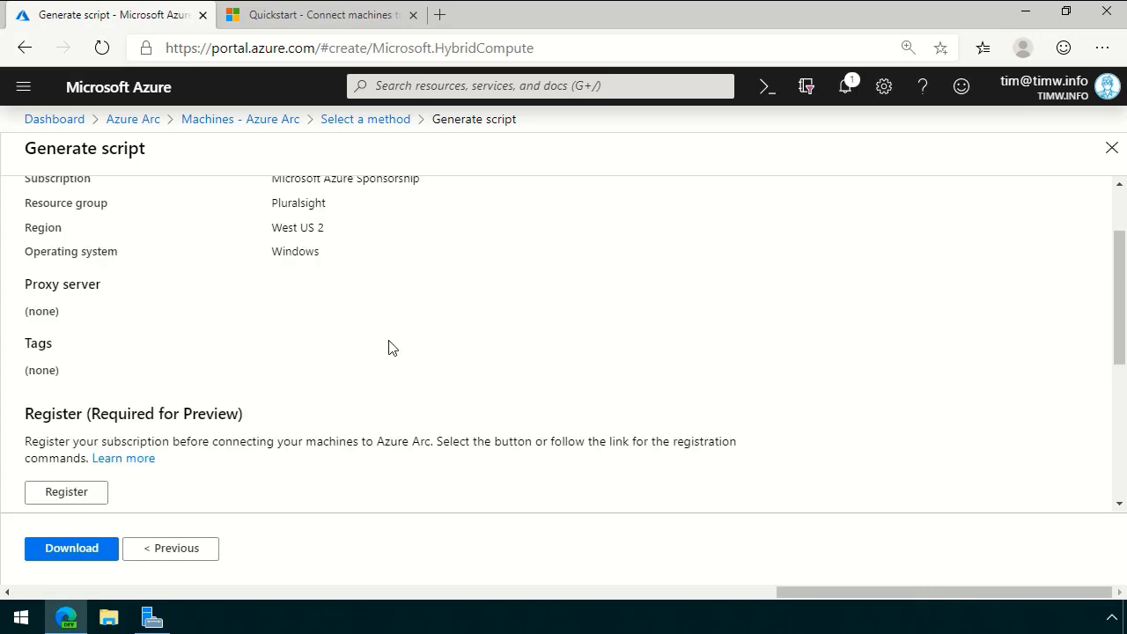
{"action": "scroll", "scroll_direction": "down", "scroll_amount": 3}
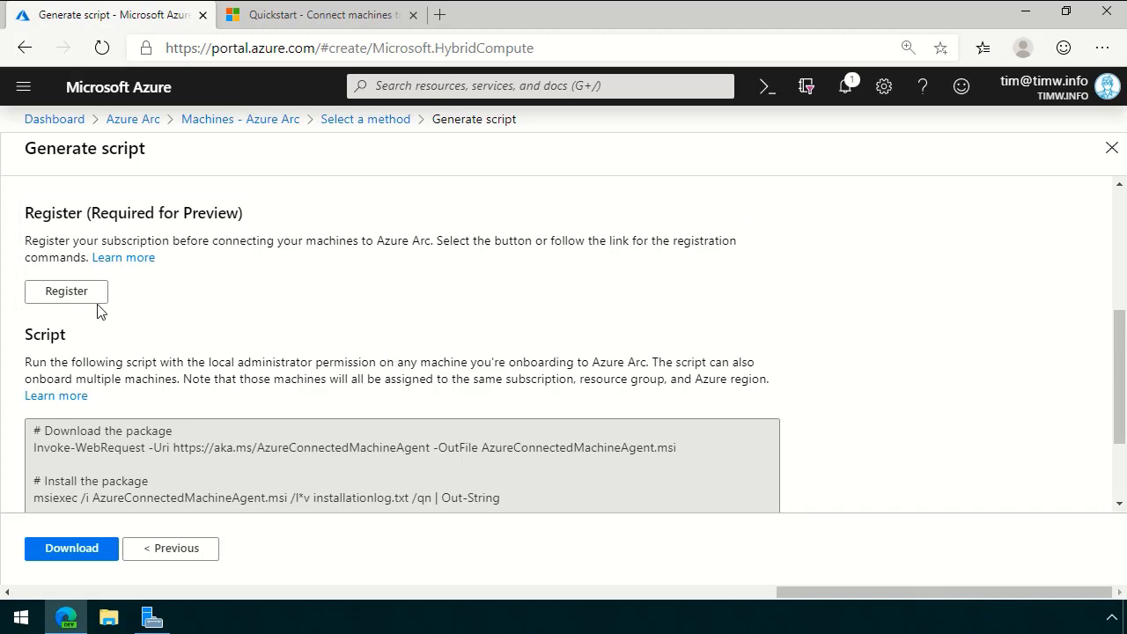
Register the subscription for the Azure Arc preview and scroll through the full script.
{"action": "left_click", "coordinate": [66, 291]}
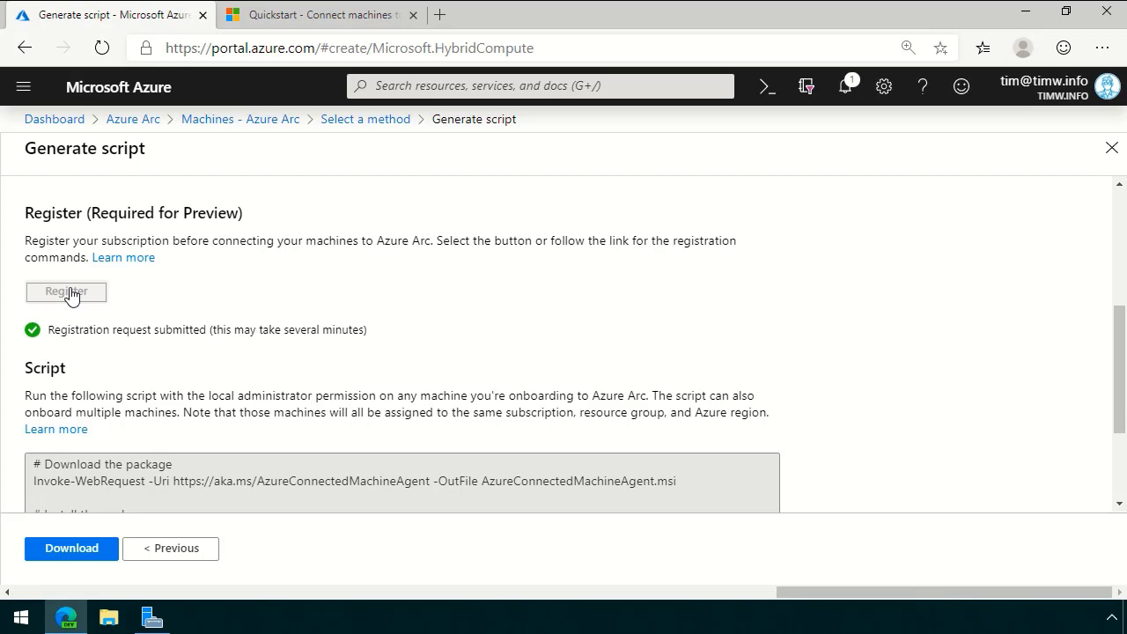
{"action": "mouse_move", "coordinate": [275, 292]}
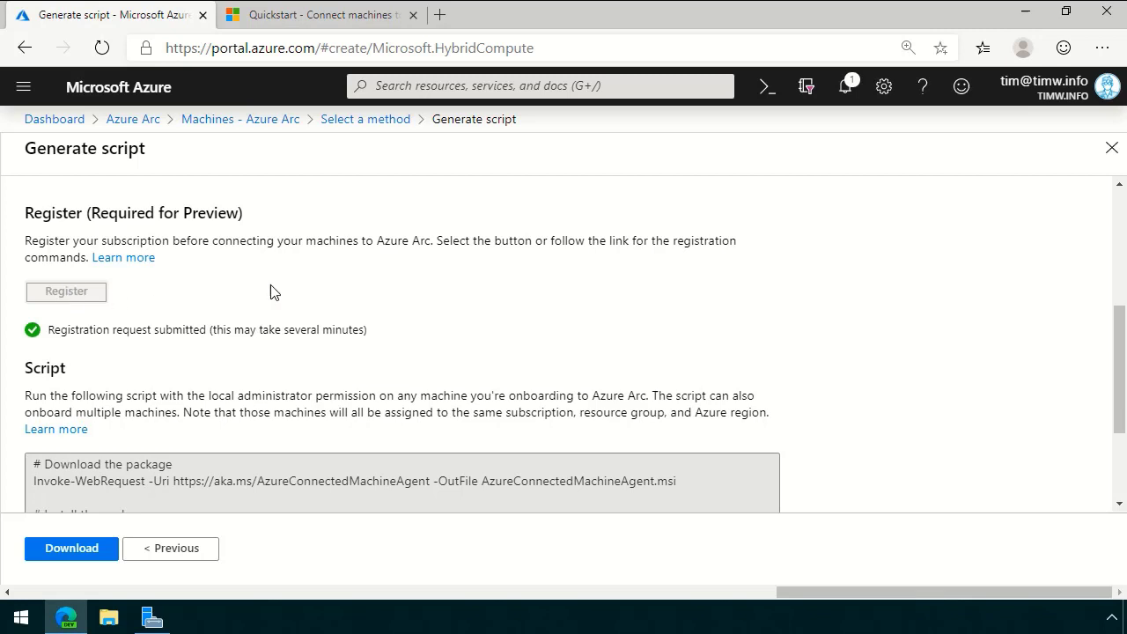
{"action": "scroll", "scroll_direction": "down", "scroll_amount": 3}
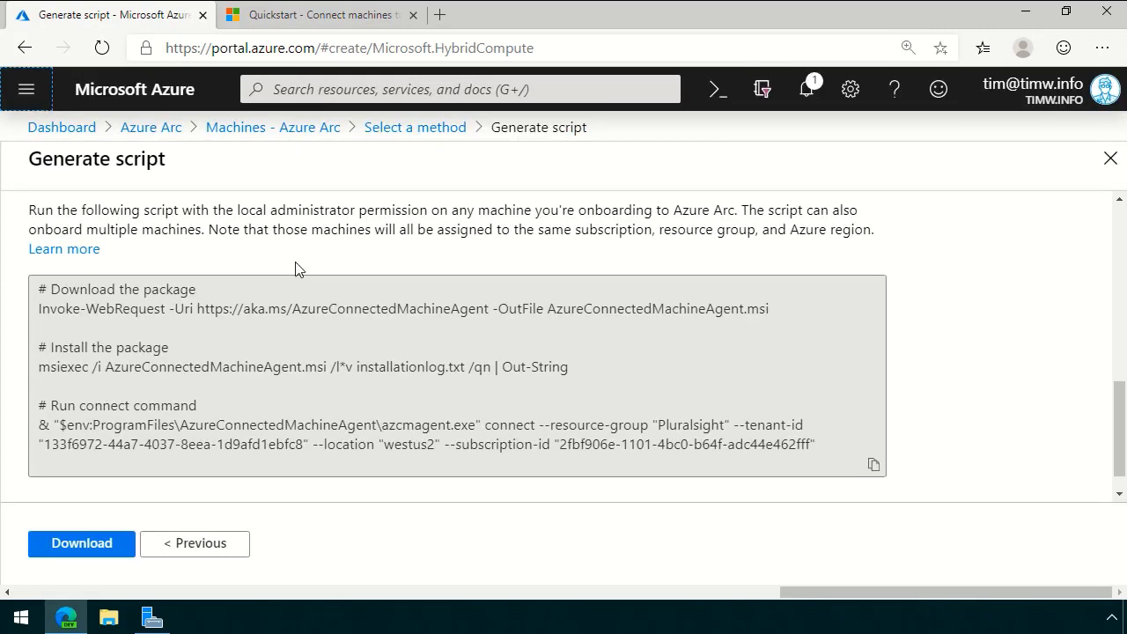
{"action": "mouse_move", "coordinate": [311, 245]}
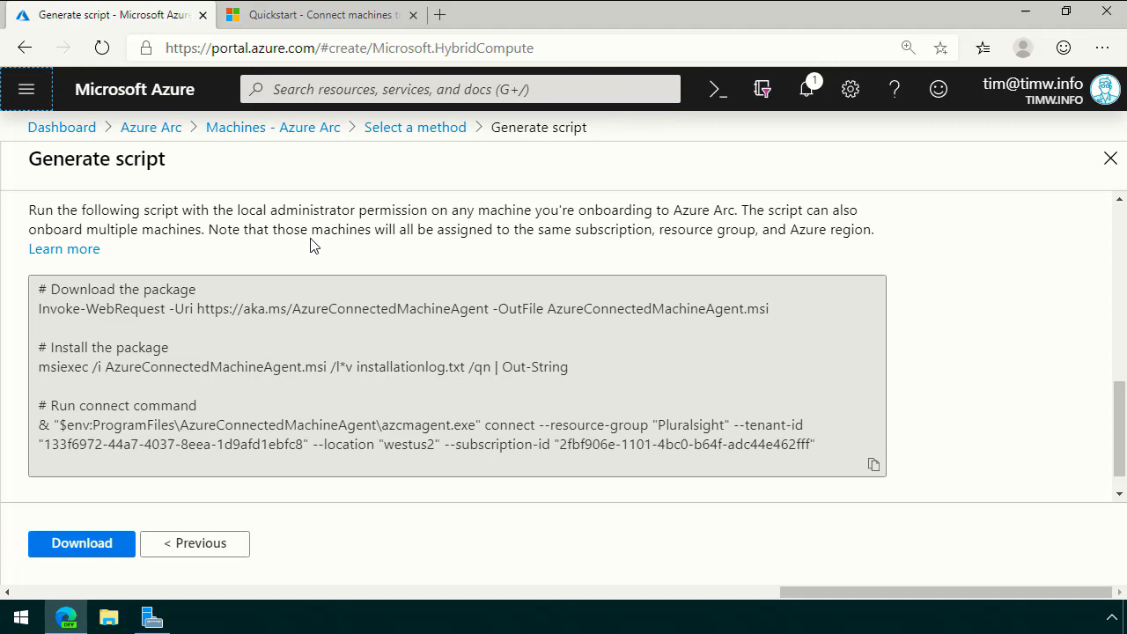
{"action": "mouse_move", "coordinate": [394, 213]}
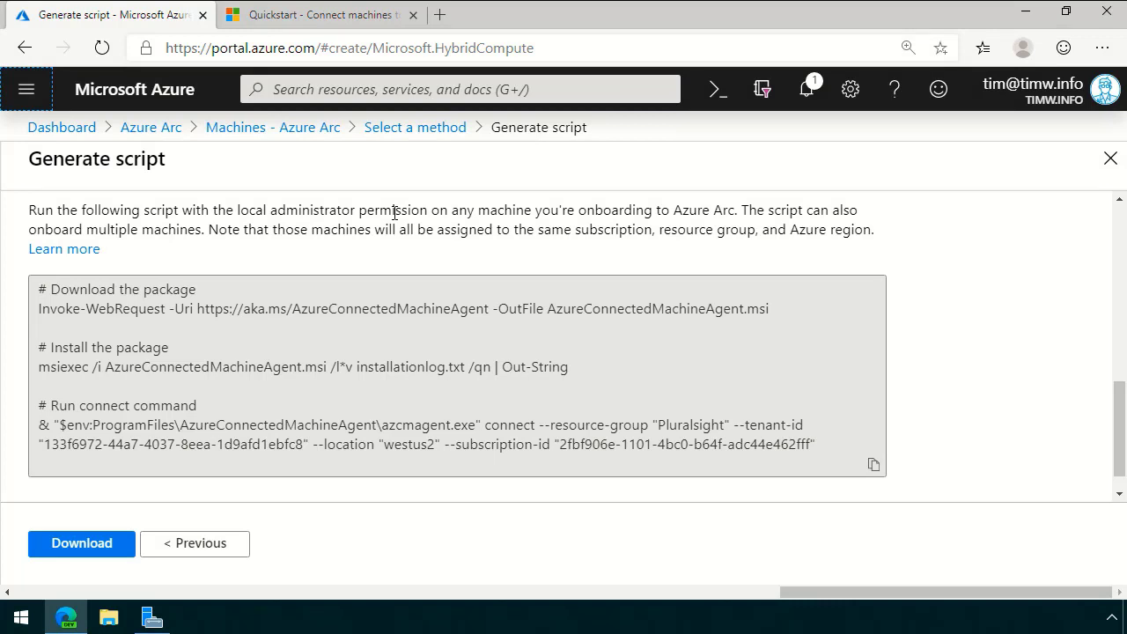
{"action": "mouse_move", "coordinate": [652, 231]}
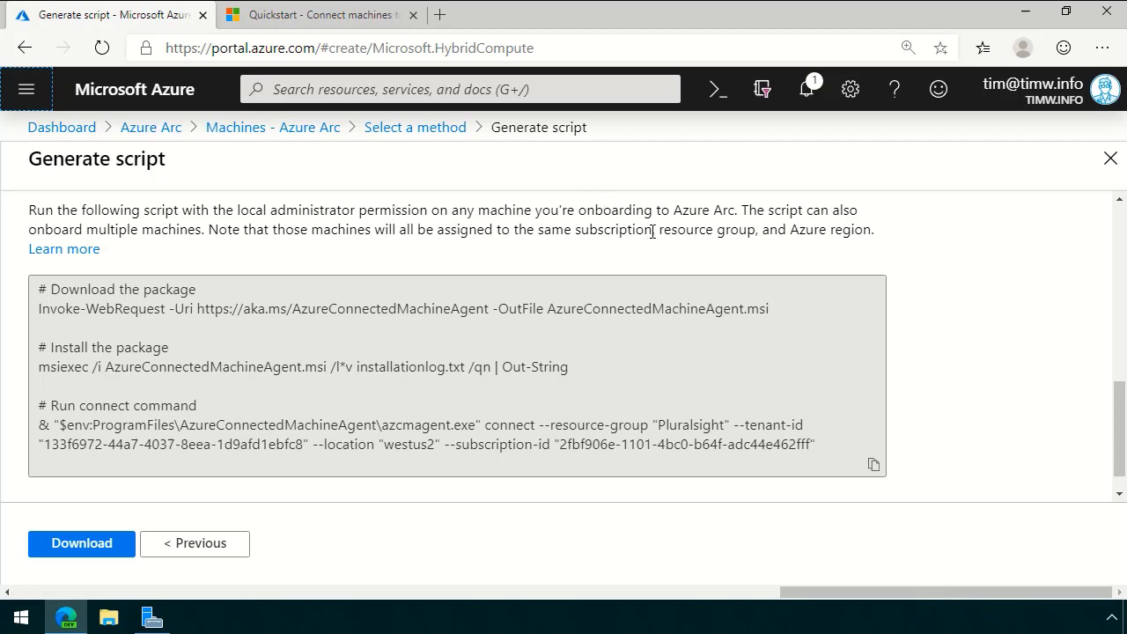
{"action": "mouse_move", "coordinate": [644, 213]}
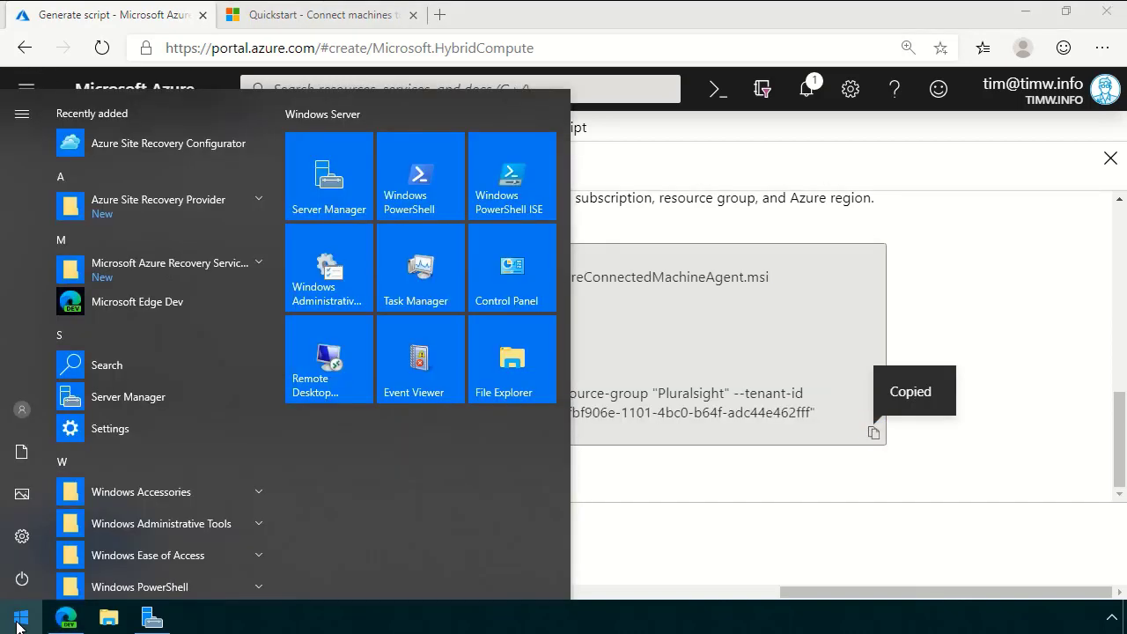
Search for and launch Windows PowerShell ISE to hold the onboarding script.
{"action": "type", "text": "code"}
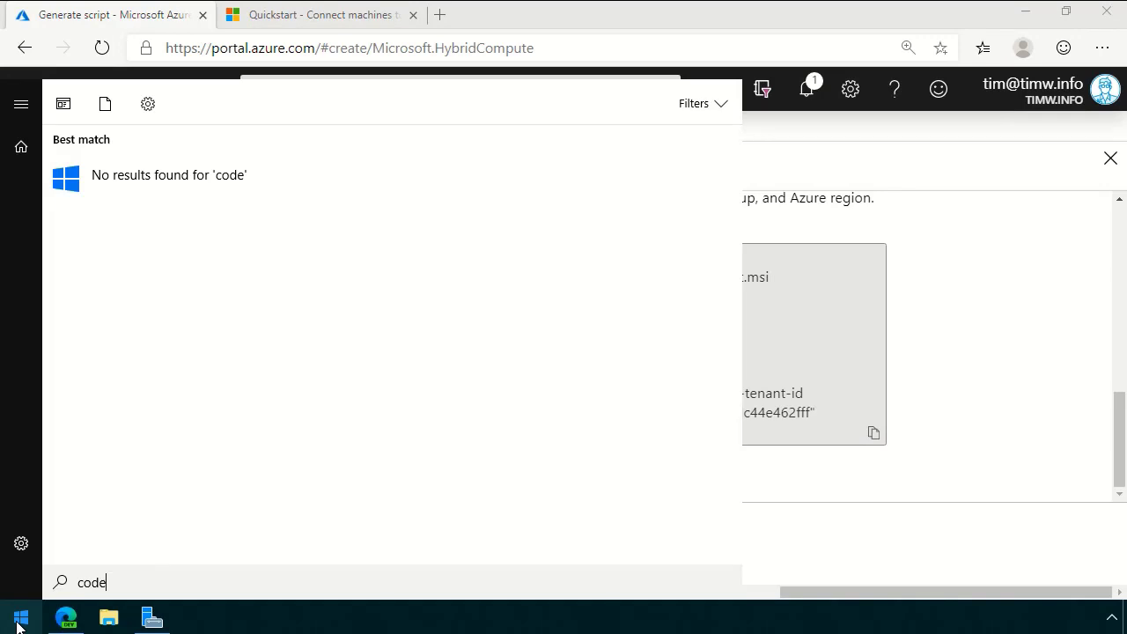
{"action": "type", "text": "ise"}
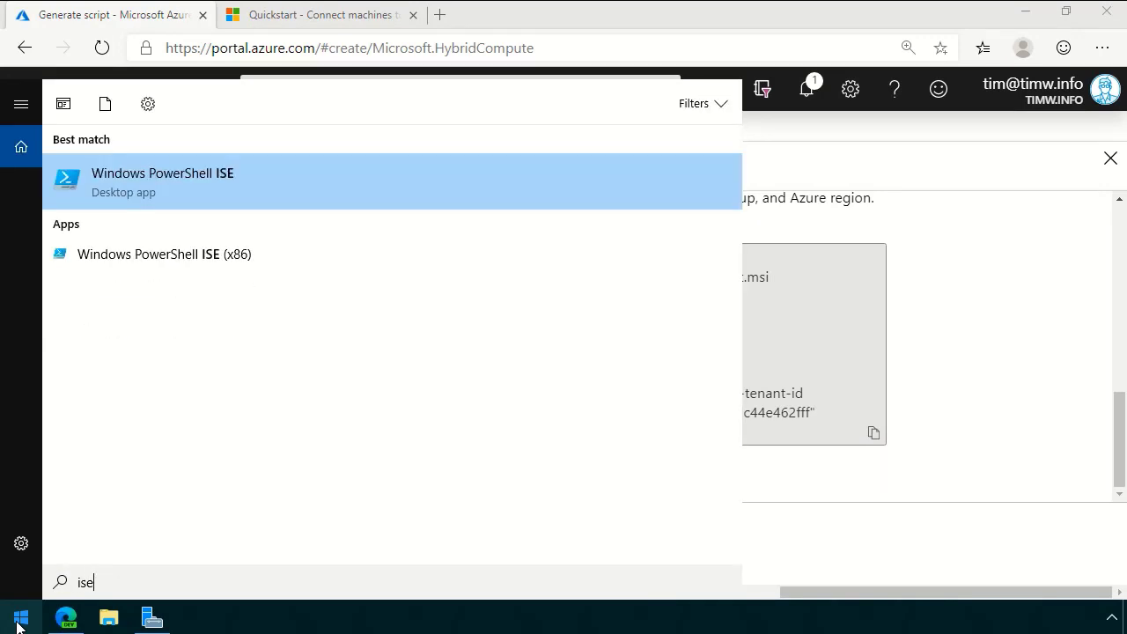
{"action": "left_click", "coordinate": [162, 181]}
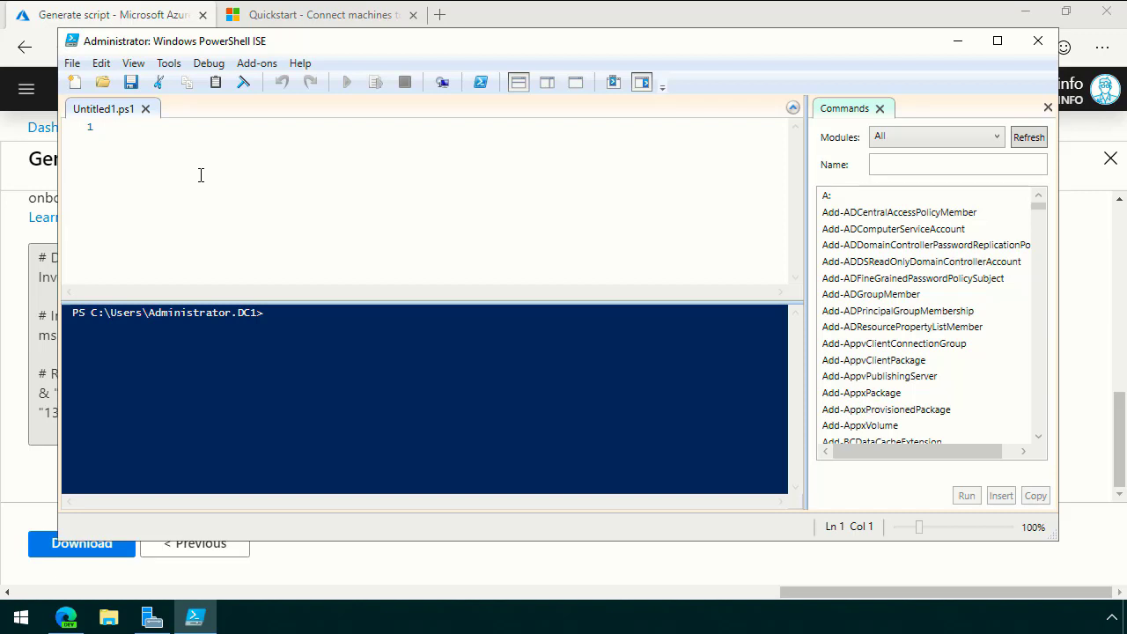
Save the pasted onboarding script as arc-onboard in Documents.
{"action": "left_click", "coordinate": [132, 81]}
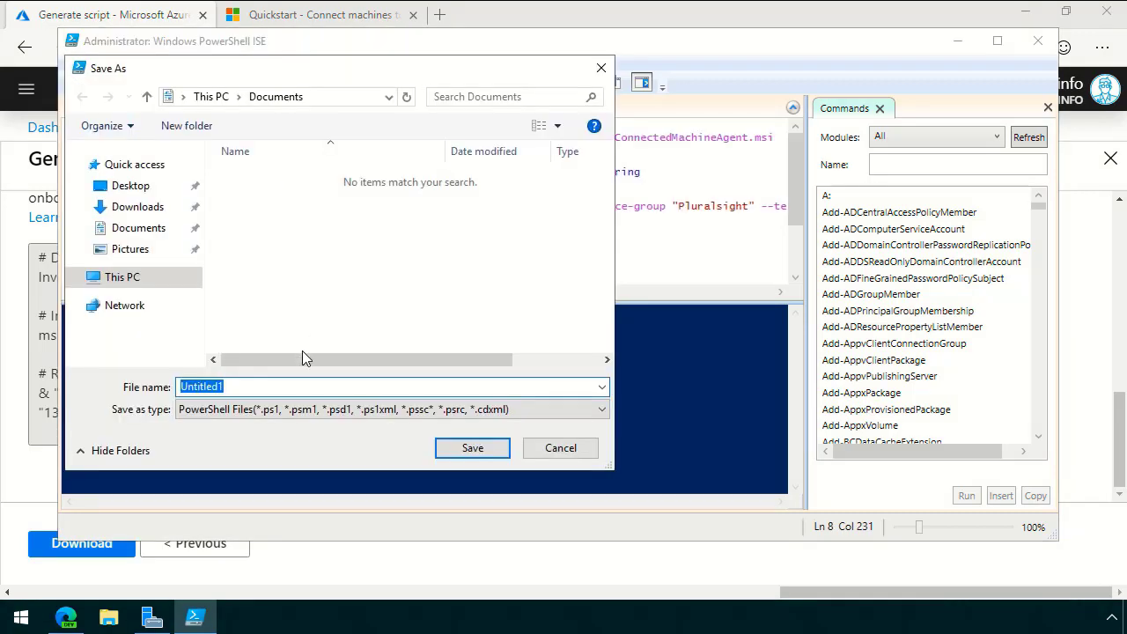
{"action": "type", "text": "arc-on"}
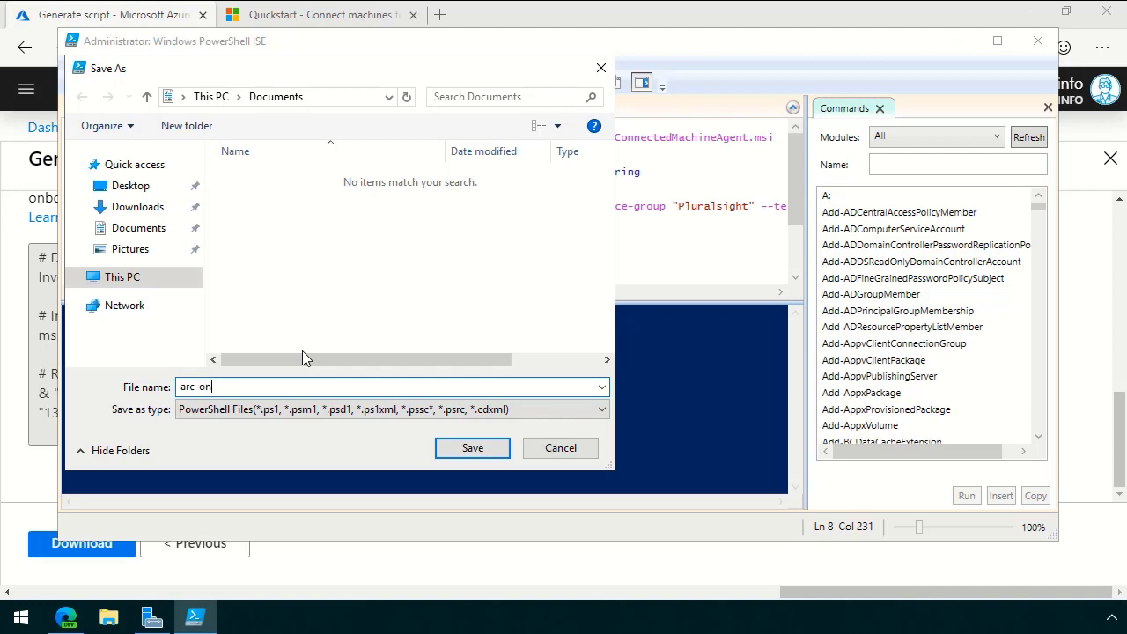
{"action": "left_click", "coordinate": [472, 448]}
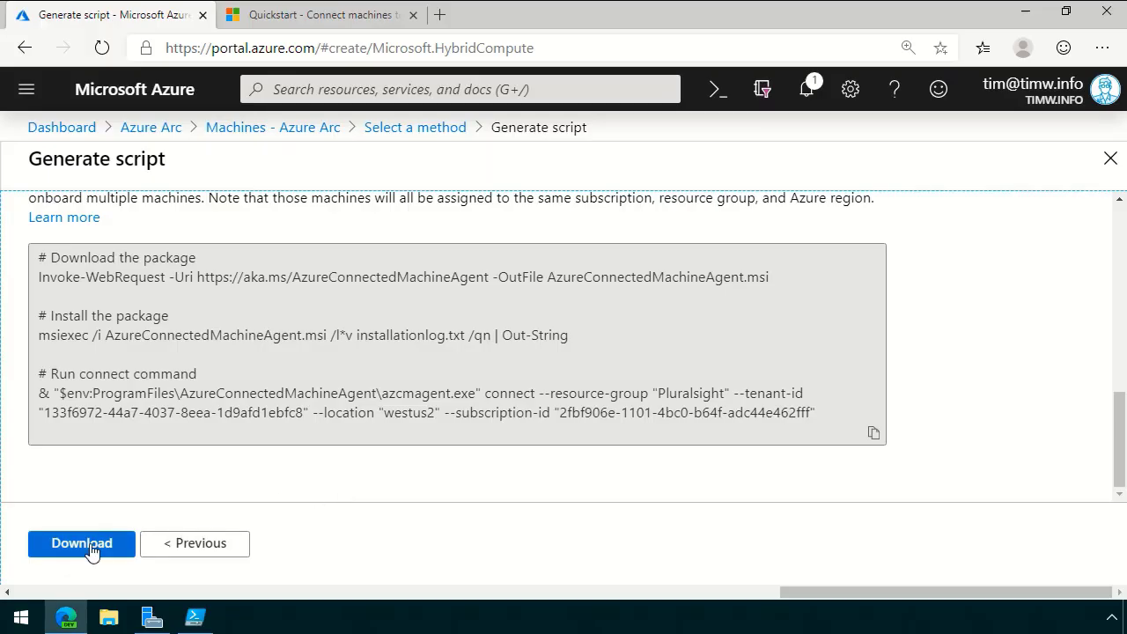
Download OnboardingScript.ps1 from the portal and load it in PowerShell ISE.
{"action": "left_click", "coordinate": [81, 543]}
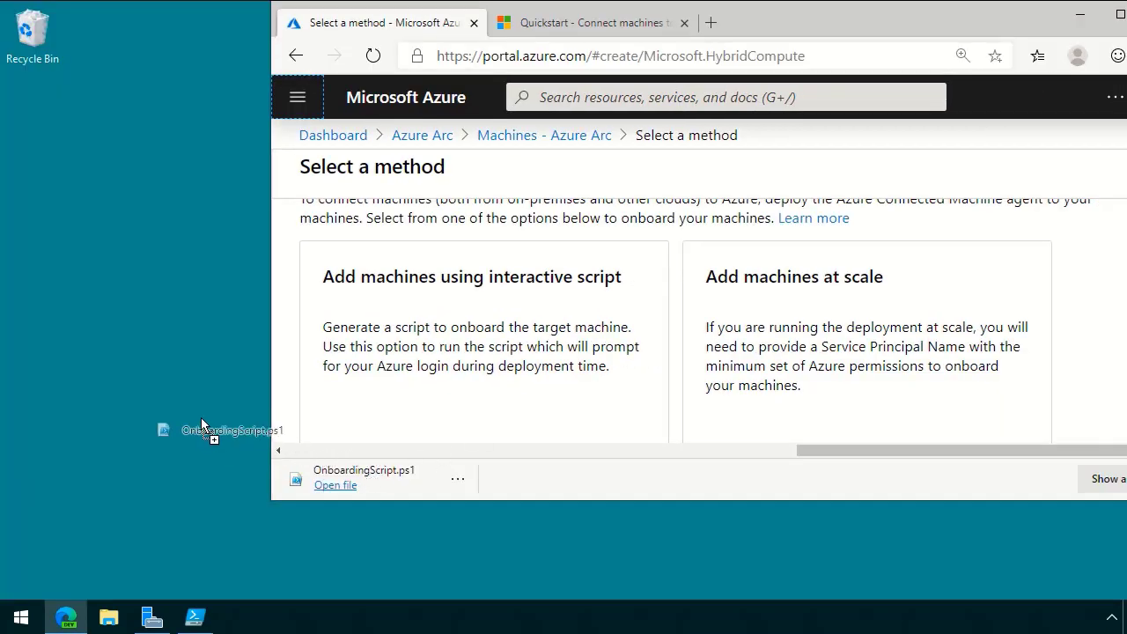
{"action": "left_click", "coordinate": [195, 617]}
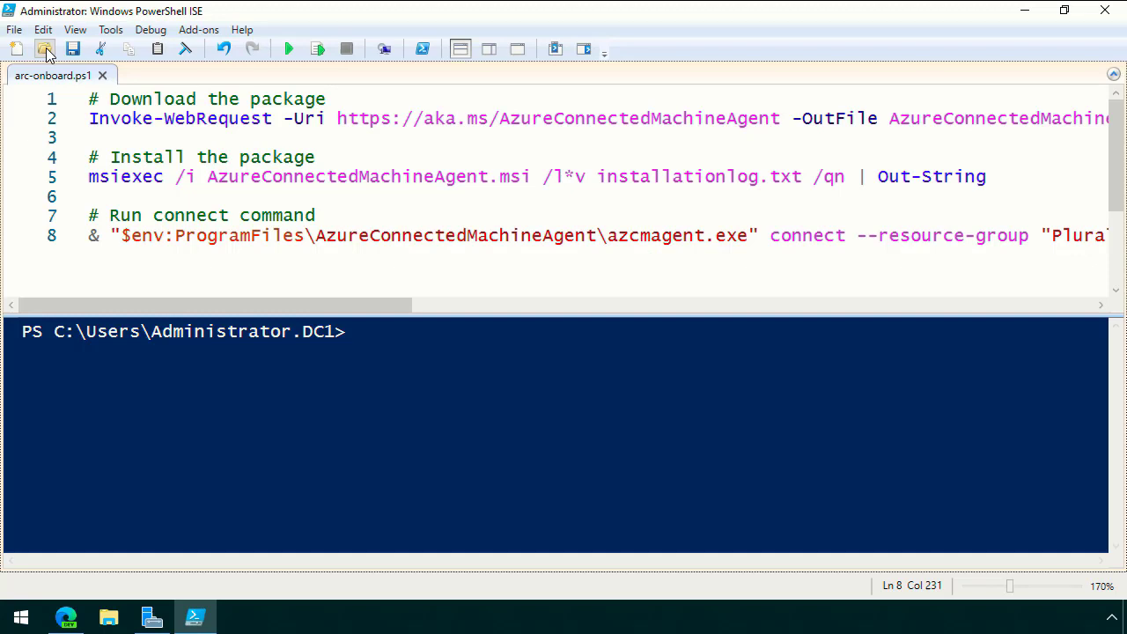
{"action": "left_click", "coordinate": [48, 45]}
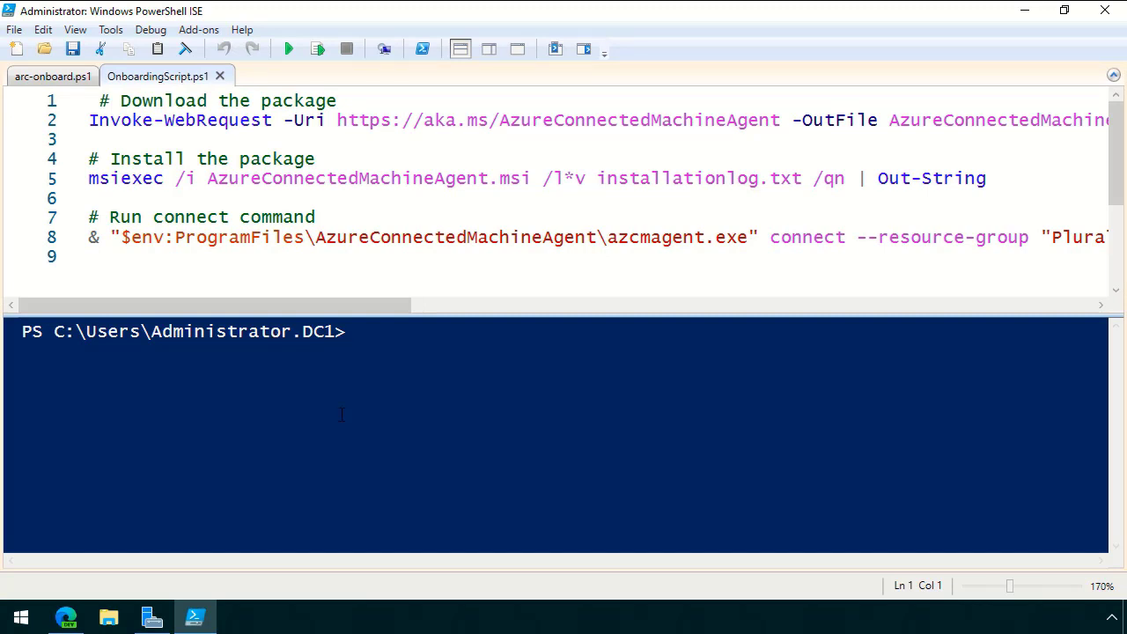
Run OnboardingScript.ps1 and select the device login code it prints.
{"action": "left_click", "coordinate": [284, 48]}
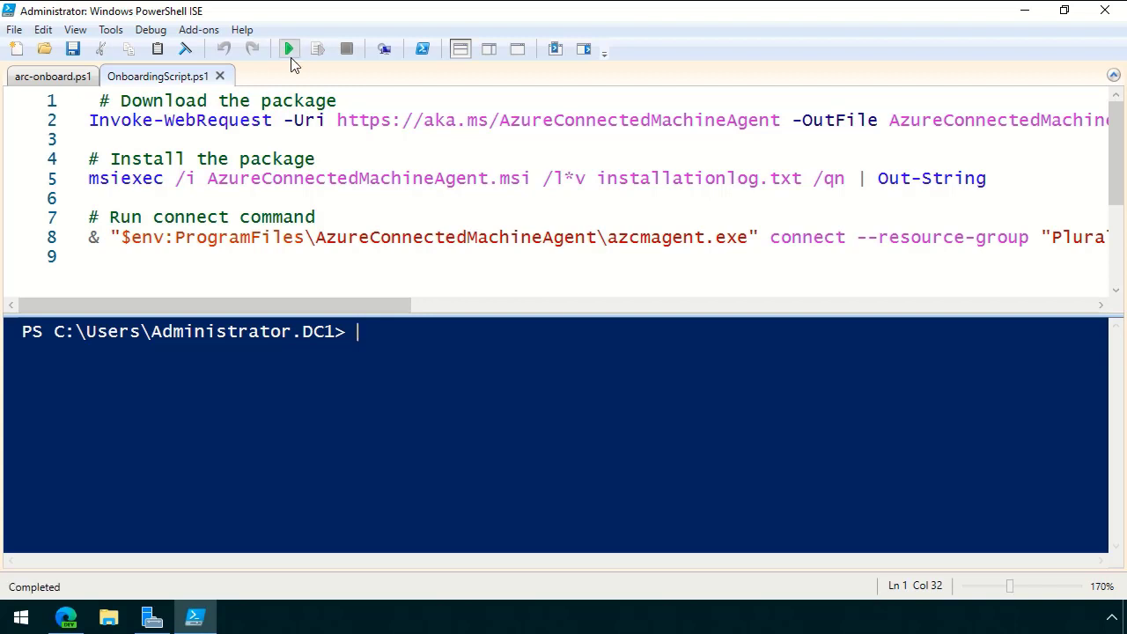
{"action": "mouse_move", "coordinate": [288, 48]}
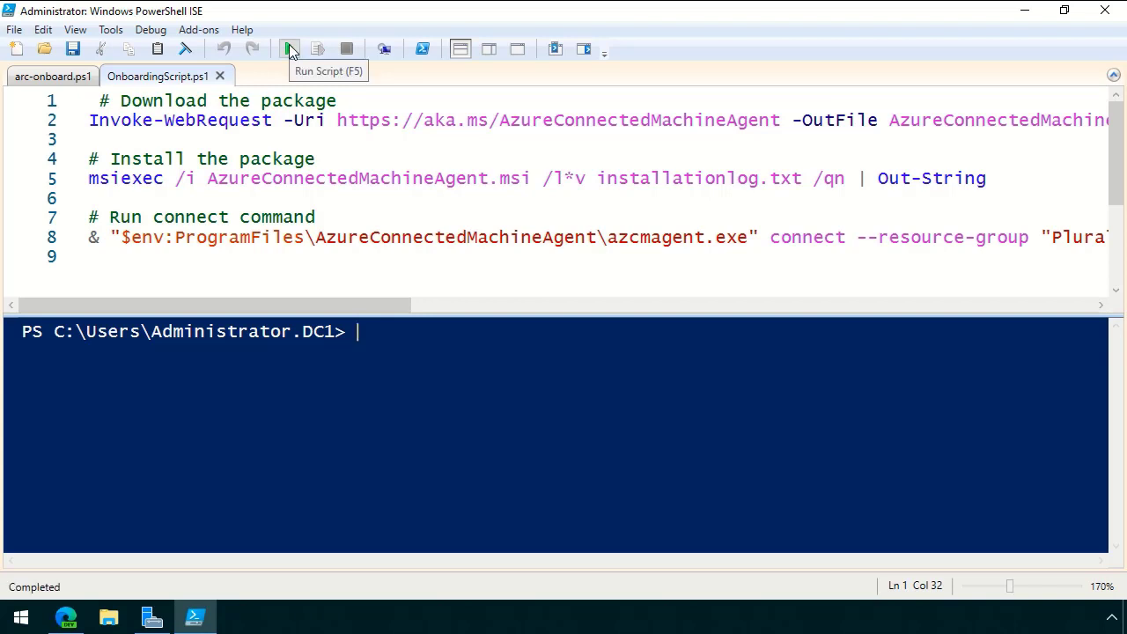
{"action": "left_click", "coordinate": [289, 48]}
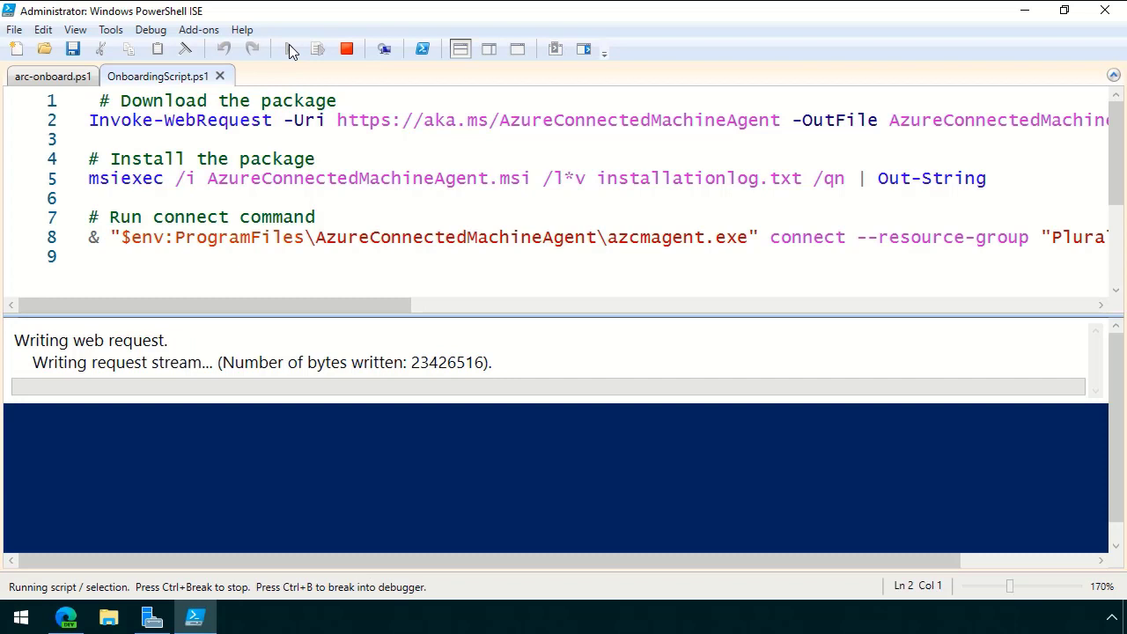
{"action": "mouse_move", "coordinate": [420, 310]}
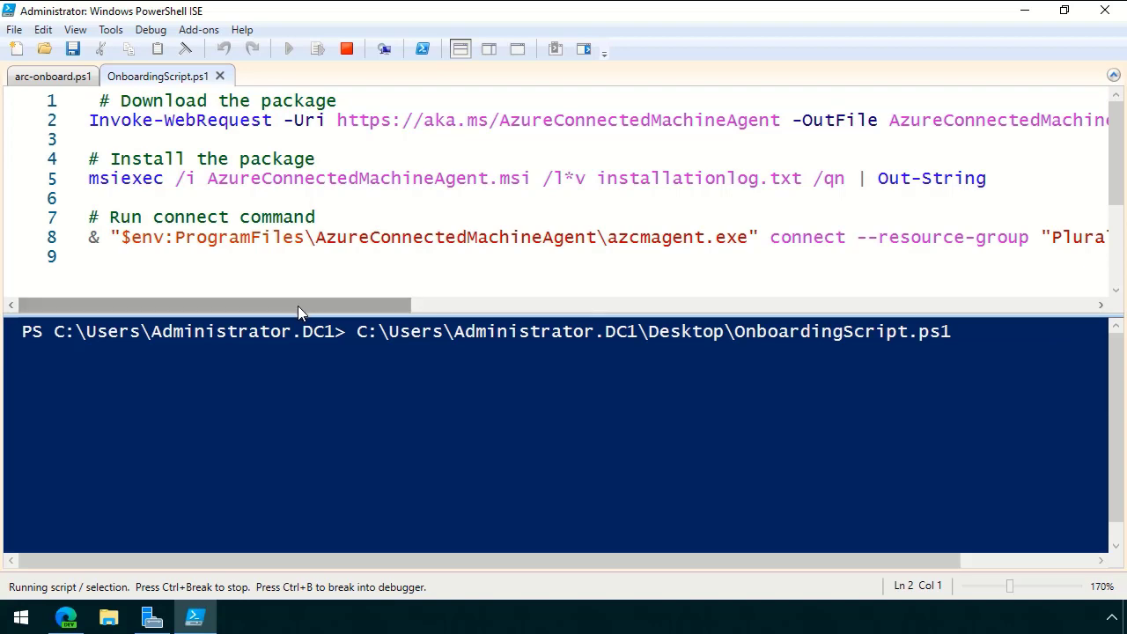
{"action": "mouse_move", "coordinate": [230, 313]}
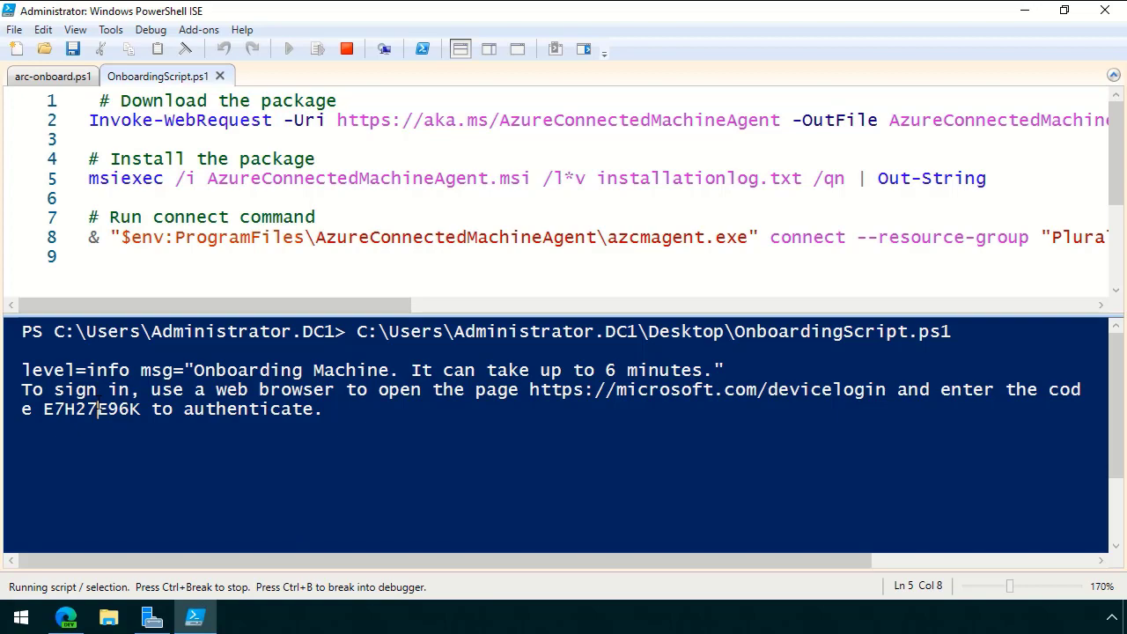
{"action": "double_click", "coordinate": [85, 410]}
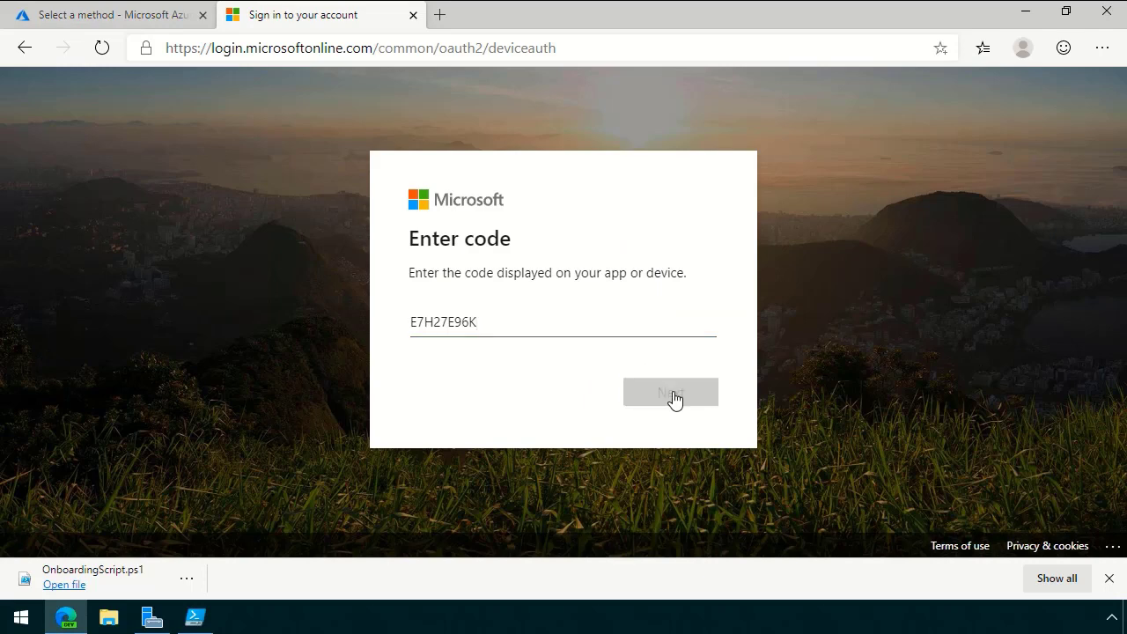
Submit the device login code and sign in with the already signed-in account.
{"action": "left_click", "coordinate": [671, 392]}
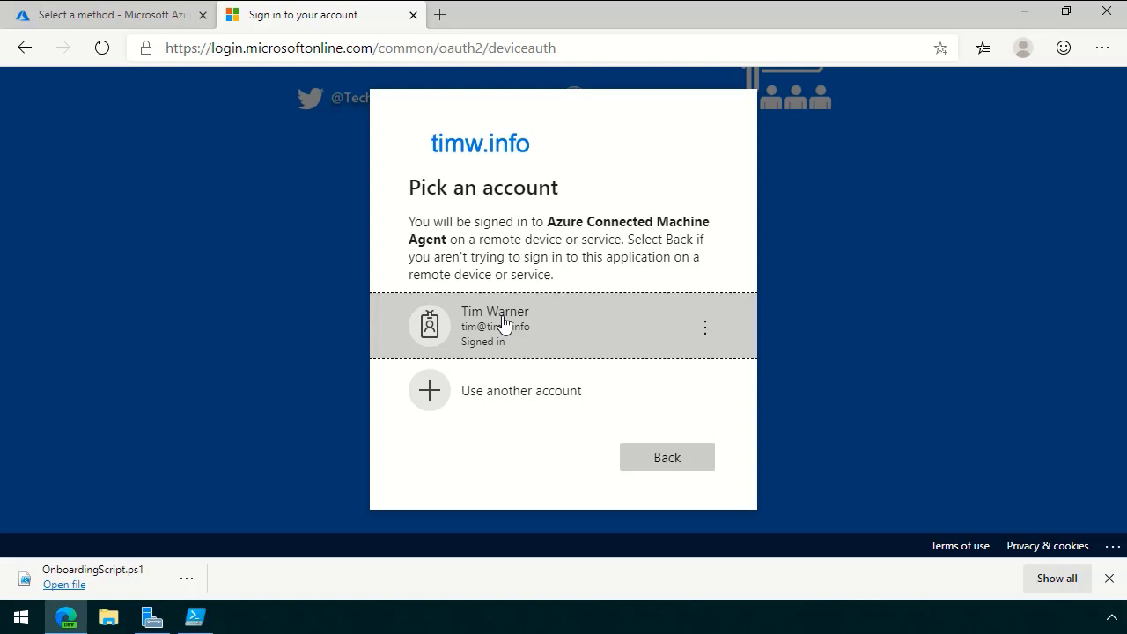
{"action": "left_click", "coordinate": [506, 325]}
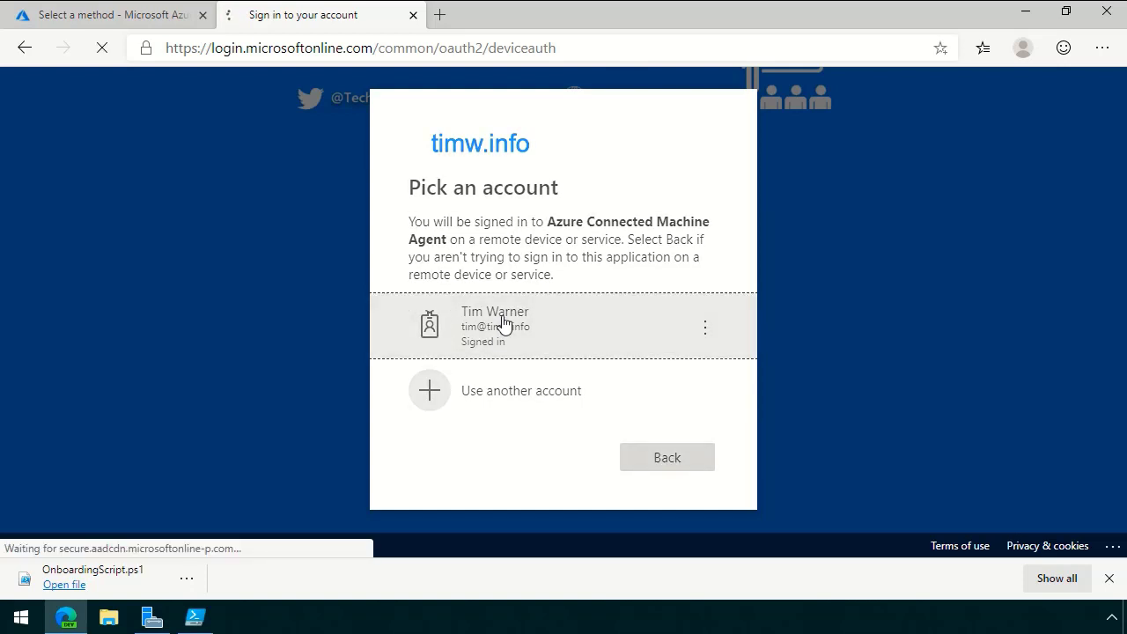
{"action": "left_click", "coordinate": [501, 326]}
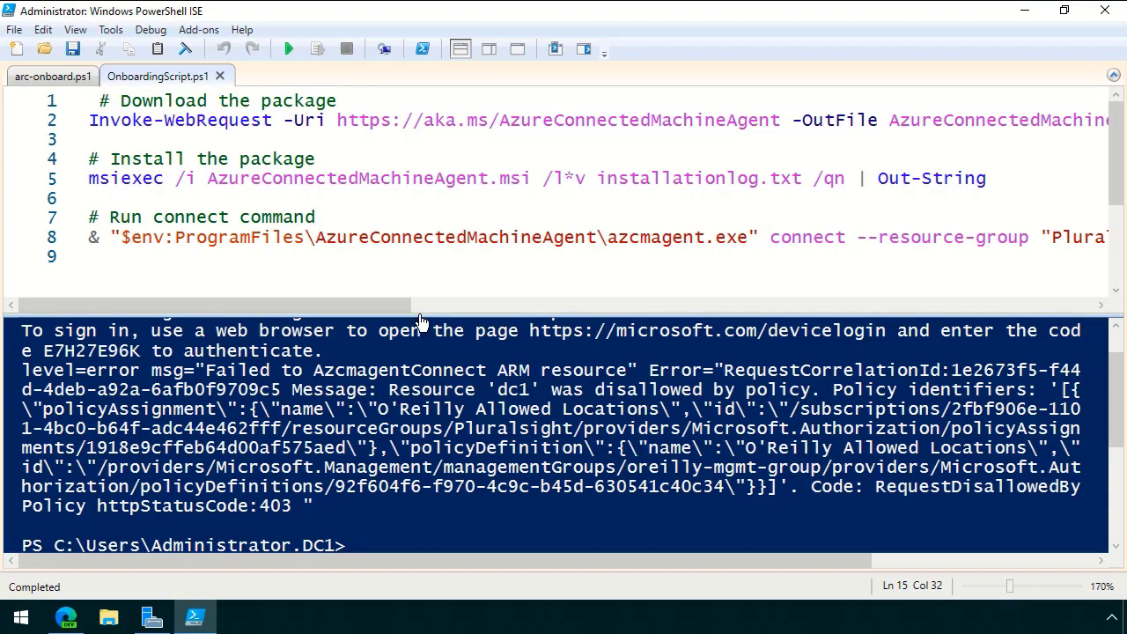
{"action": "mouse_move", "coordinate": [431, 315]}
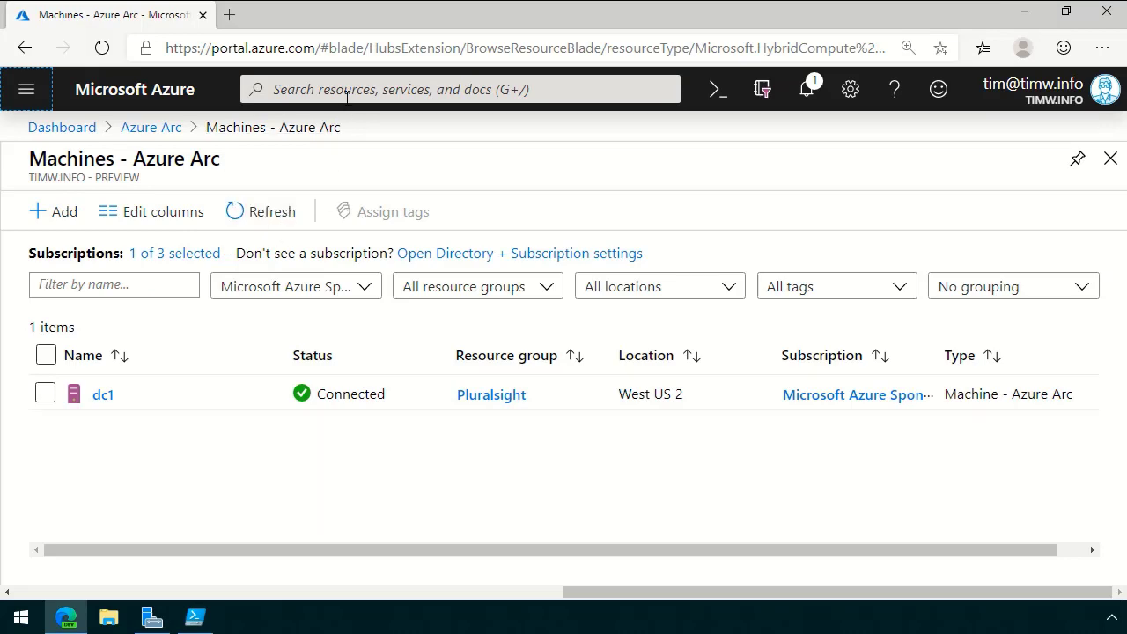
Open dc1's details from the Machines - Azure Arc list.
{"action": "left_click", "coordinate": [458, 89]}
{"action": "type", "text": "arc"}
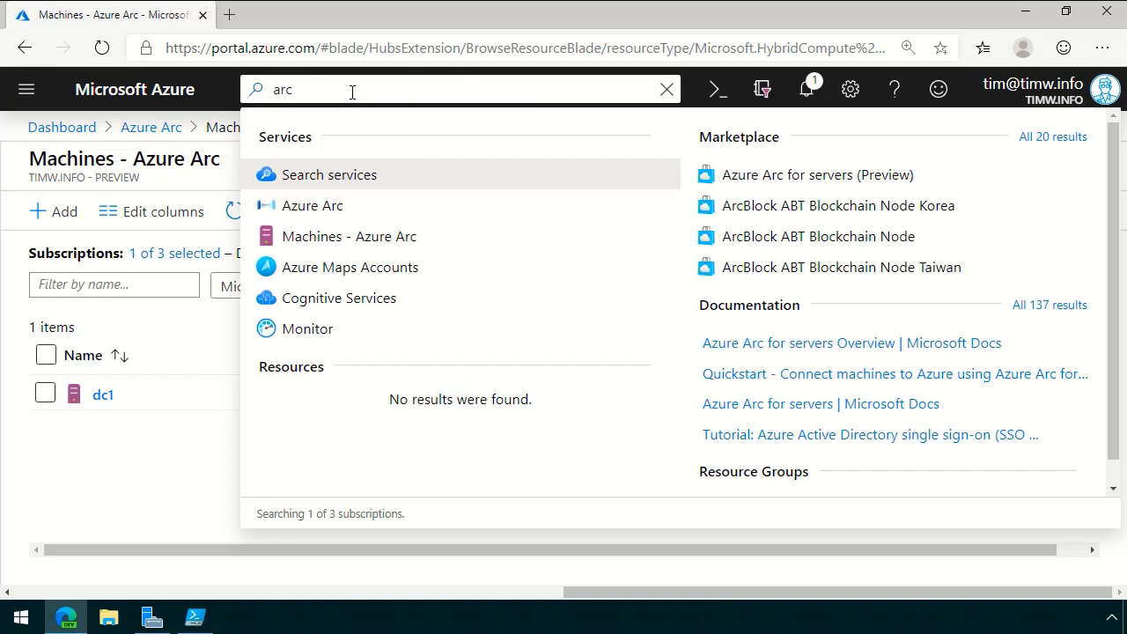
{"action": "mouse_move", "coordinate": [399, 246]}
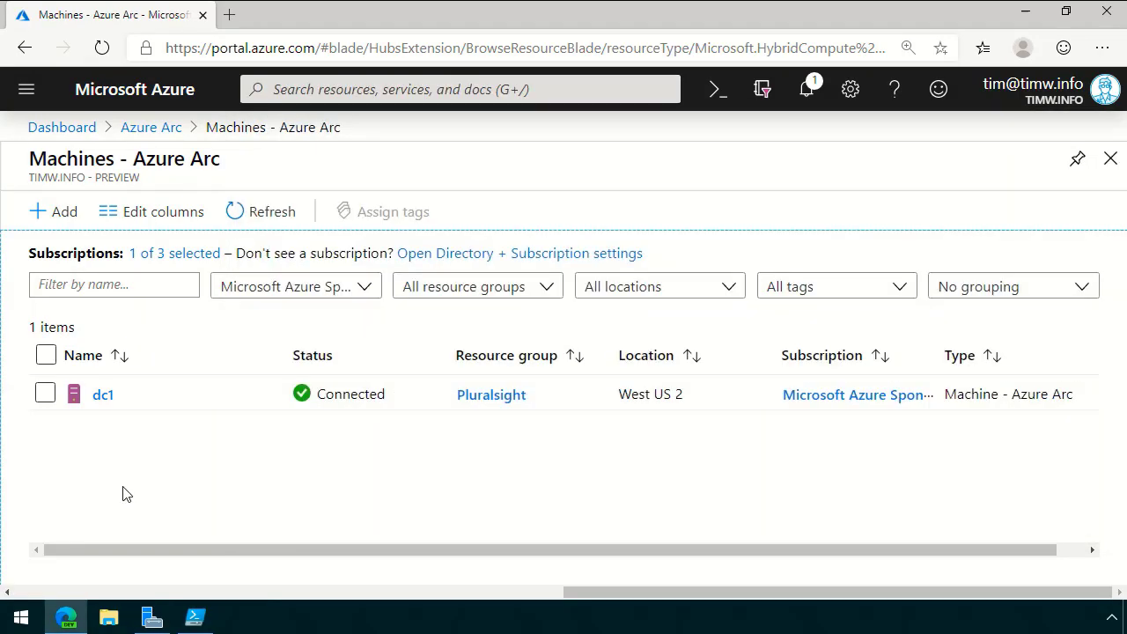
{"action": "mouse_move", "coordinate": [720, 423]}
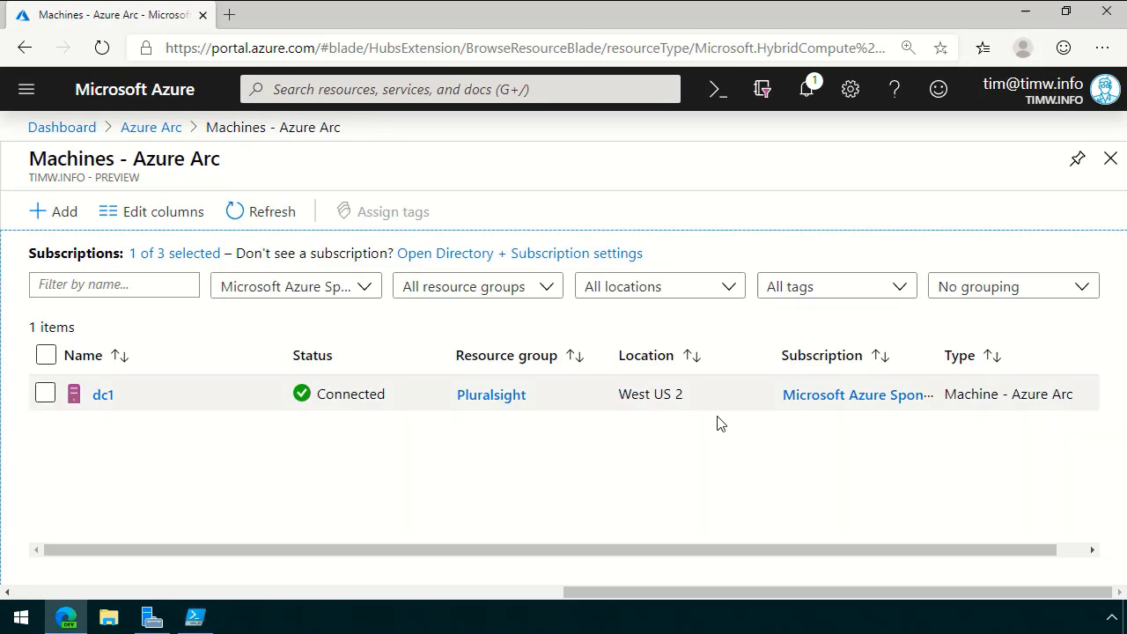
{"action": "mouse_move", "coordinate": [109, 387]}
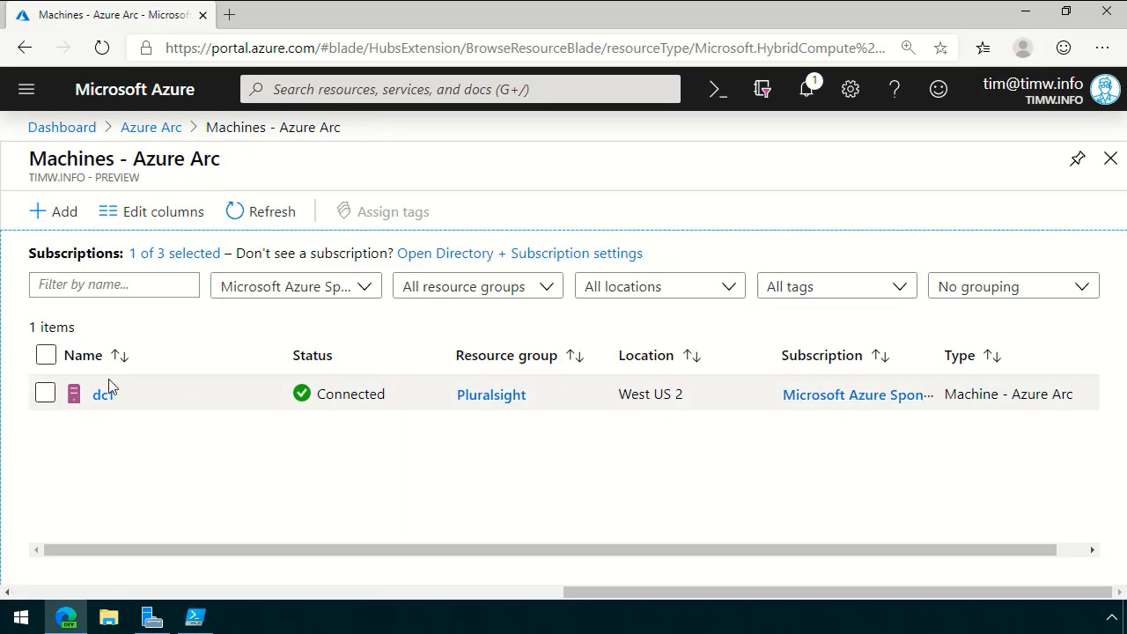
{"action": "left_click", "coordinate": [99, 394]}
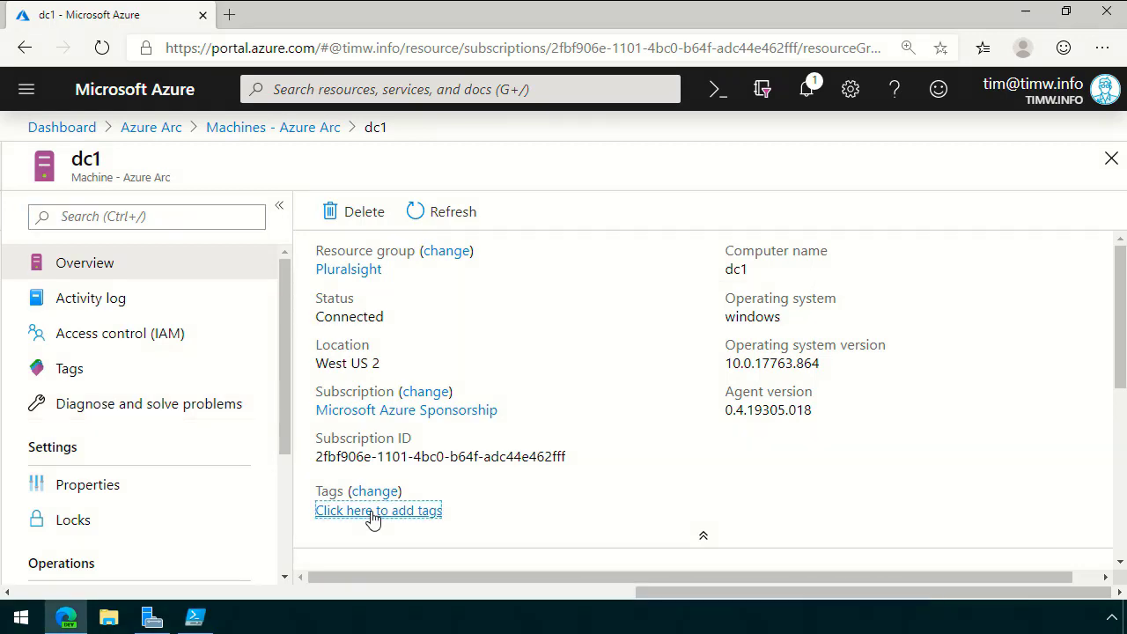
Add and save the env : dev tag on dc1.
{"action": "left_click", "coordinate": [378, 510]}
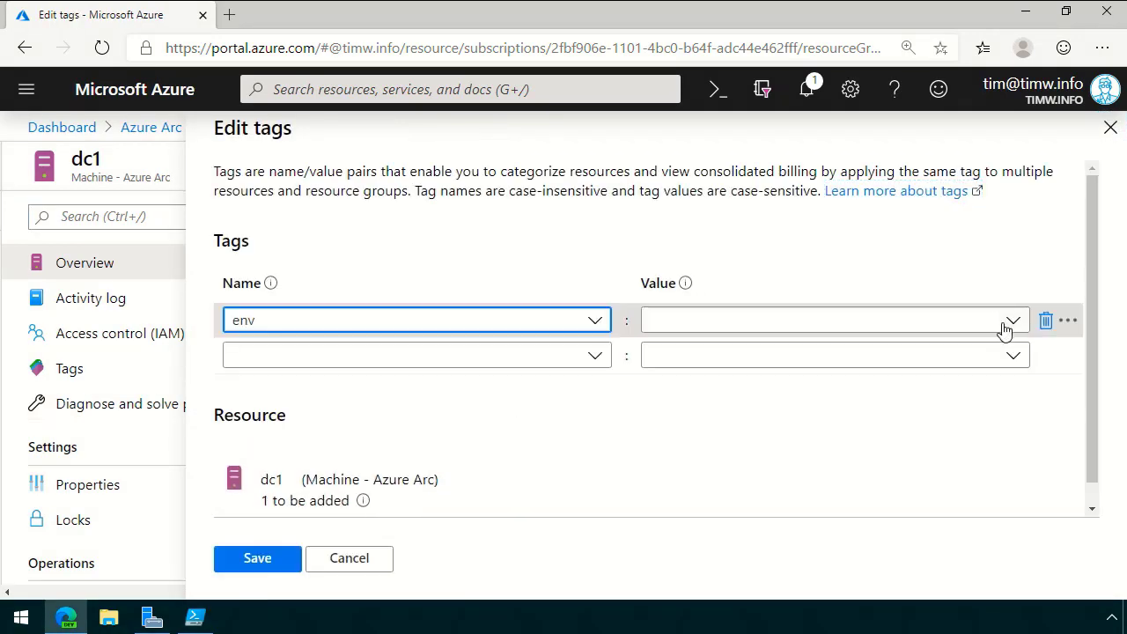
{"action": "type", "text": "dev"}
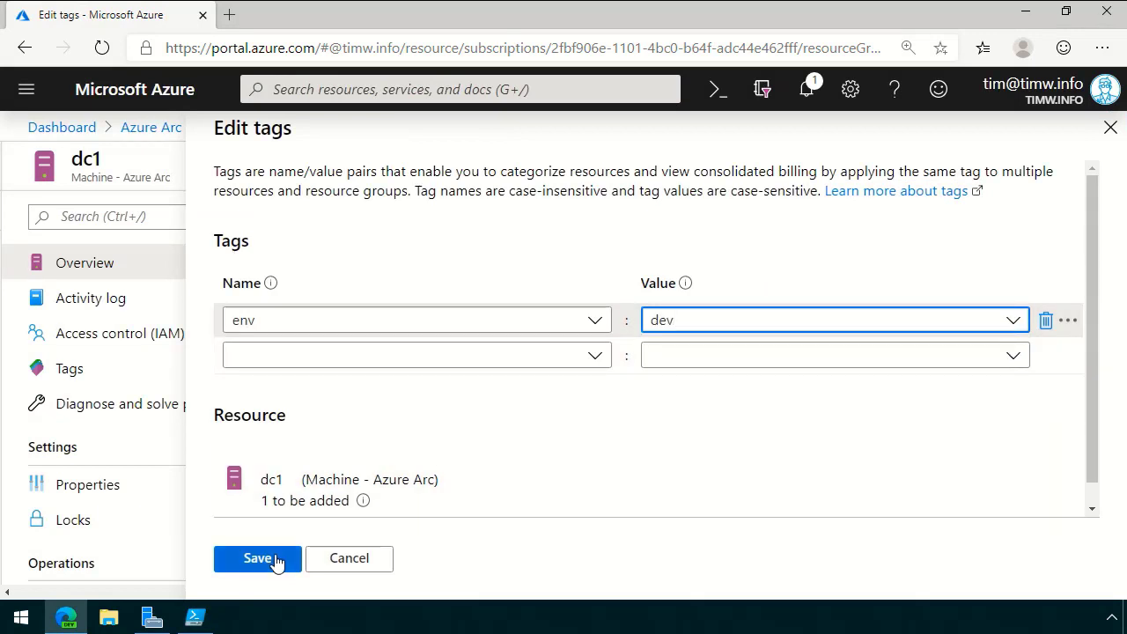
{"action": "left_click", "coordinate": [256, 558]}
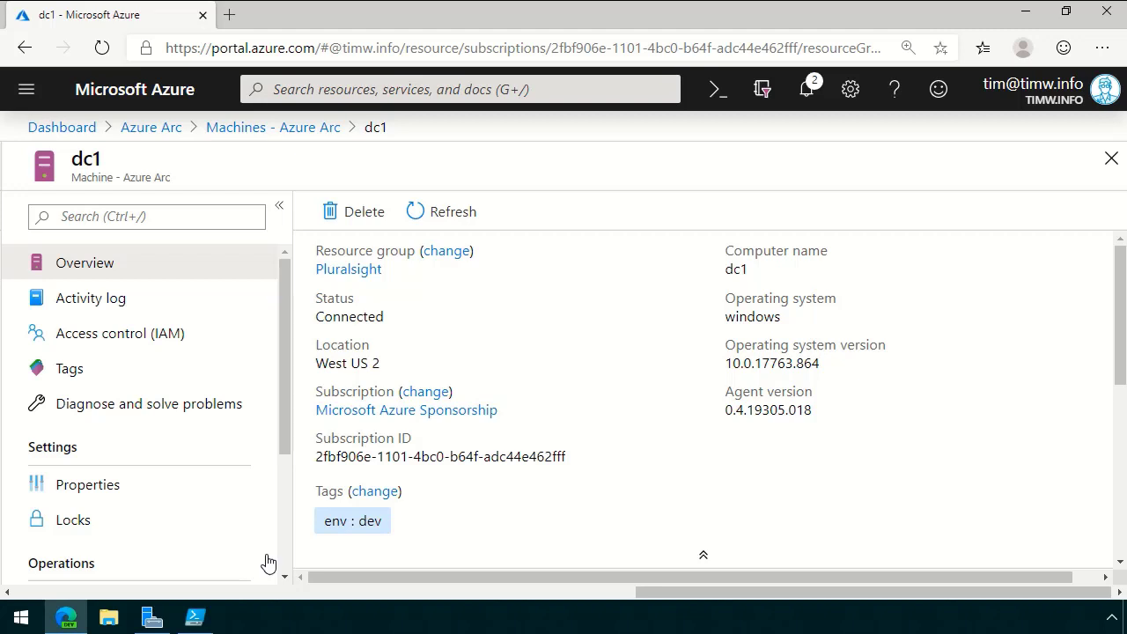
{"action": "mouse_move", "coordinate": [229, 454]}
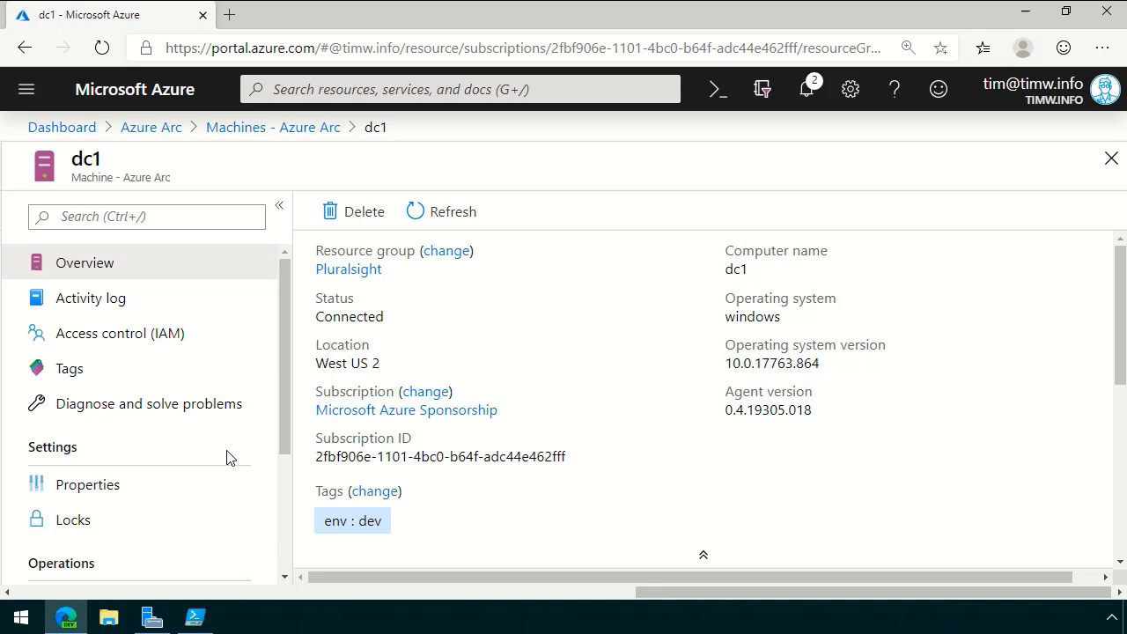
{"action": "mouse_move", "coordinate": [255, 368]}
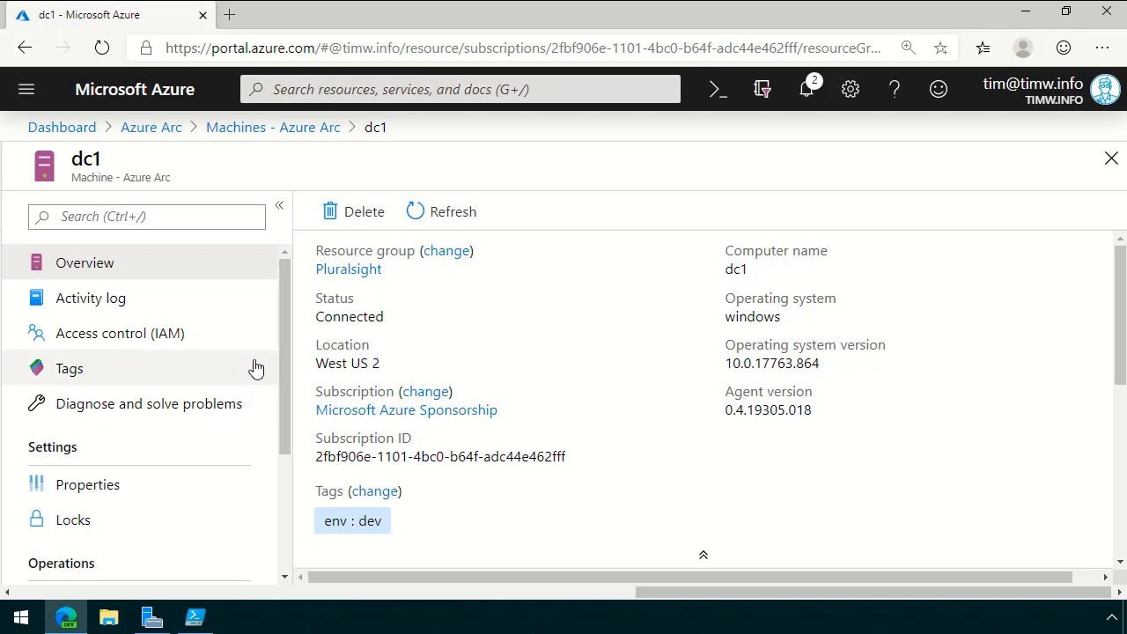
View dc1's Log Analytics logs, then its Policies page showing 100% compliance.
{"action": "scroll", "scroll_direction": "down", "scroll_amount": 3}
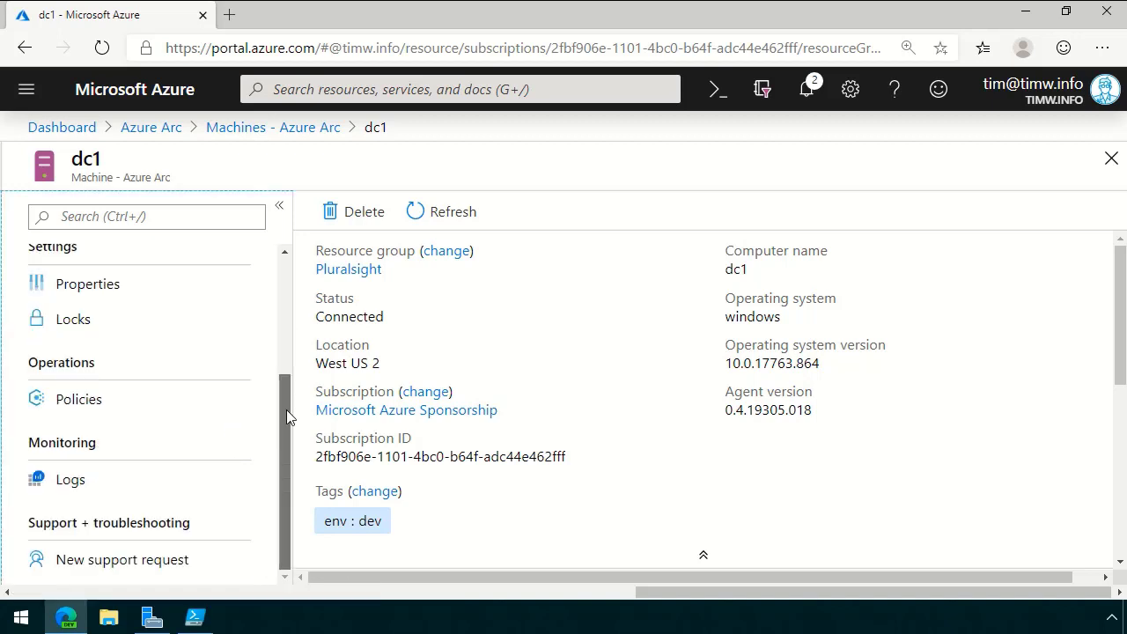
{"action": "left_click", "coordinate": [70, 480]}
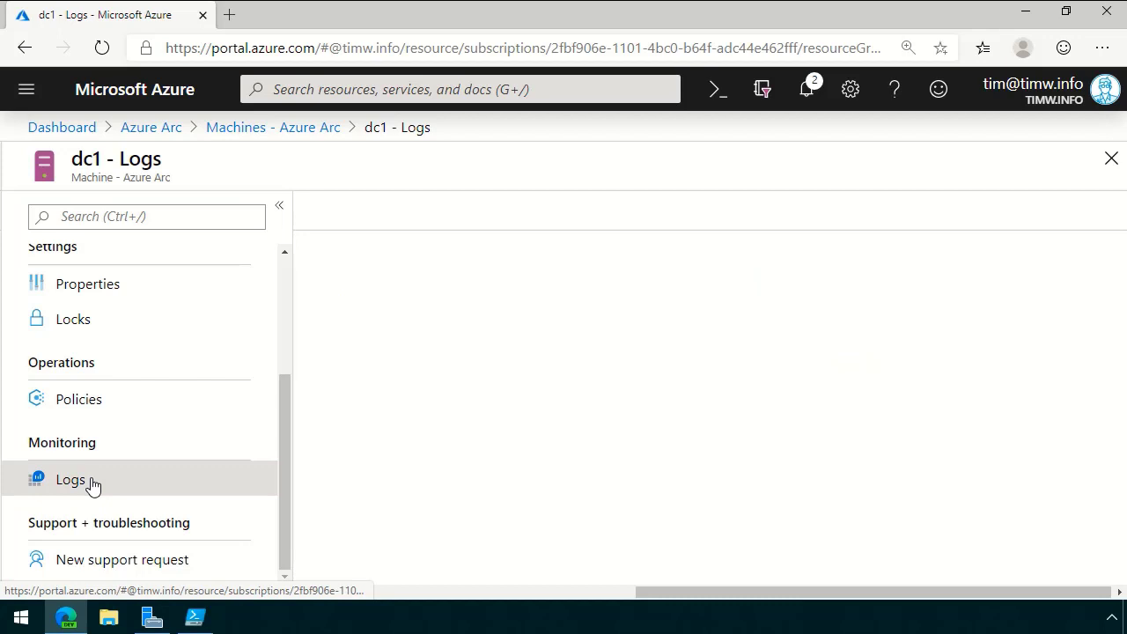
{"action": "left_click", "coordinate": [69, 479]}
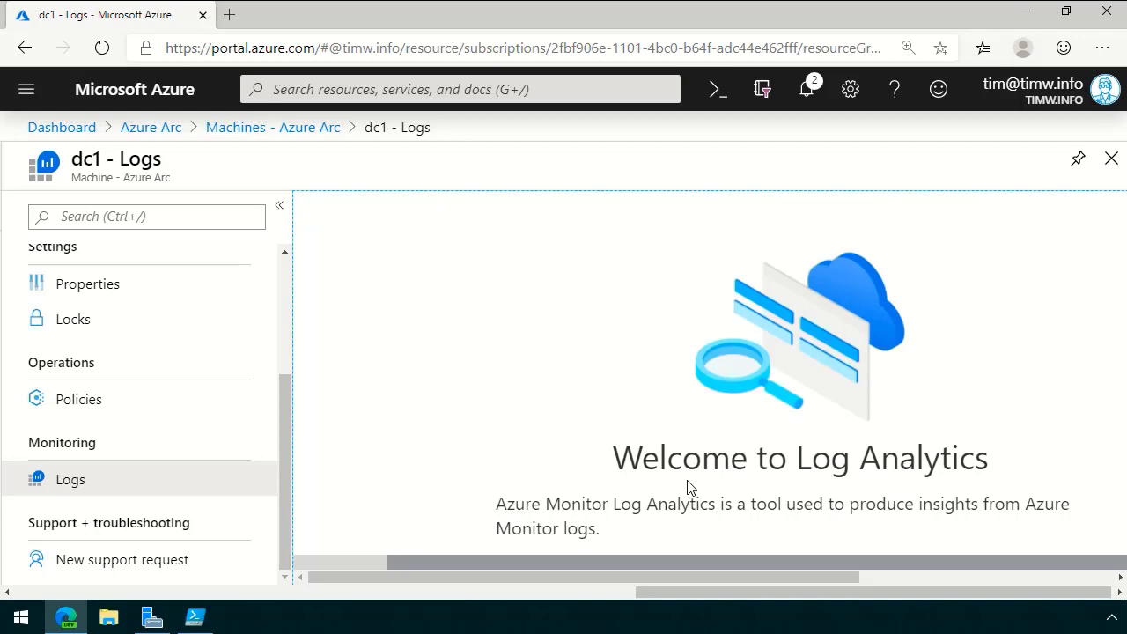
{"action": "mouse_move", "coordinate": [574, 456]}
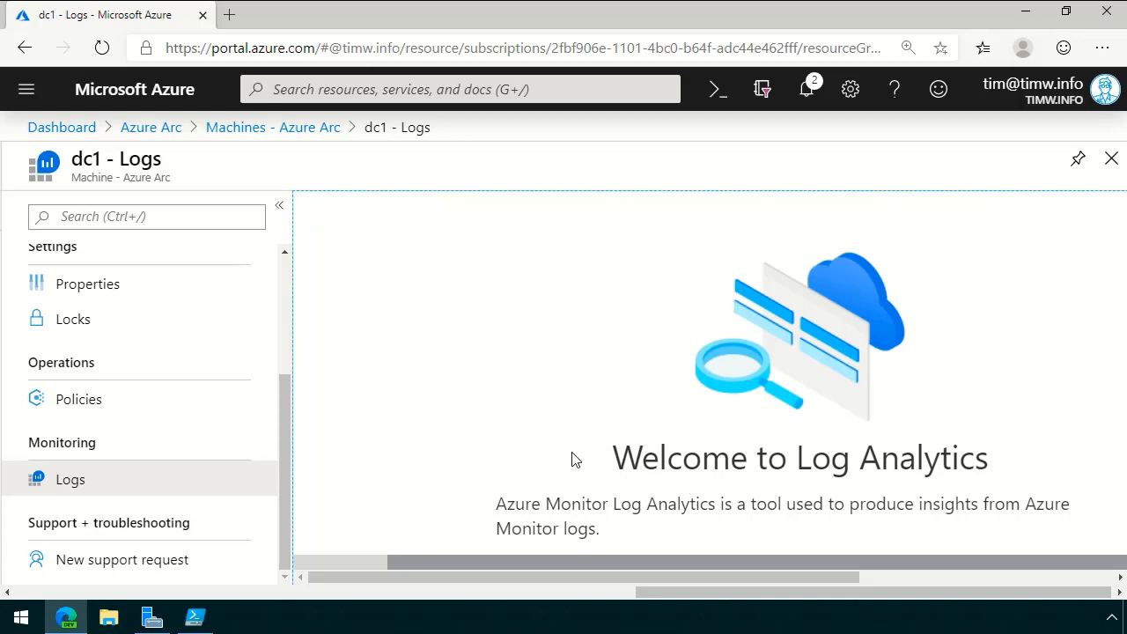
{"action": "mouse_move", "coordinate": [562, 475]}
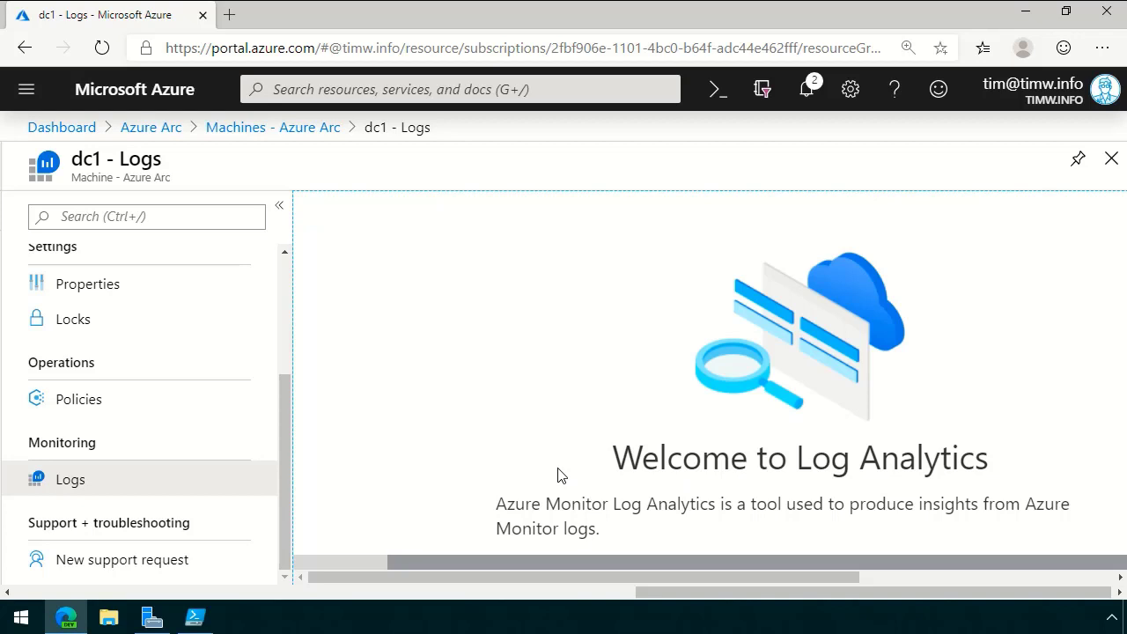
{"action": "left_click", "coordinate": [79, 399]}
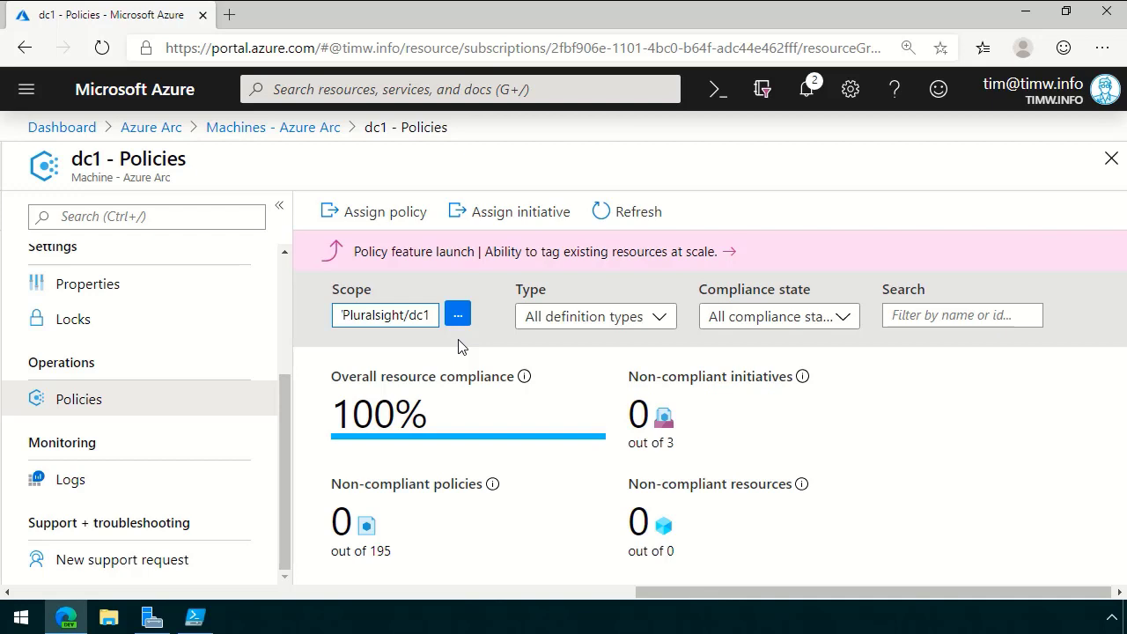
{"action": "mouse_move", "coordinate": [449, 359]}
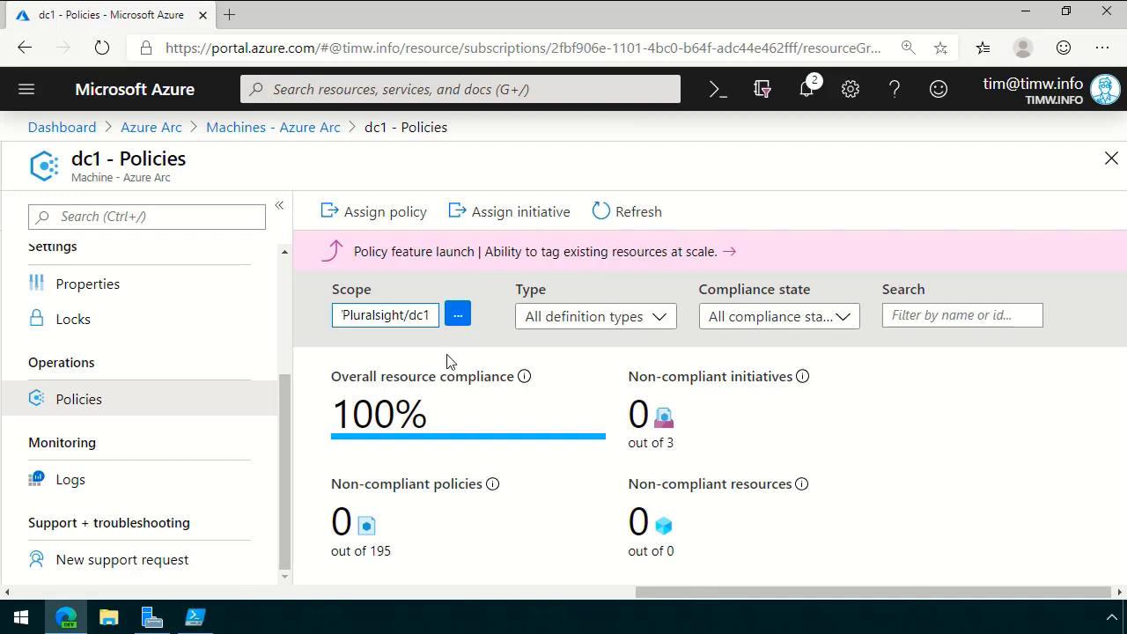
{"action": "mouse_move", "coordinate": [660, 457]}
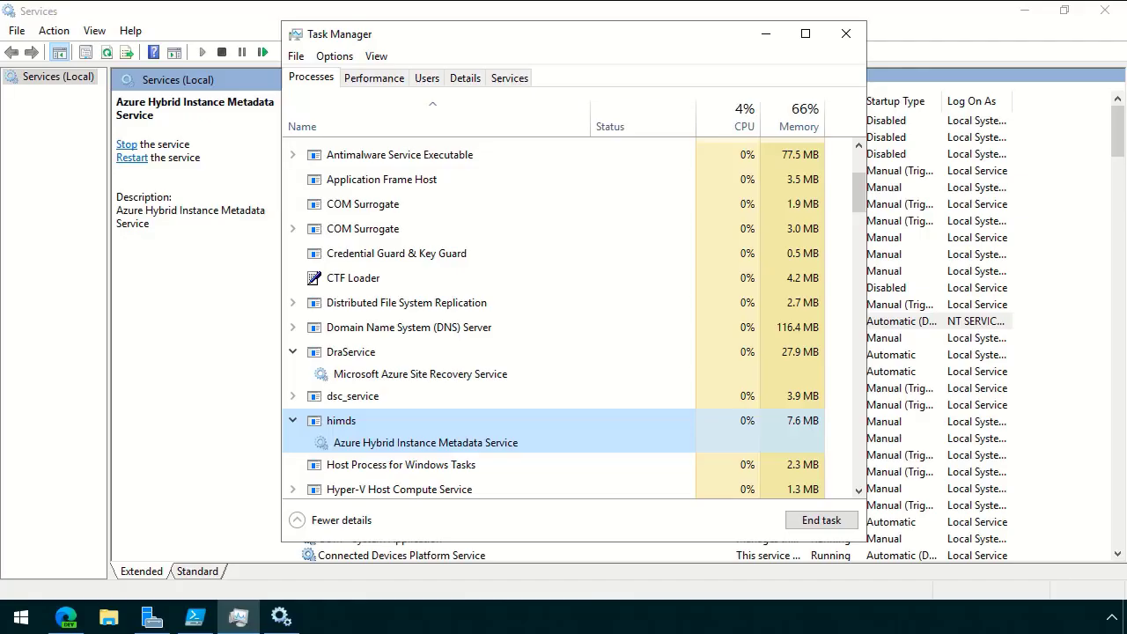
{"action": "mouse_move", "coordinate": [913, 615]}
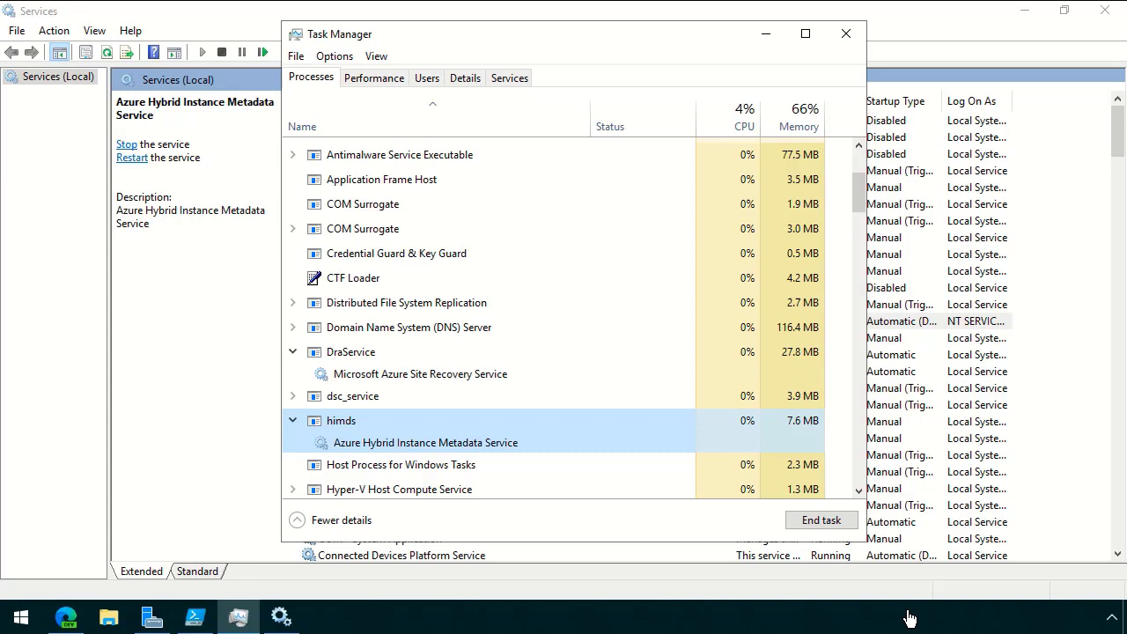
{"action": "mouse_move", "coordinate": [570, 371]}
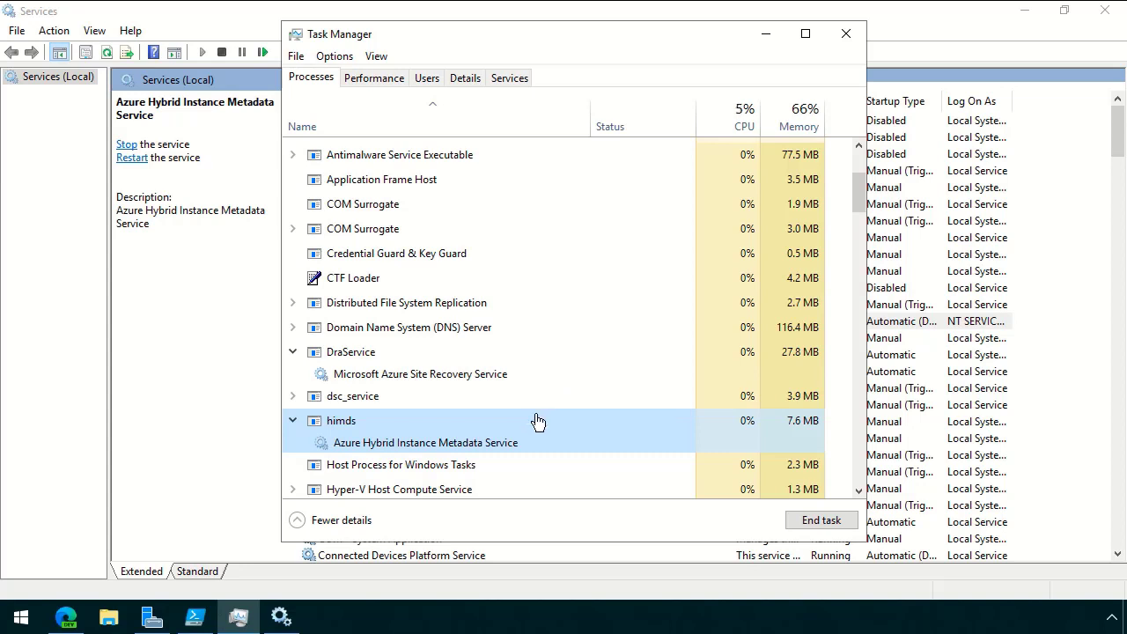
{"action": "mouse_move", "coordinate": [360, 432]}
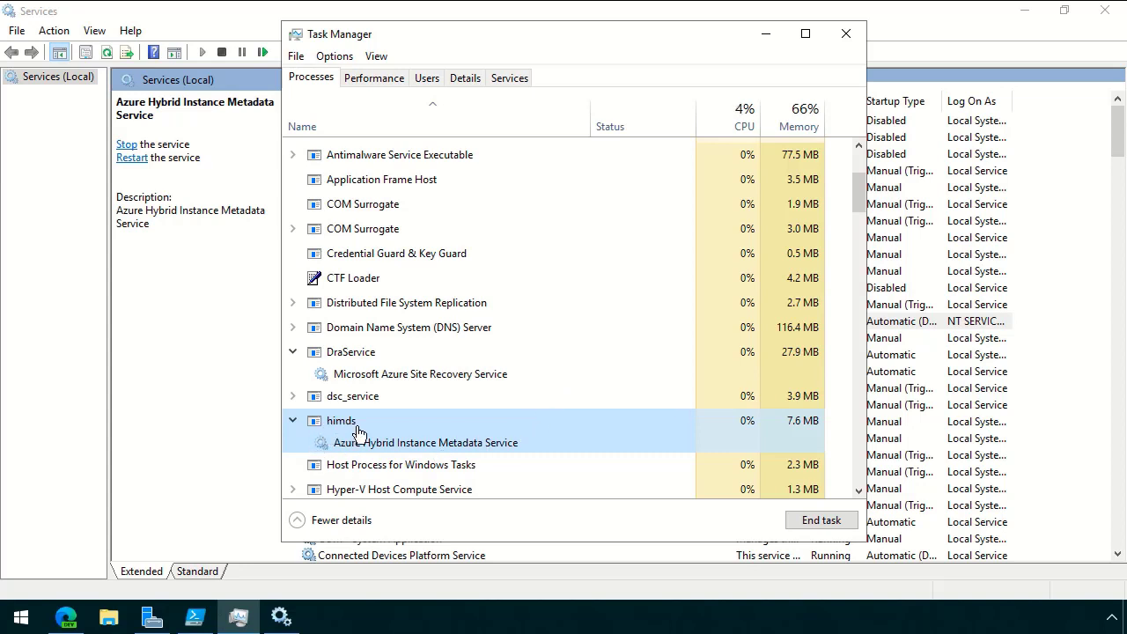
{"action": "mouse_move", "coordinate": [336, 462]}
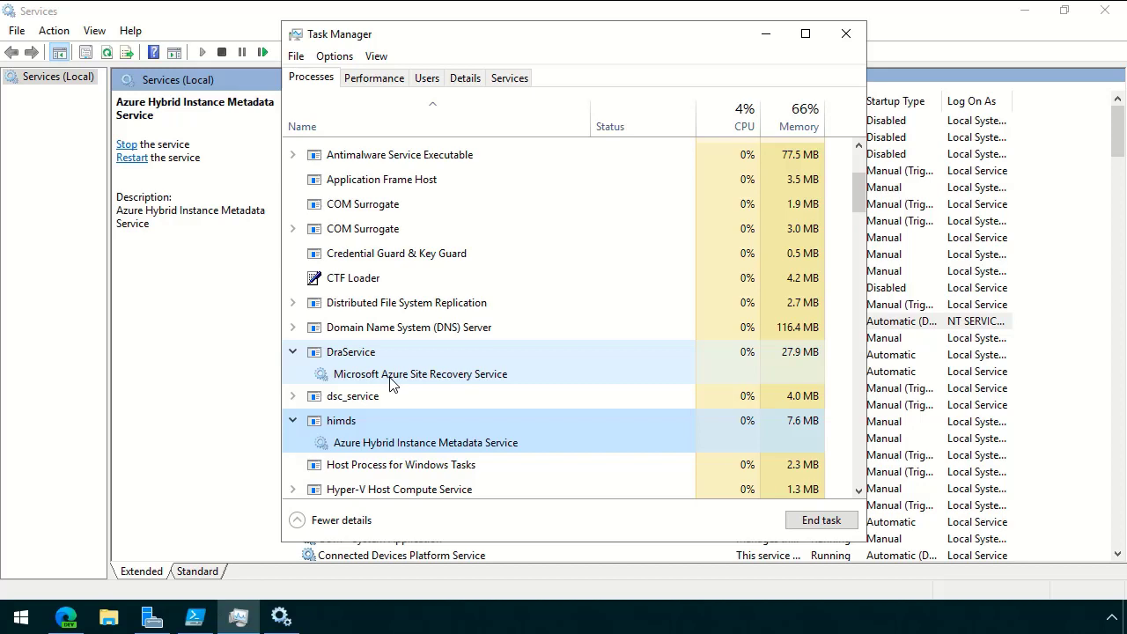
Scroll Task Manager's process list around the himds process.
{"action": "scroll", "scroll_direction": "down", "scroll_amount": 3}
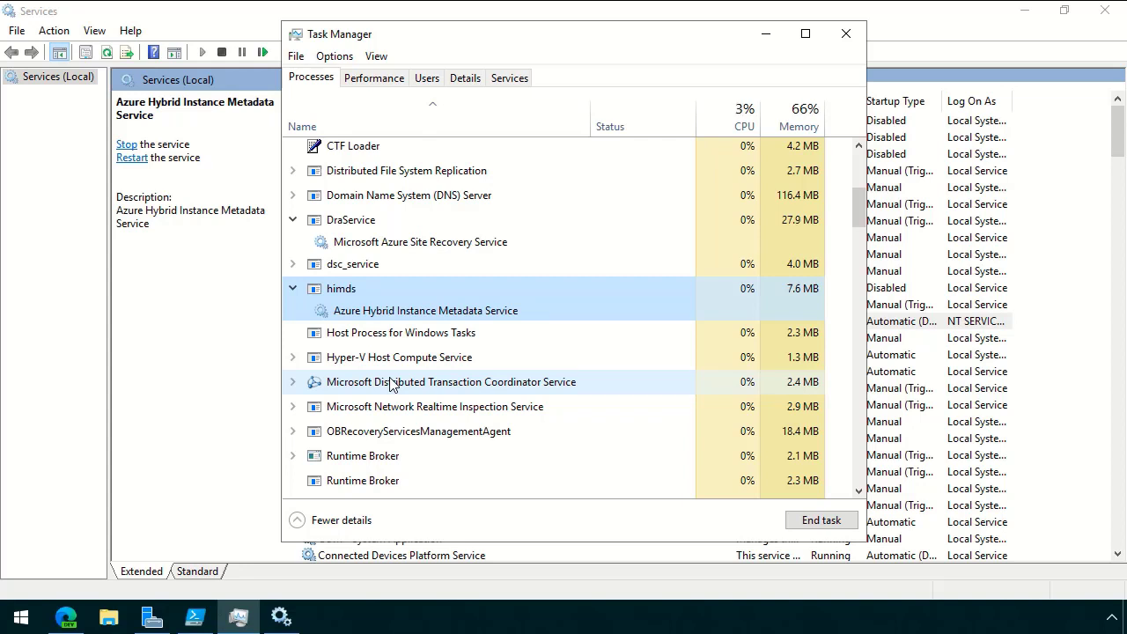
{"action": "mouse_move", "coordinate": [772, 57]}
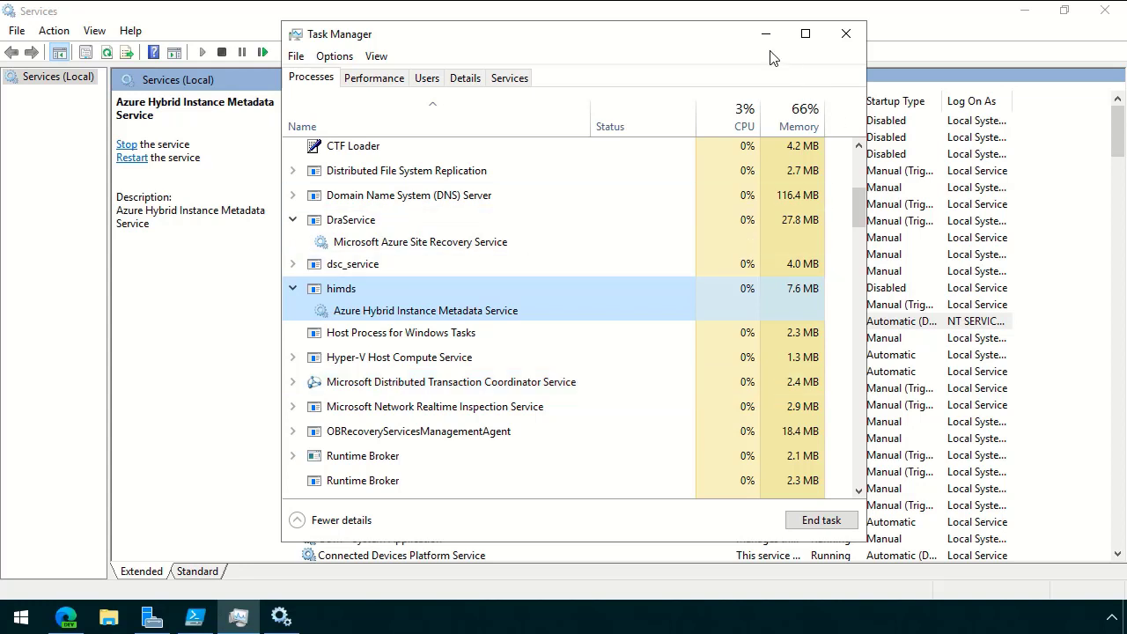
{"action": "mouse_move", "coordinate": [764, 33]}
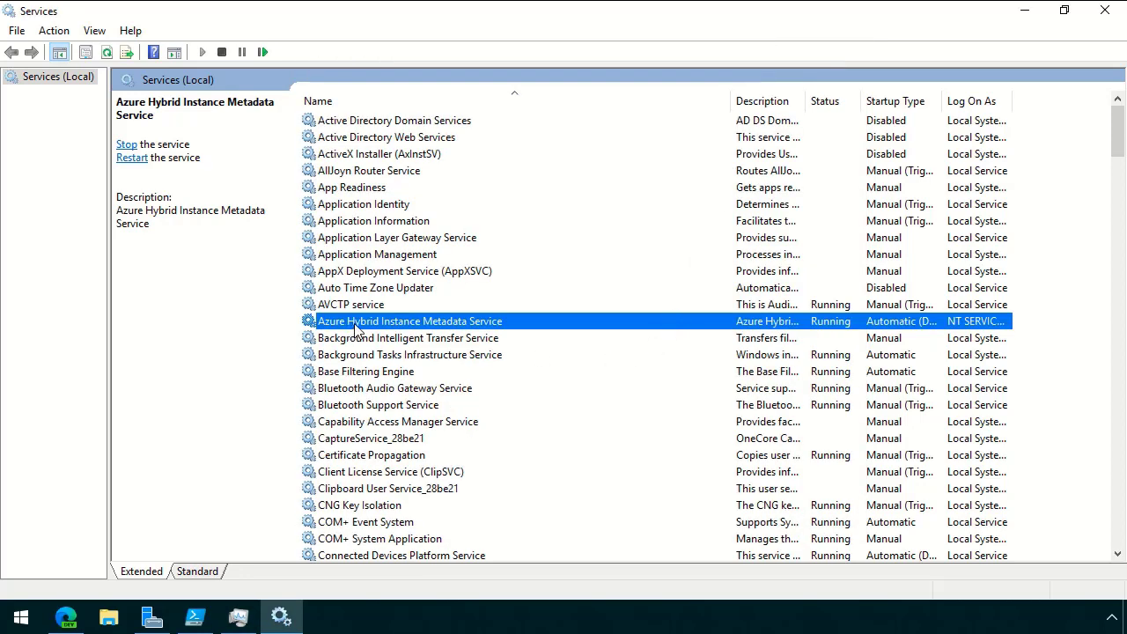
{"action": "mouse_move", "coordinate": [1028, 11]}
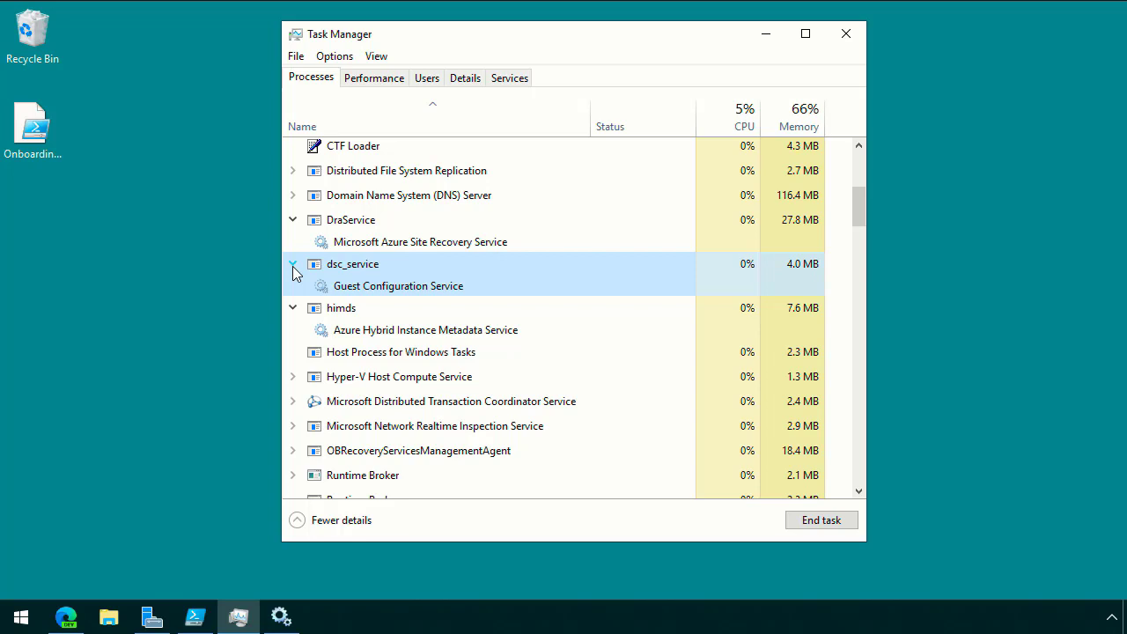
{"action": "mouse_move", "coordinate": [303, 280]}
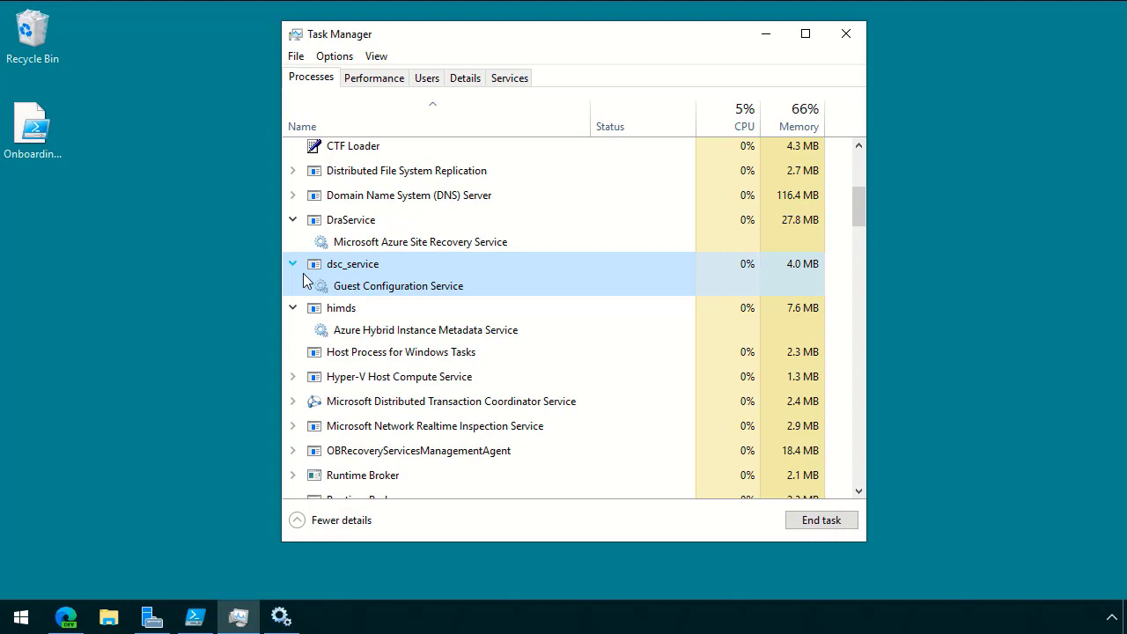
Inspect the Guest Configuration Service under dsc_service, then minimize Task Manager.
{"action": "left_click", "coordinate": [398, 285]}
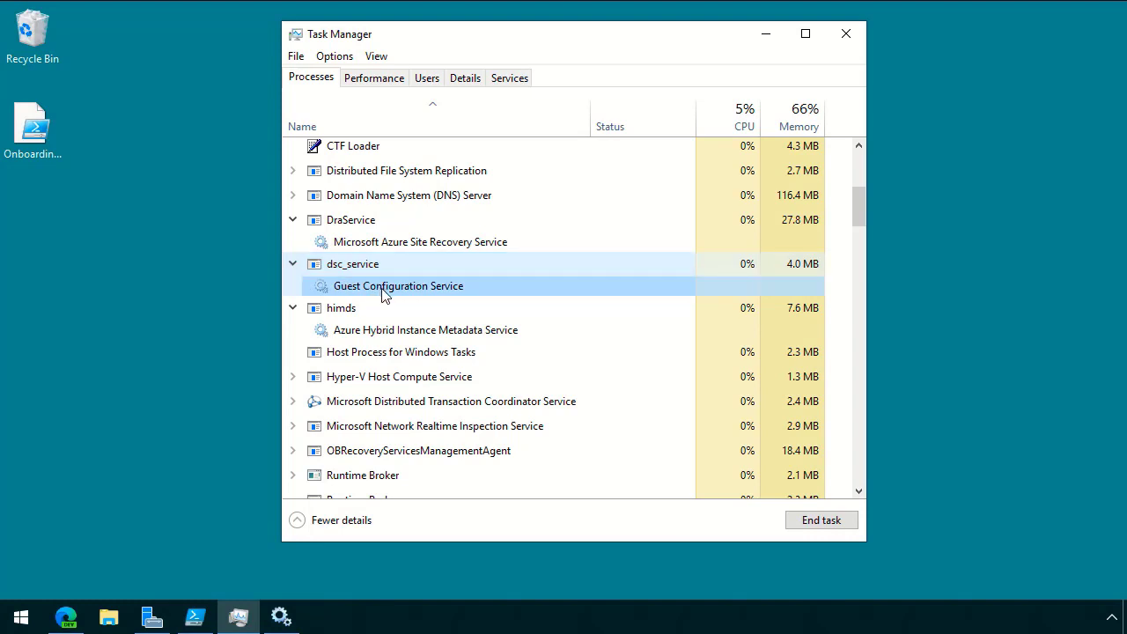
{"action": "right_click", "coordinate": [385, 291]}
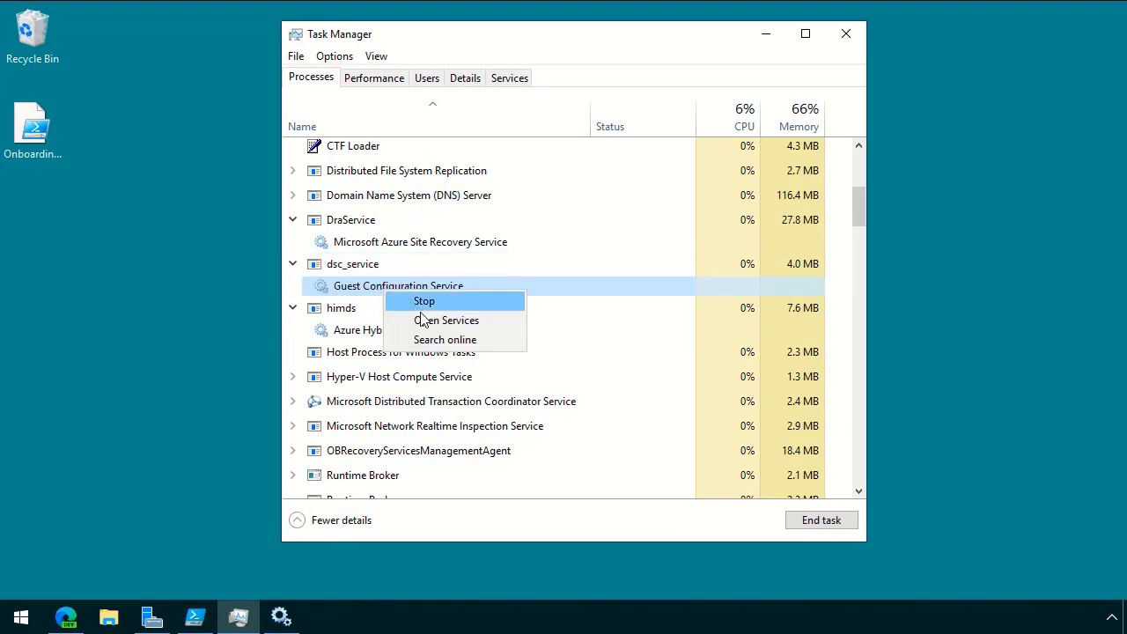
{"action": "mouse_move", "coordinate": [432, 298]}
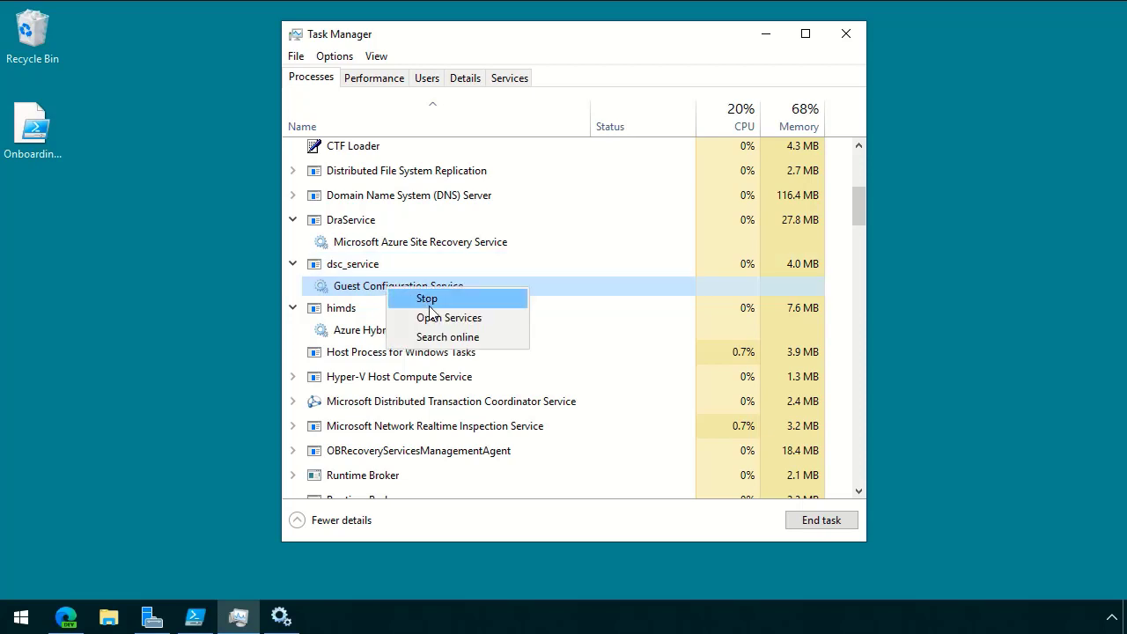
{"action": "left_click", "coordinate": [448, 337]}
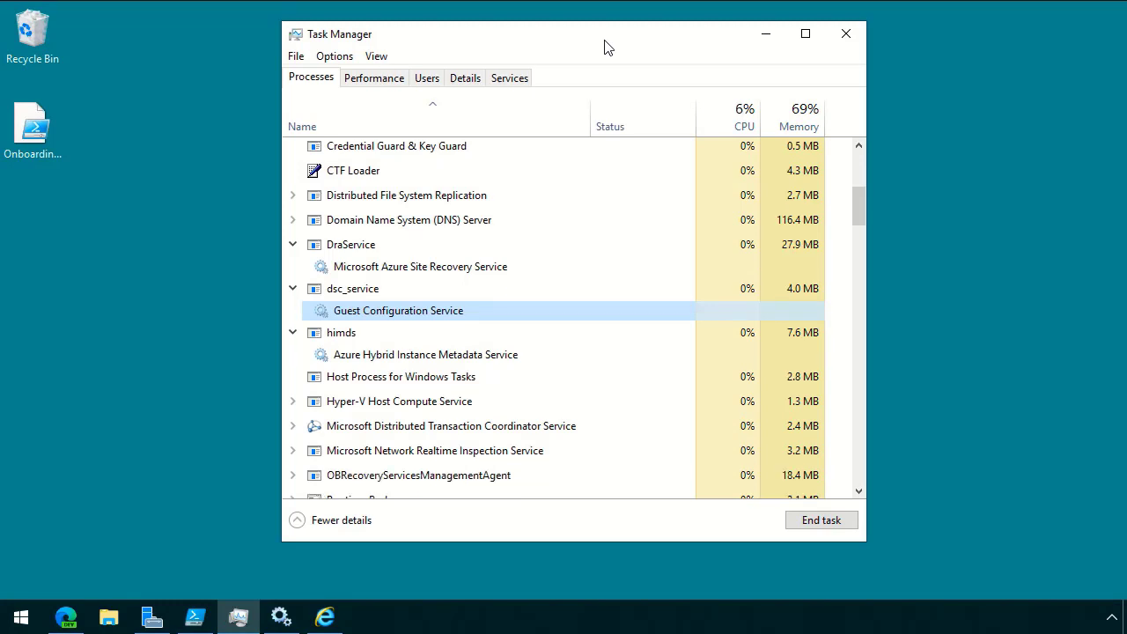
{"action": "mouse_move", "coordinate": [763, 34]}
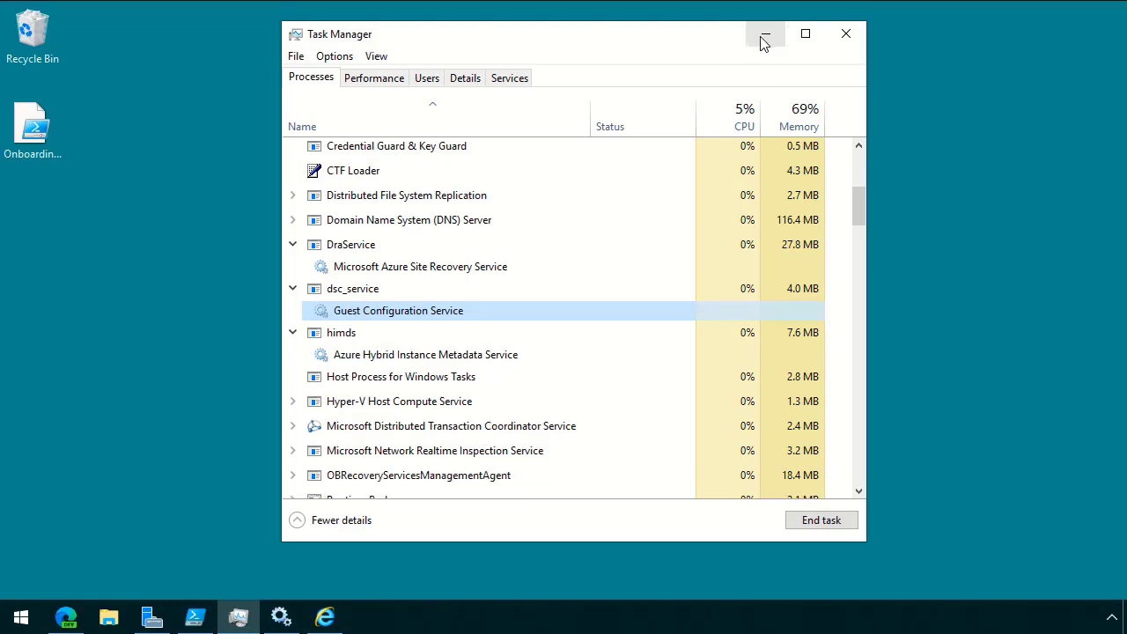
{"action": "left_click", "coordinate": [764, 34]}
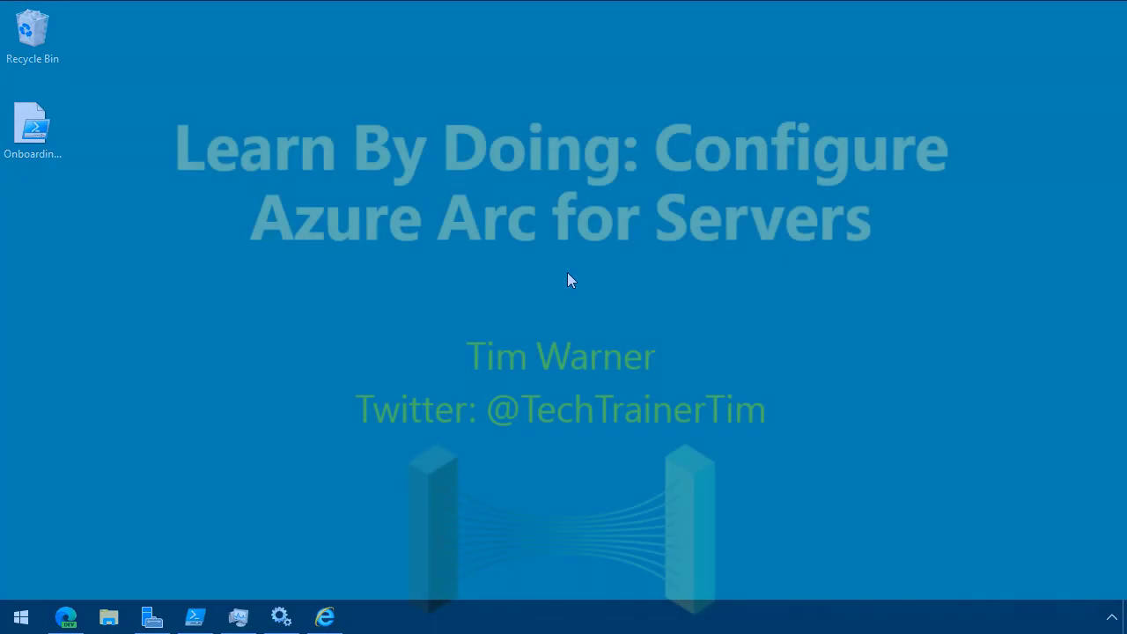